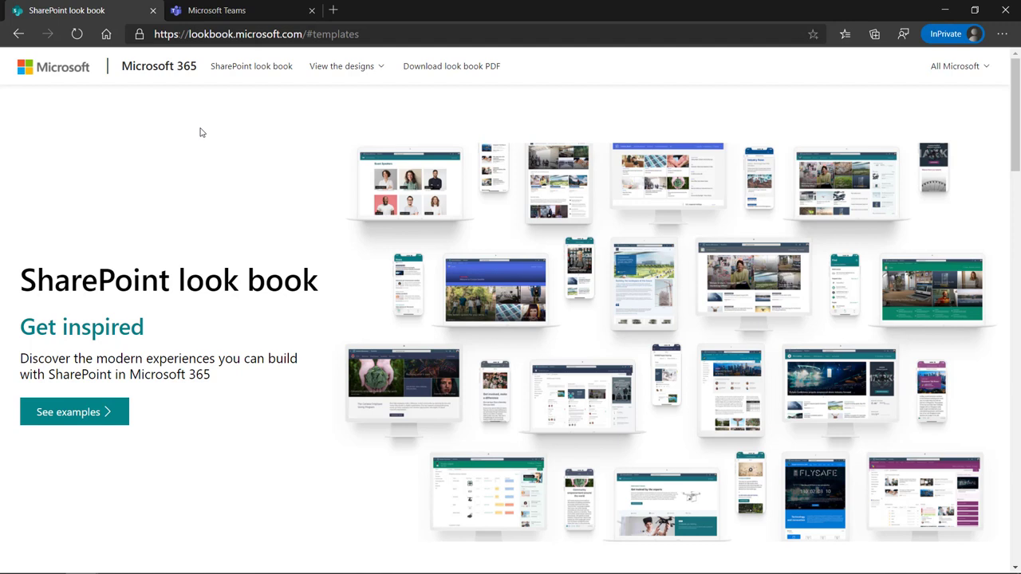
mouse_move(287, 322)
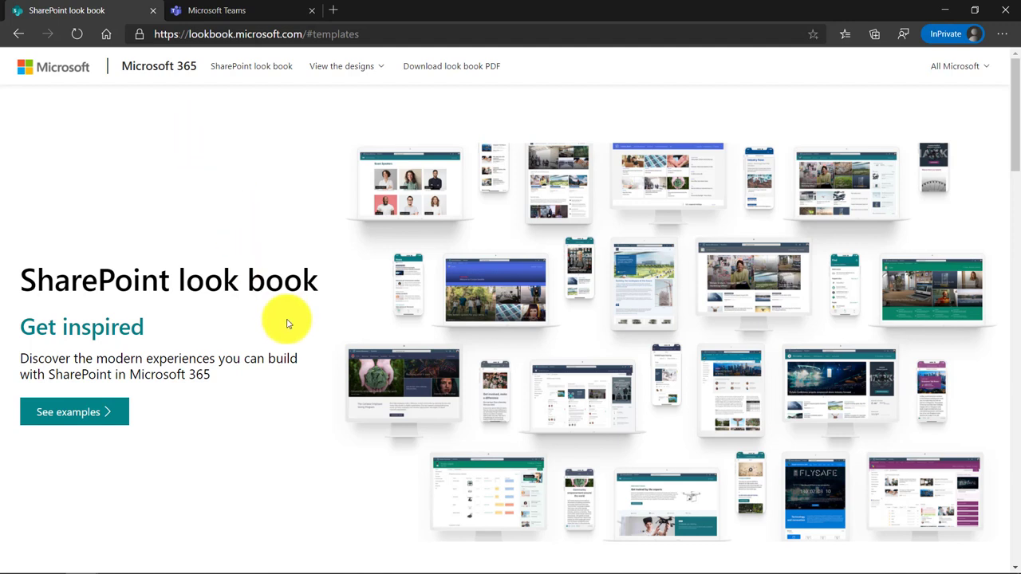
mouse_move(274, 231)
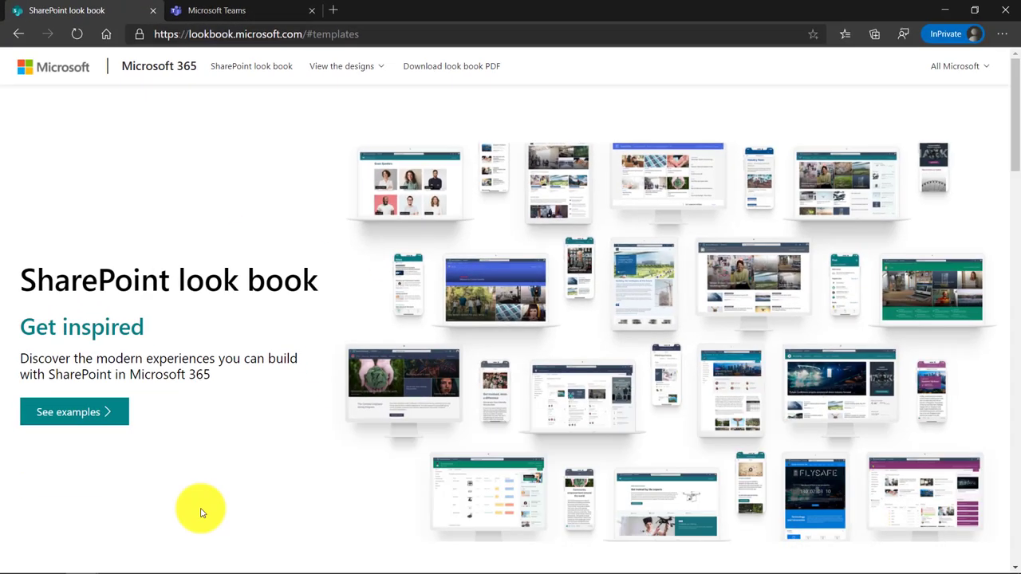
mouse_move(102, 421)
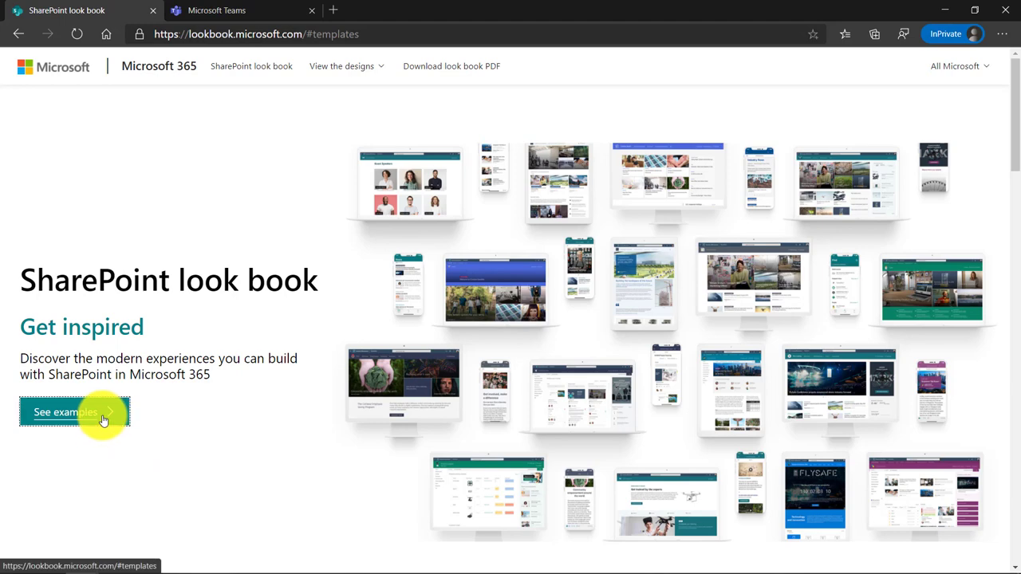
- Browse the look book examples to the Schools category's Staff home page design
left_click(73, 411)
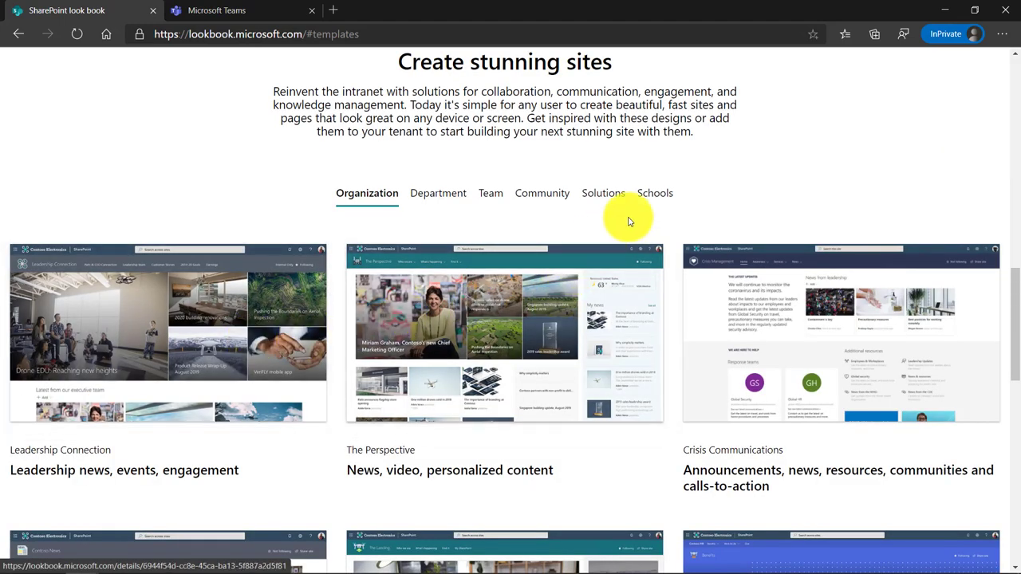
left_click(654, 192)
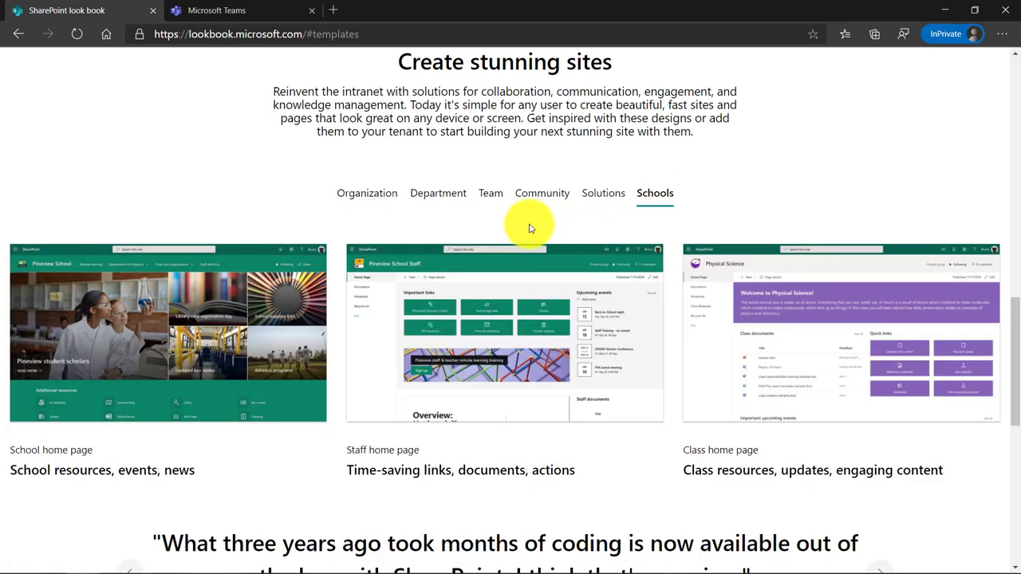
mouse_move(306, 370)
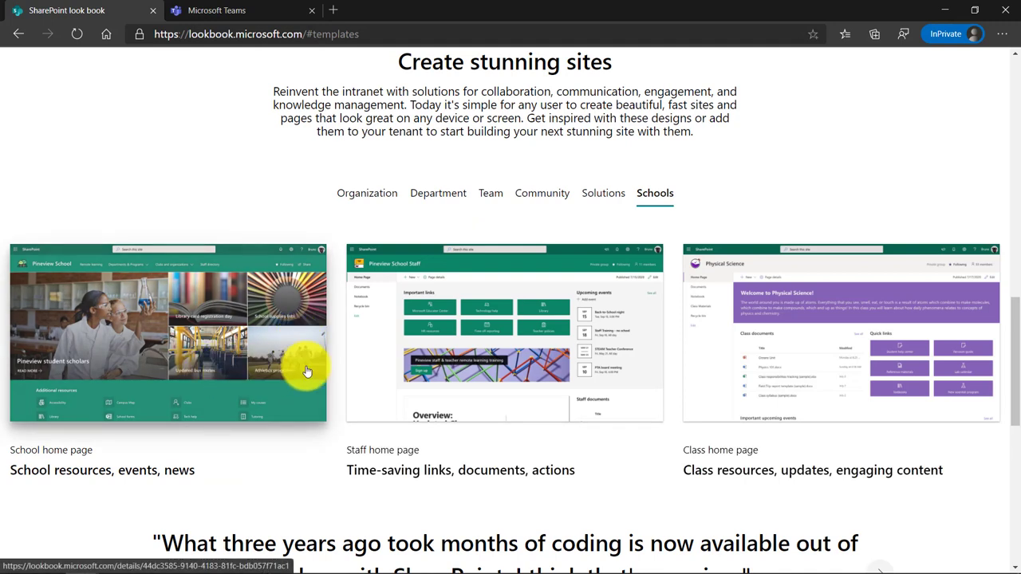
mouse_move(785, 369)
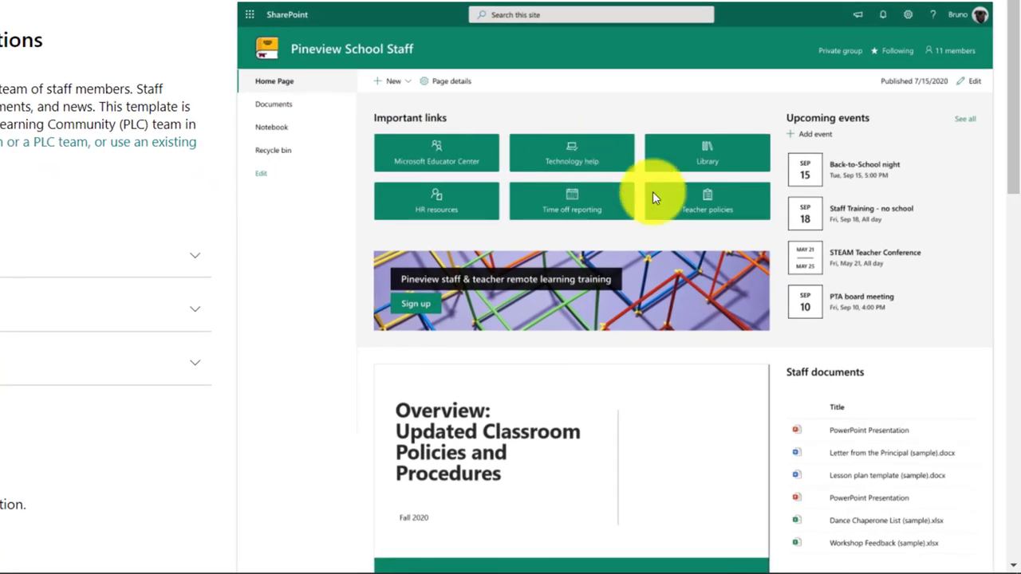
mouse_move(163, 223)
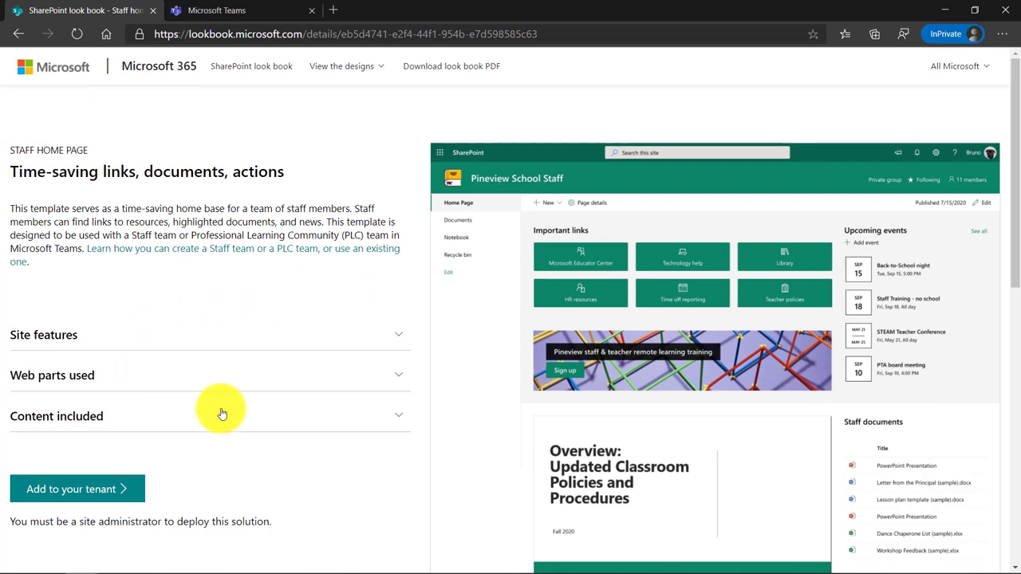
scroll("down", 3)
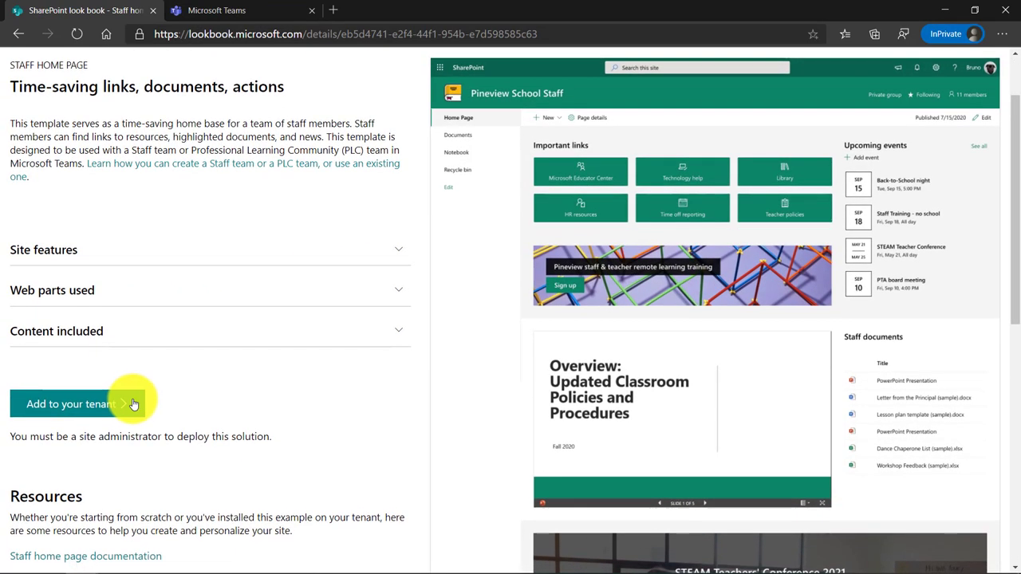
- Start adding the Staff template to the tenant and focus the Site URL field
left_click(70, 404)
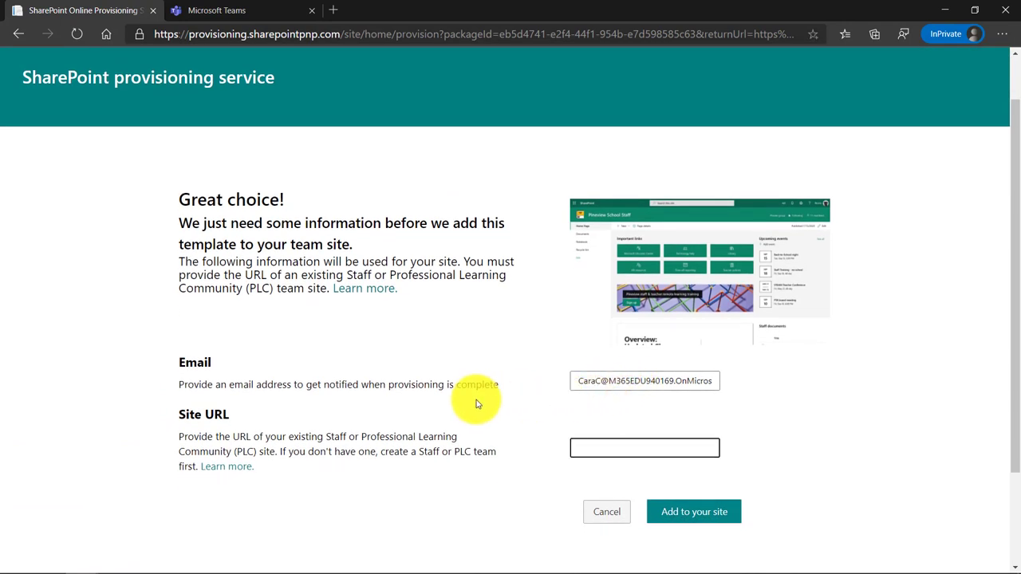
mouse_move(548, 466)
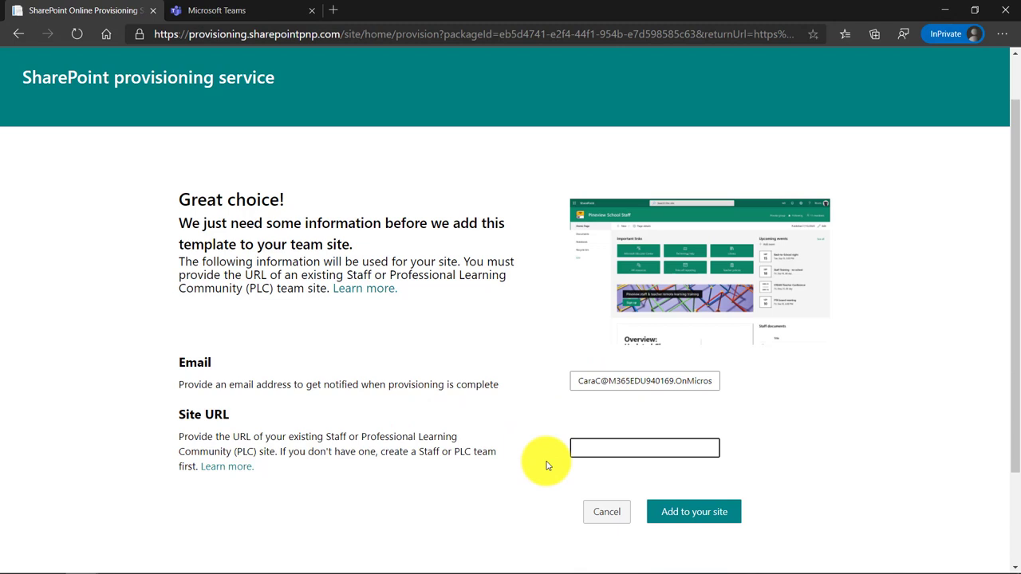
left_click(217, 10)
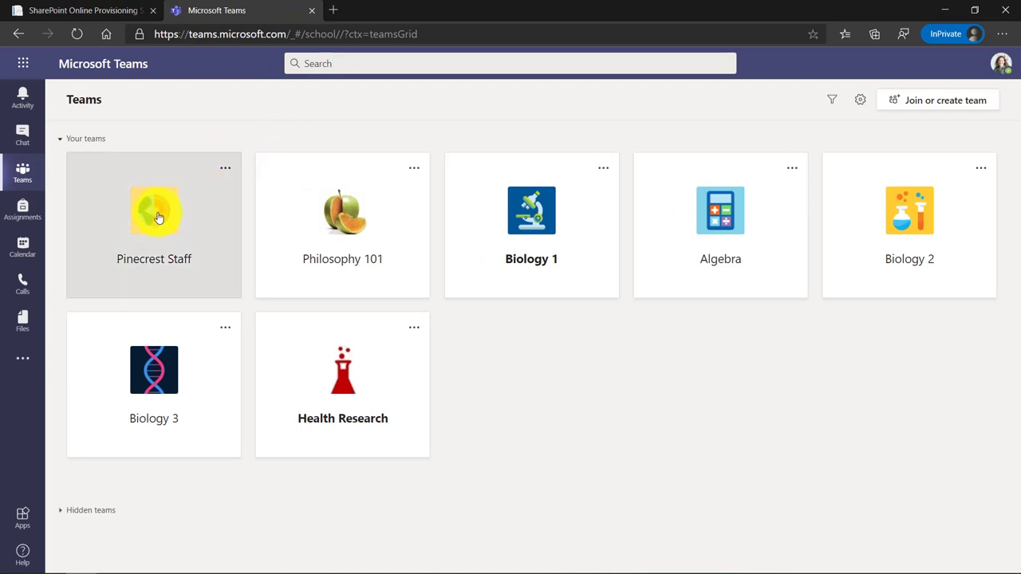
- Reach the Pinecrest Staff site home page from its team and select its web address
left_click(154, 224)
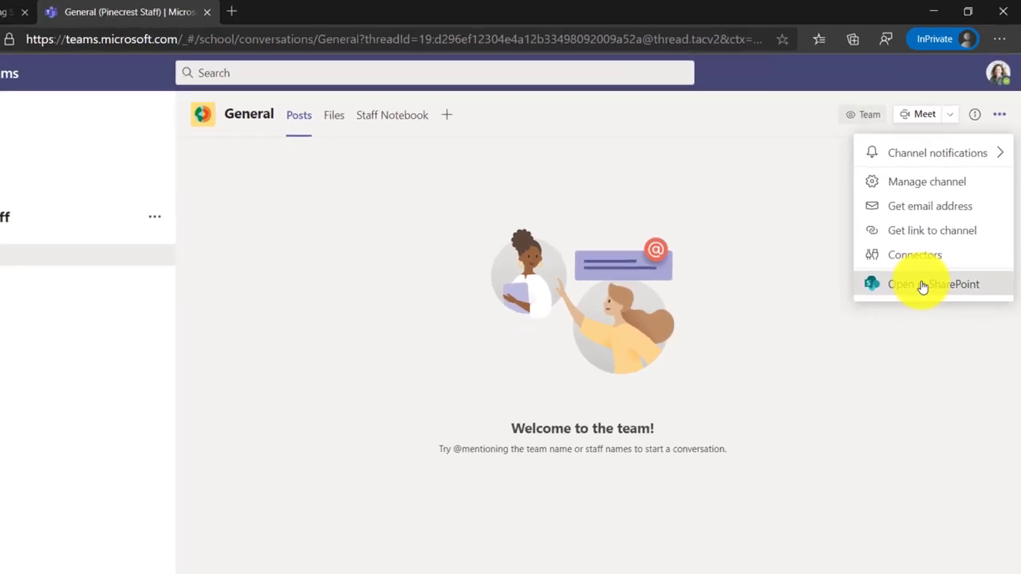
left_click(933, 284)
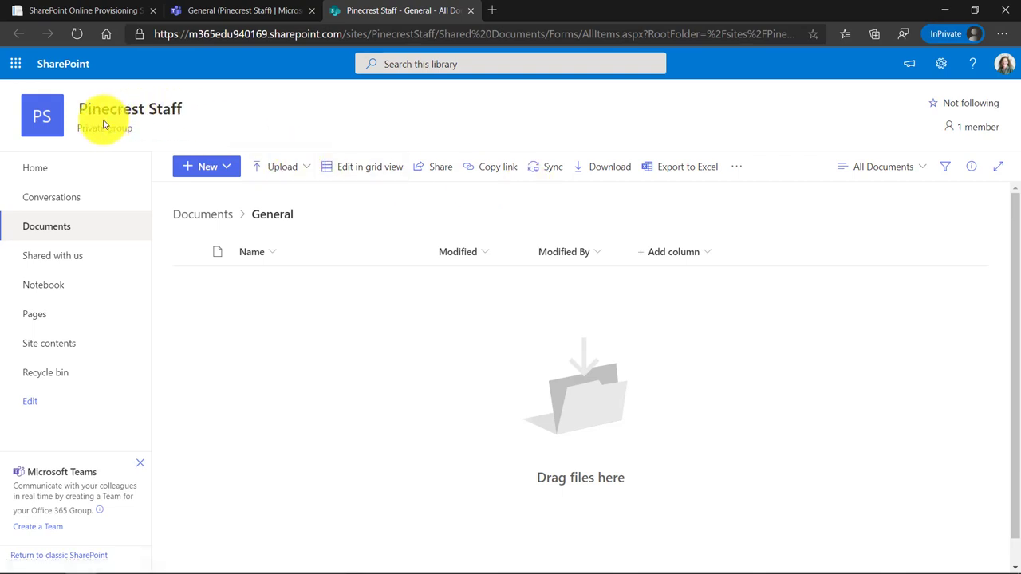
left_click(41, 115)
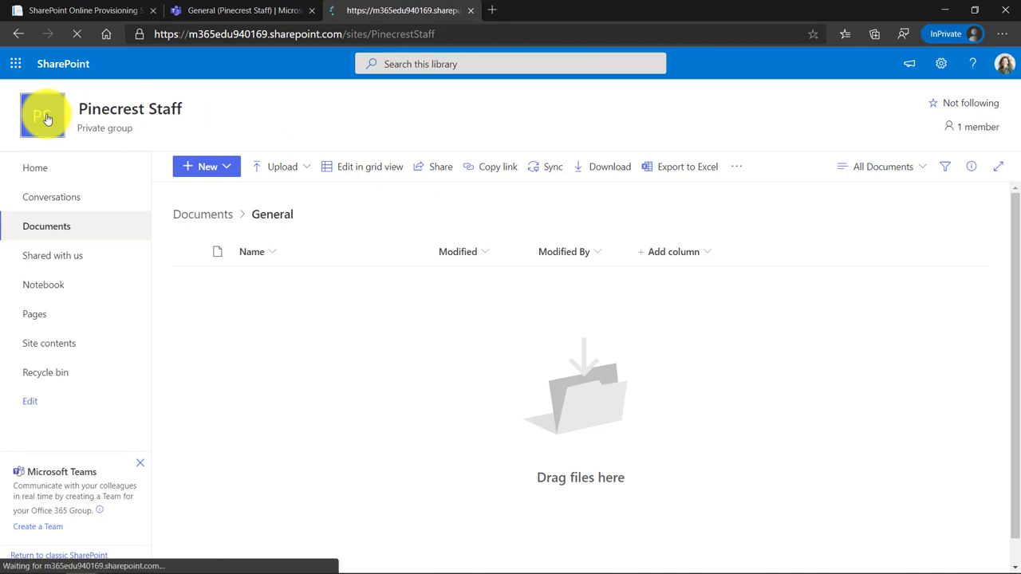
left_click(36, 168)
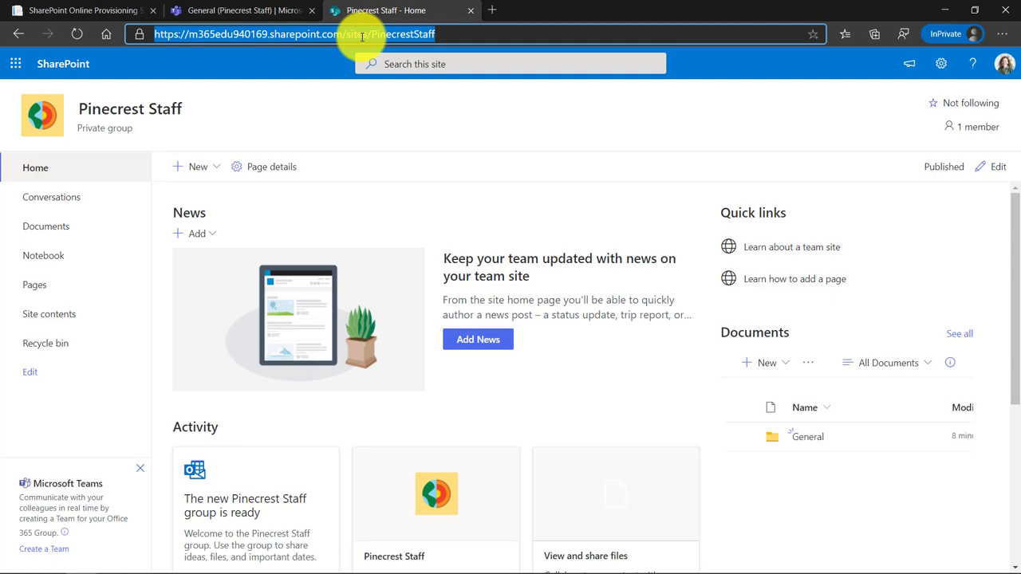
left_click(80, 10)
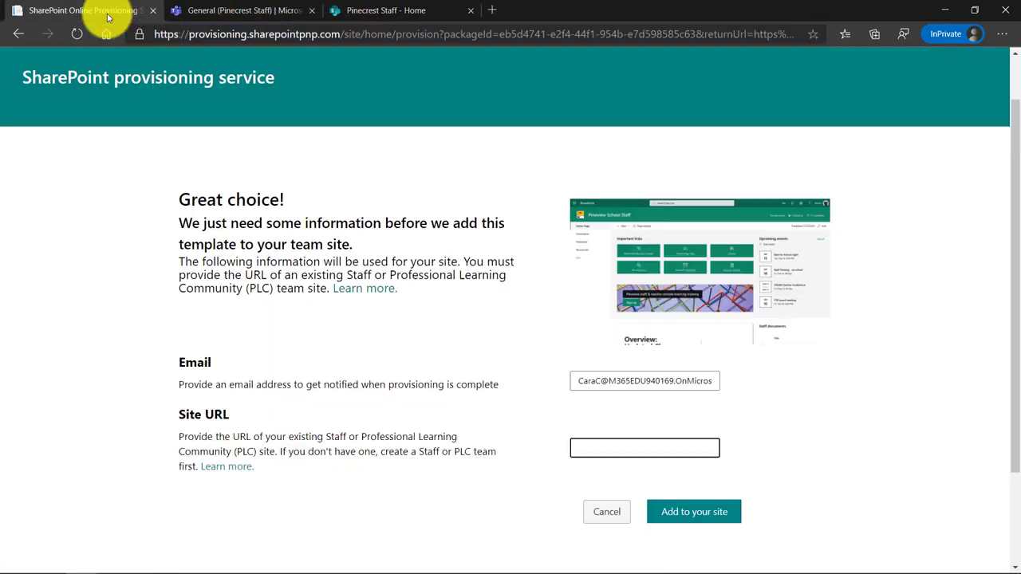
type("https://")
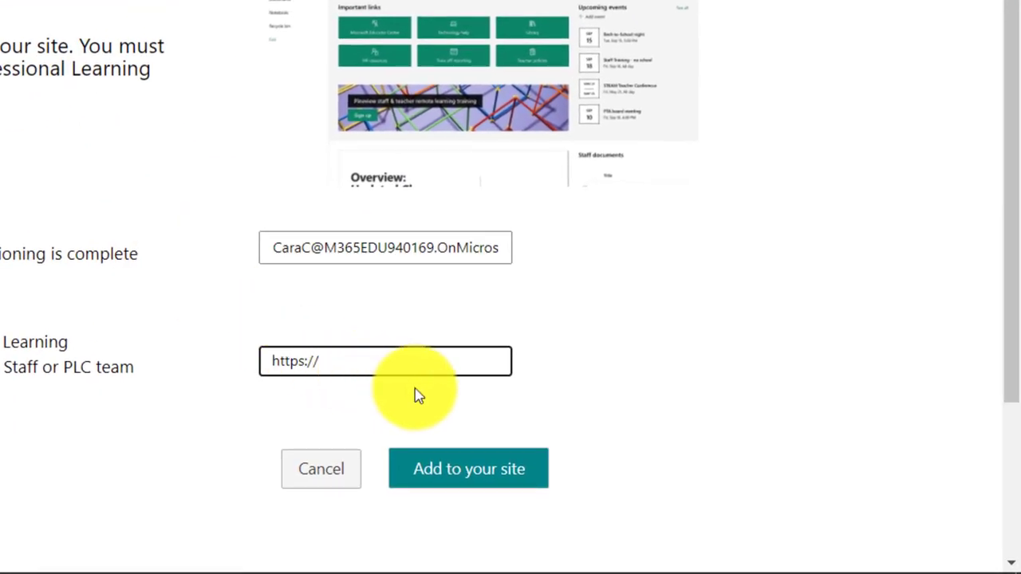
key("Backspace")
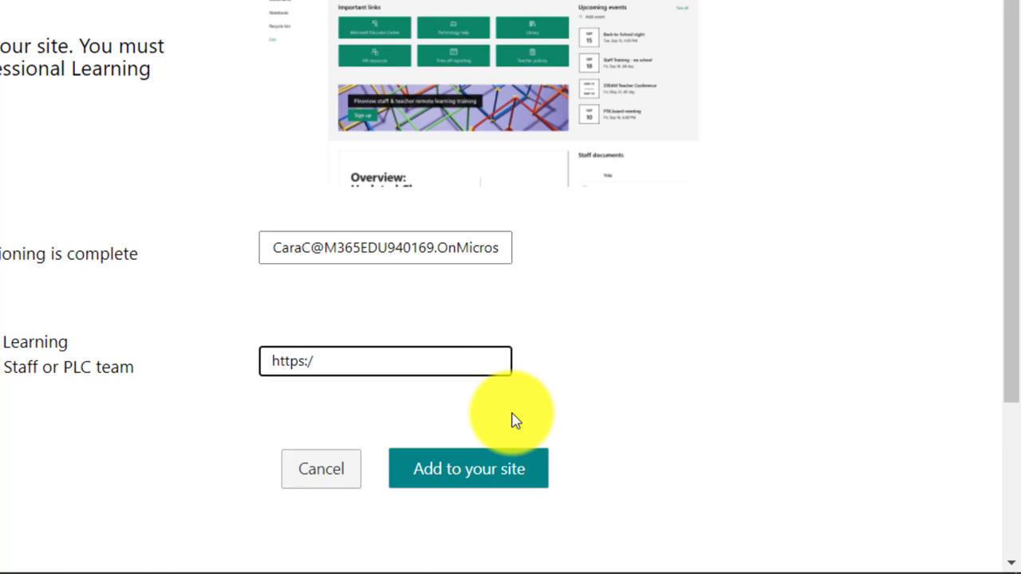
type(".sharepoint.com/sites/PinecrestStaff")
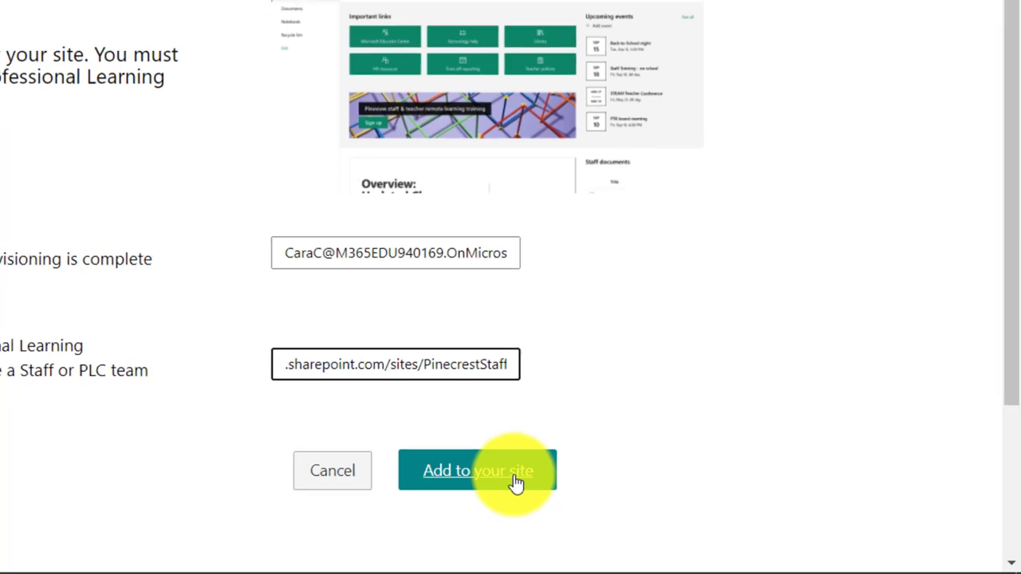
left_click(475, 469)
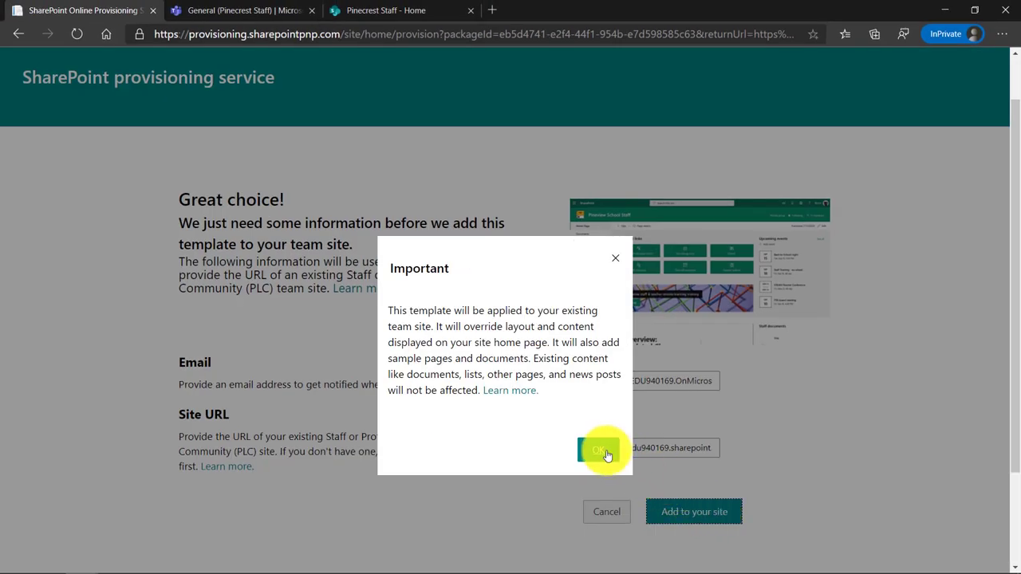
- Confirm the template, then open the provisioned Pinecrest Staff site from the notification email
left_click(600, 450)
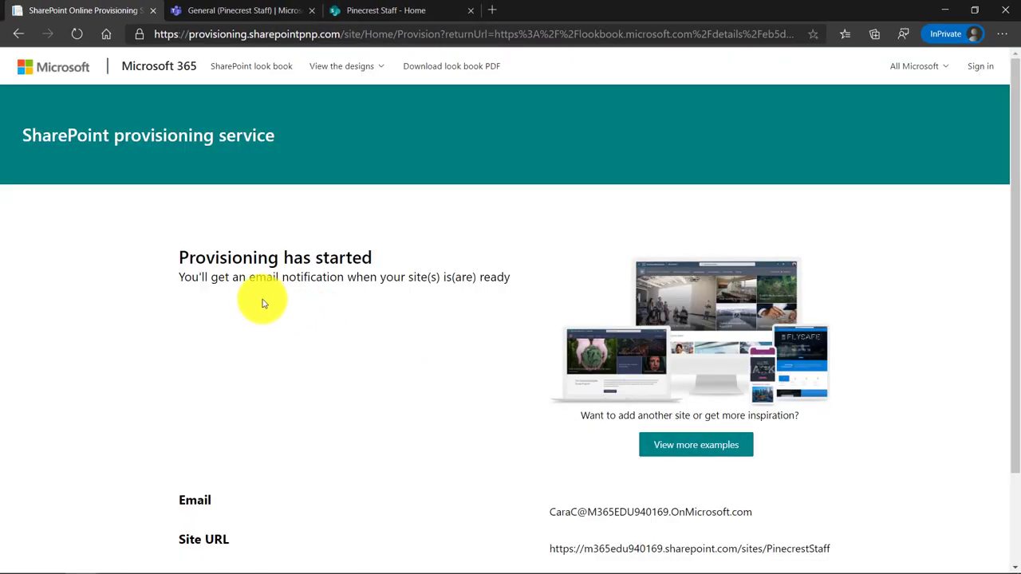
mouse_move(307, 329)
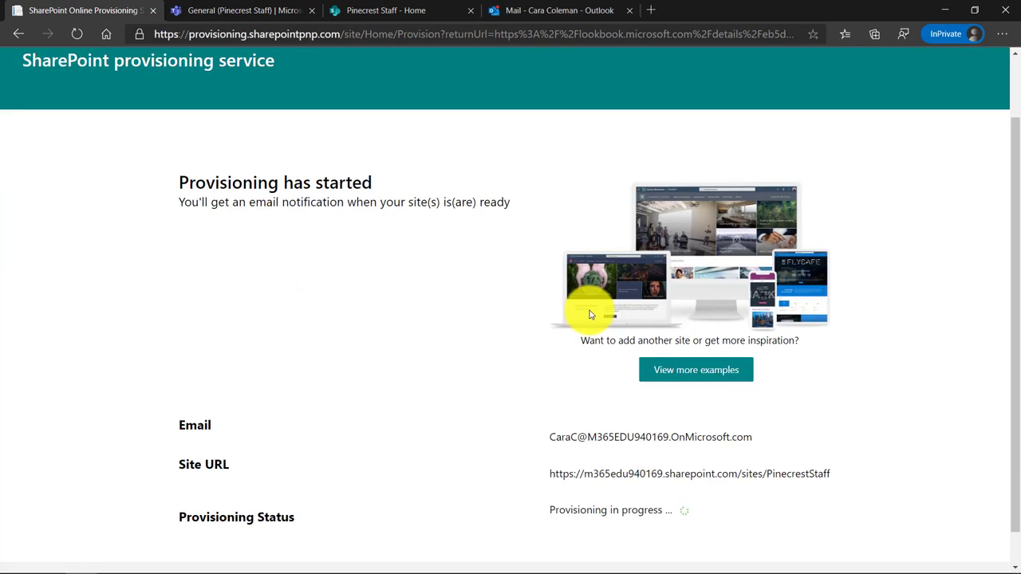
mouse_move(769, 431)
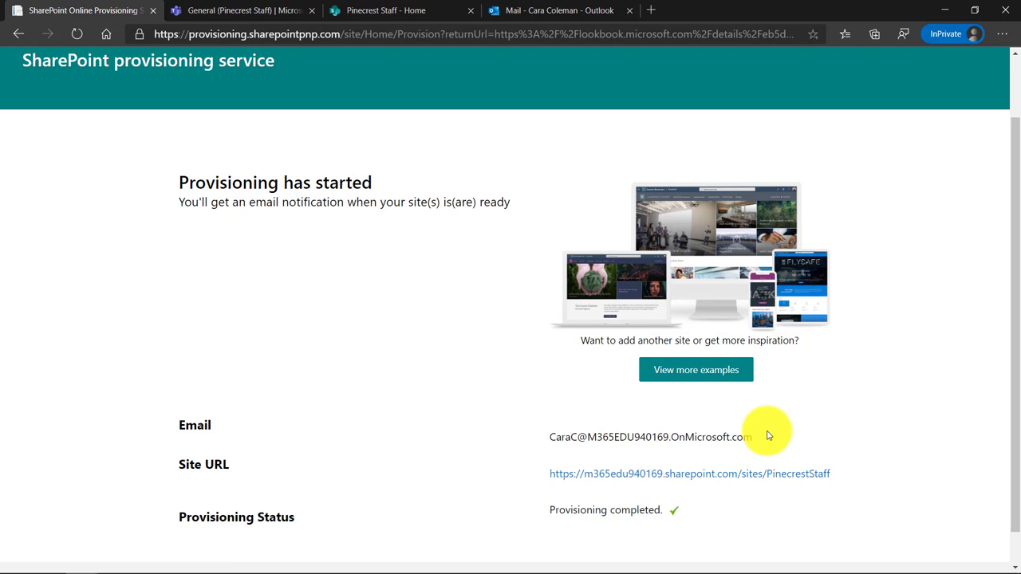
left_click(558, 10)
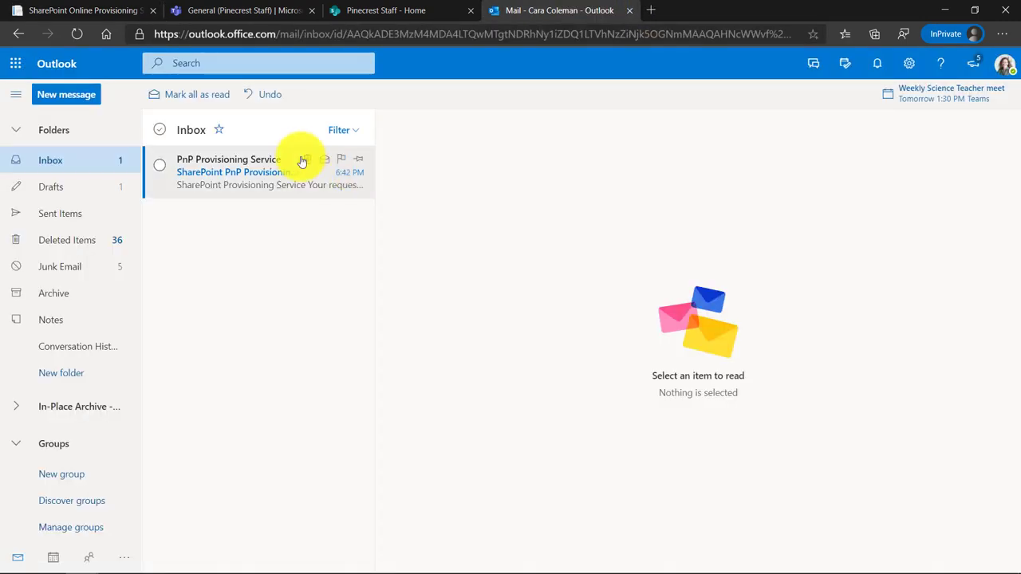
left_click(255, 172)
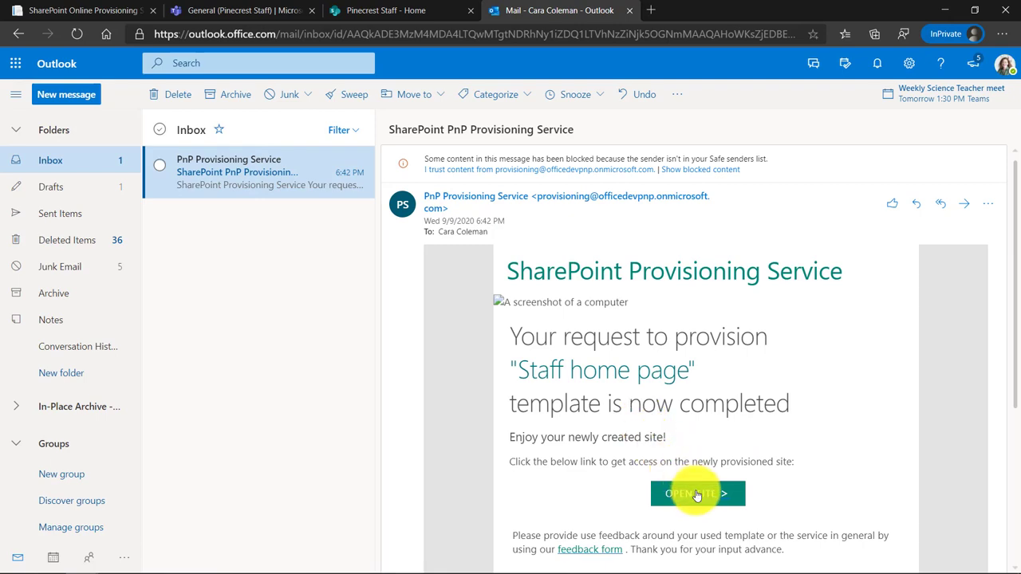
left_click(697, 493)
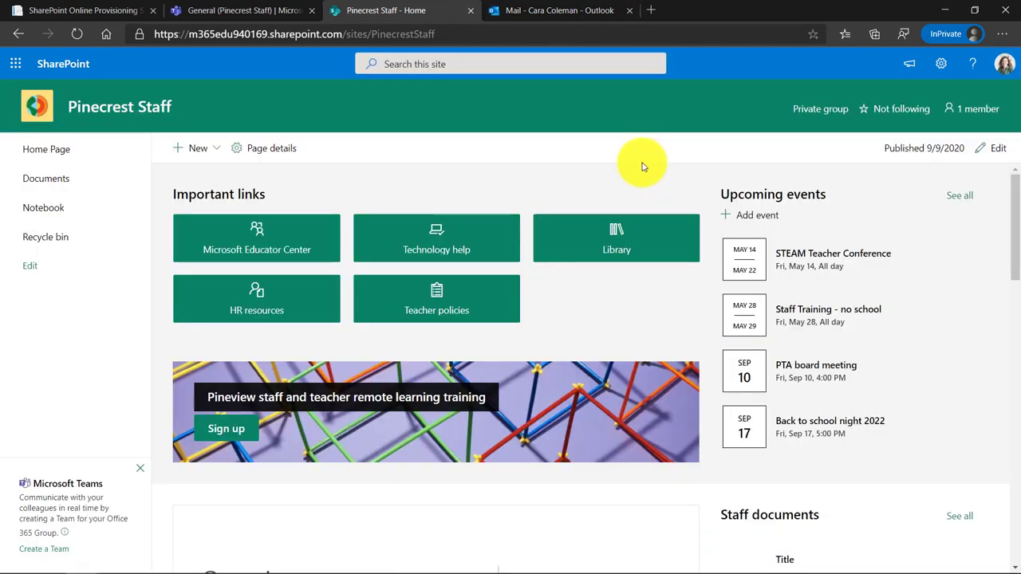
mouse_move(539, 167)
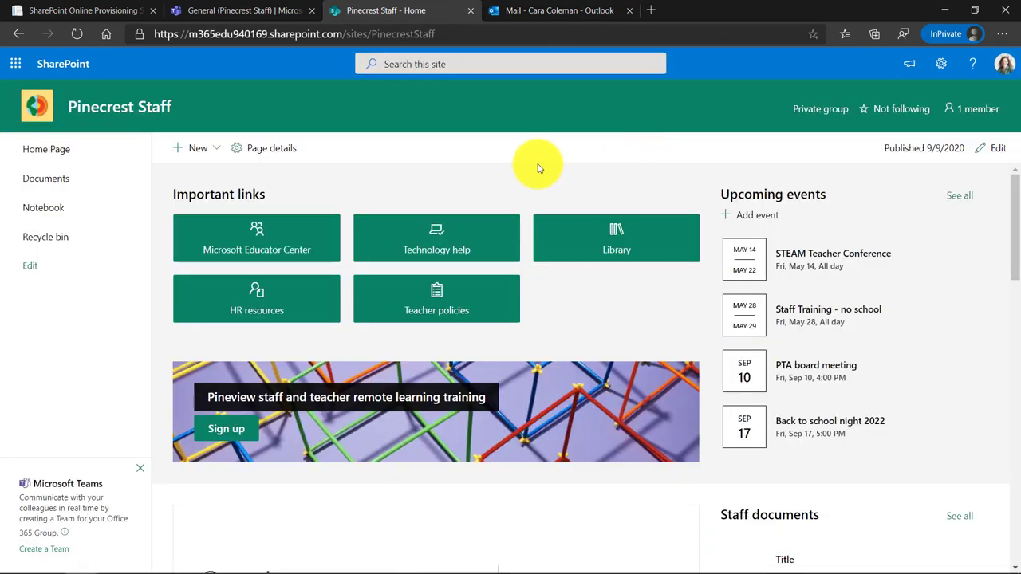
mouse_move(520, 172)
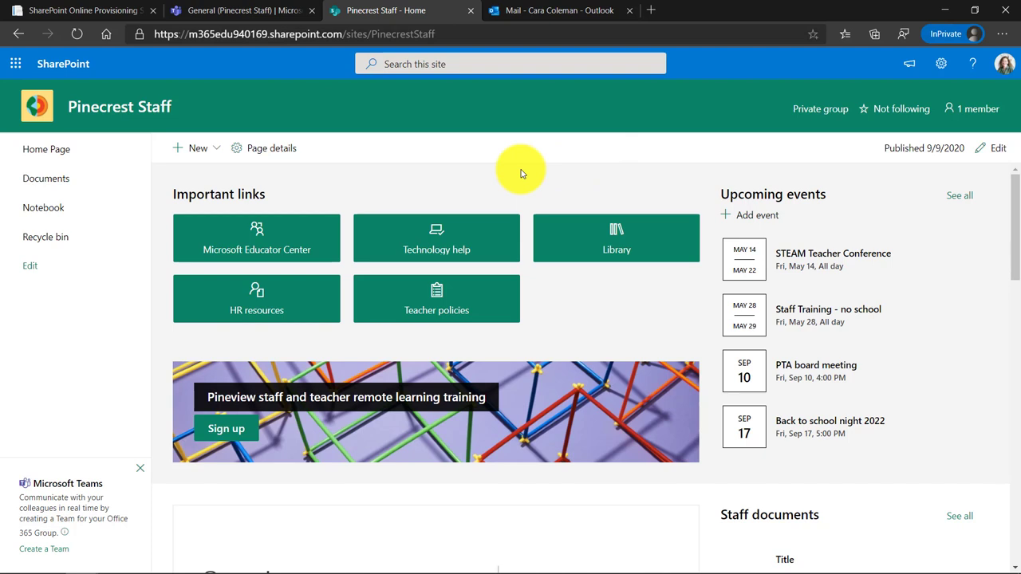
mouse_move(424, 182)
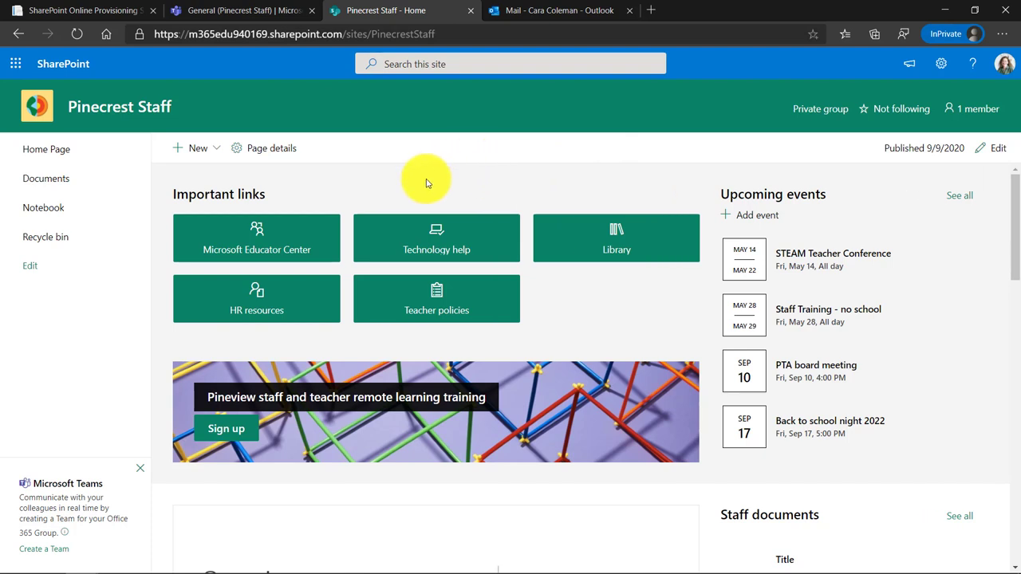
mouse_move(479, 298)
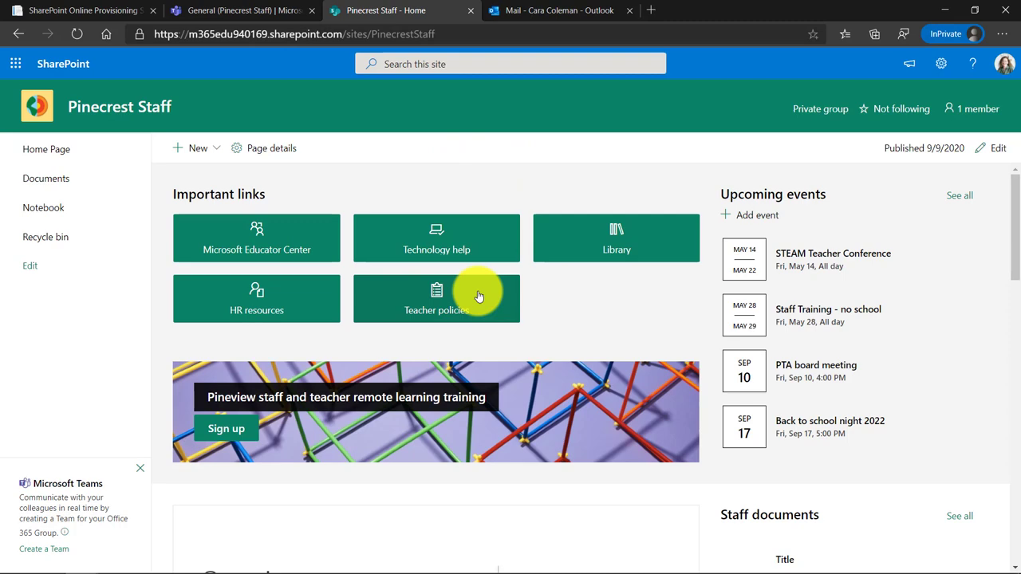
mouse_move(612, 303)
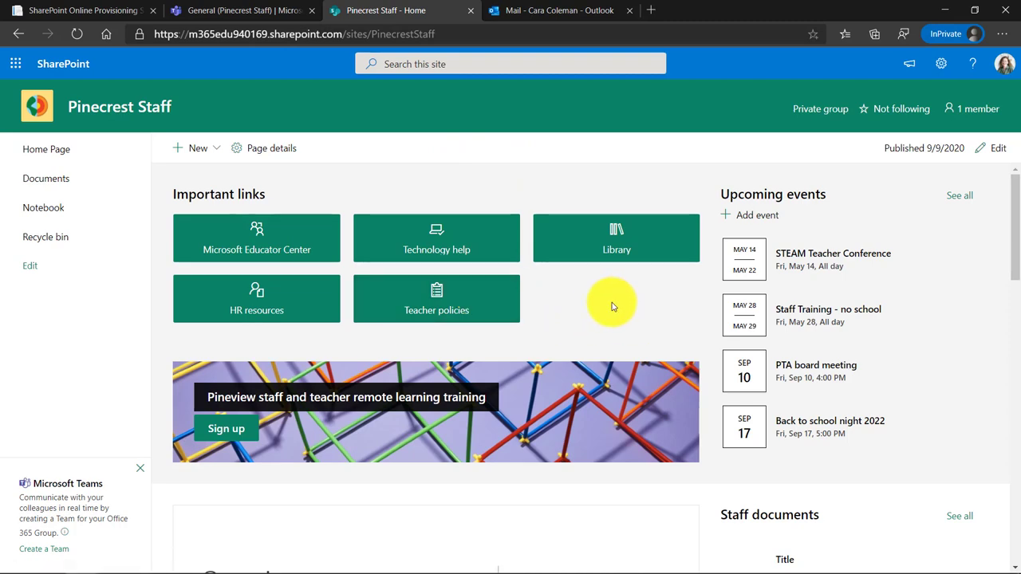
scroll("down", 3)
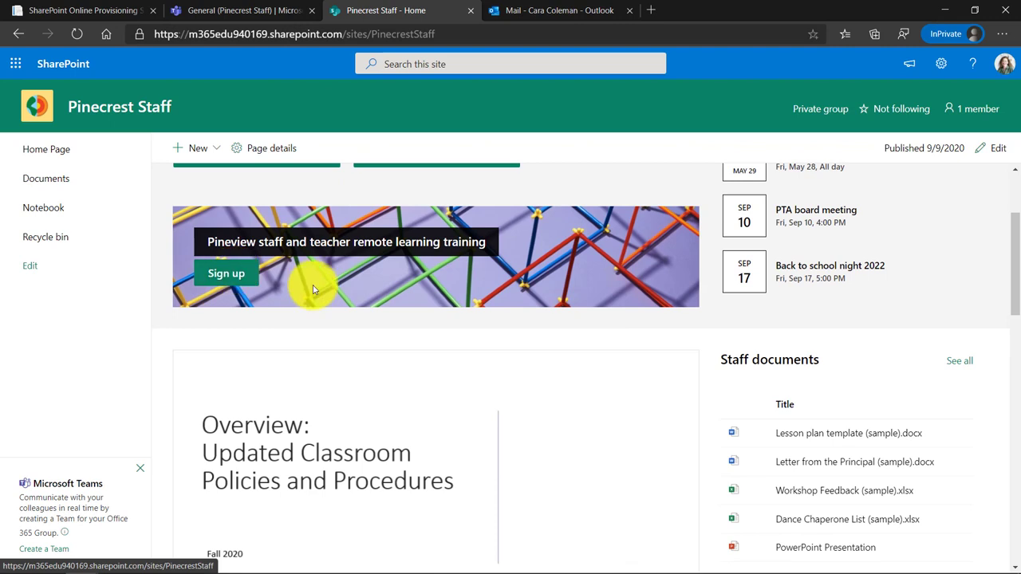
scroll("down", 3)
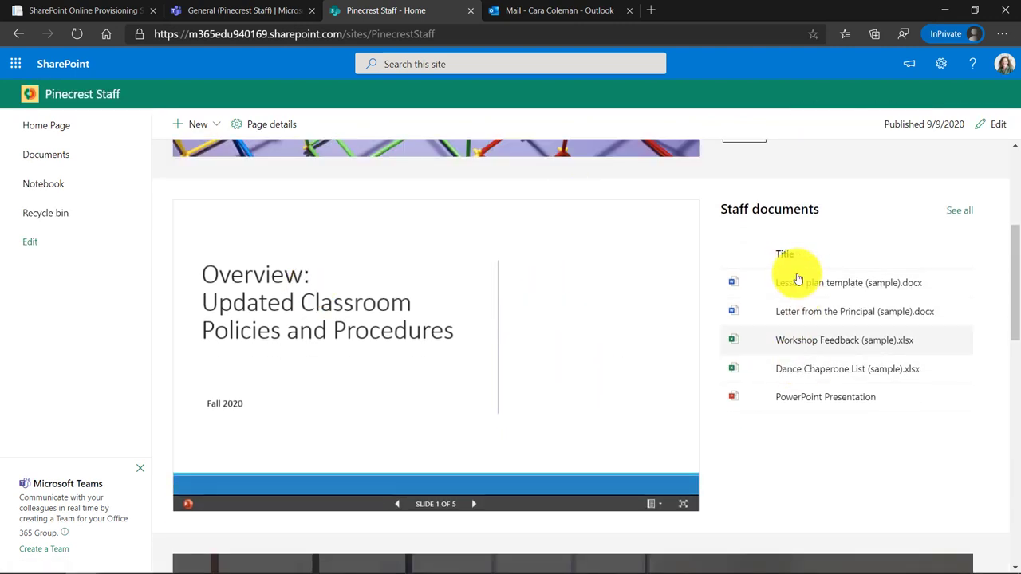
left_click(473, 504)
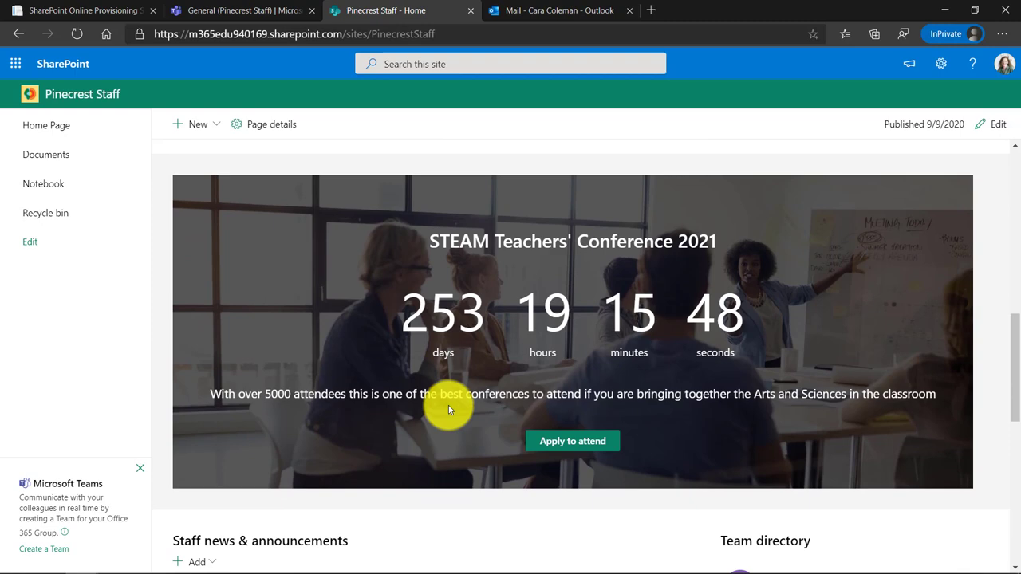
scroll("down", 3)
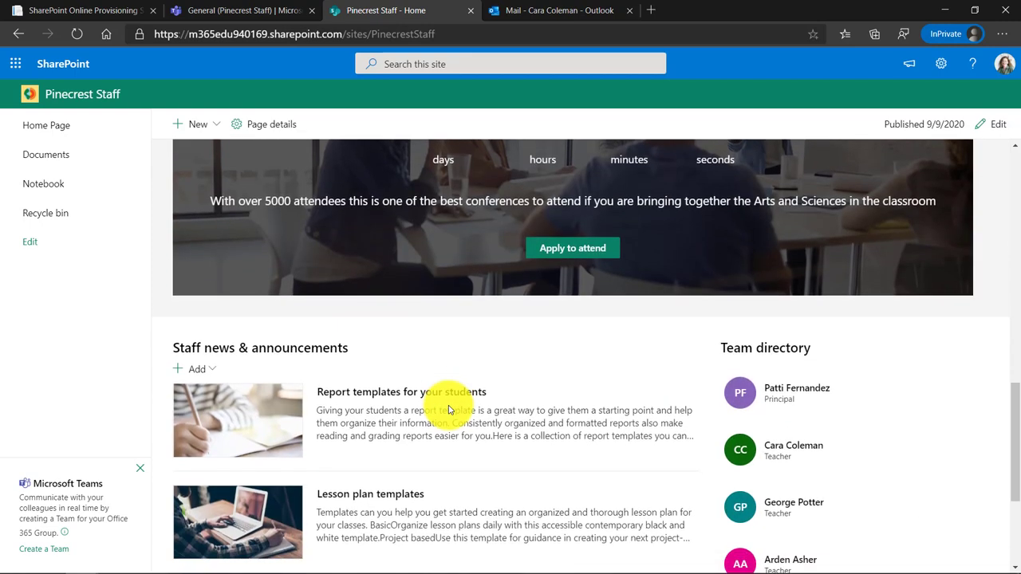
scroll("down", 3)
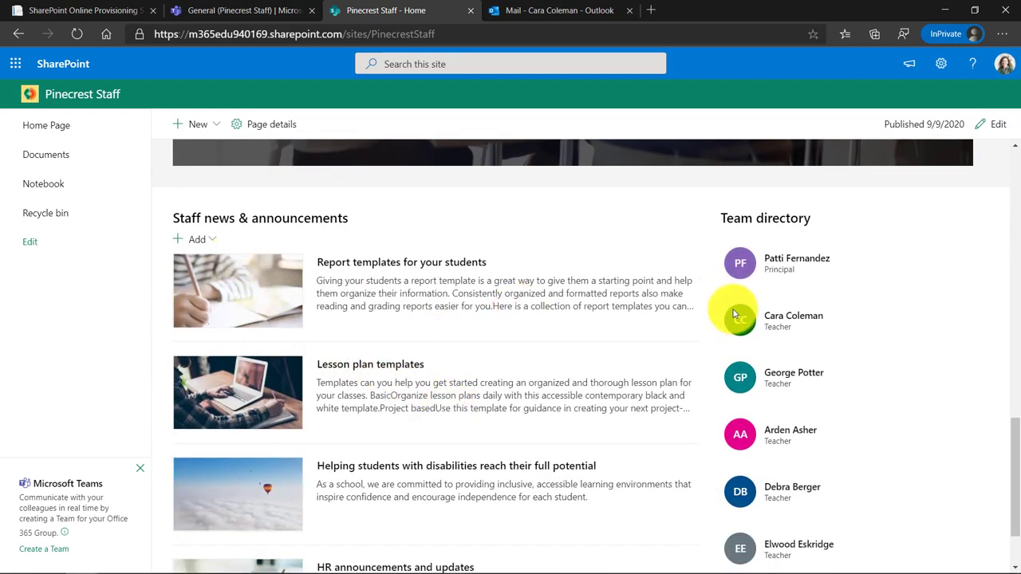
scroll("down", 3)
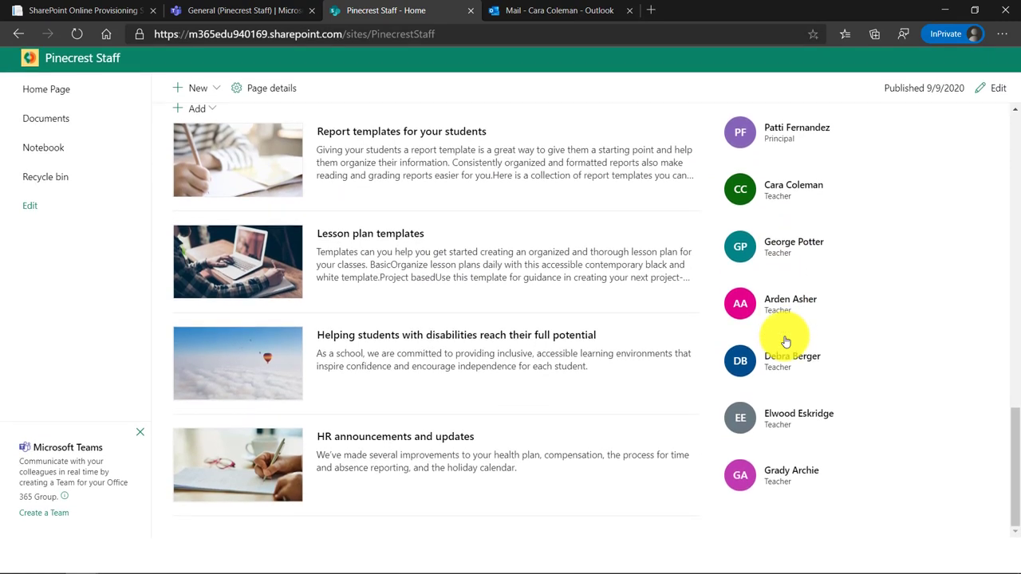
scroll("up", 3)
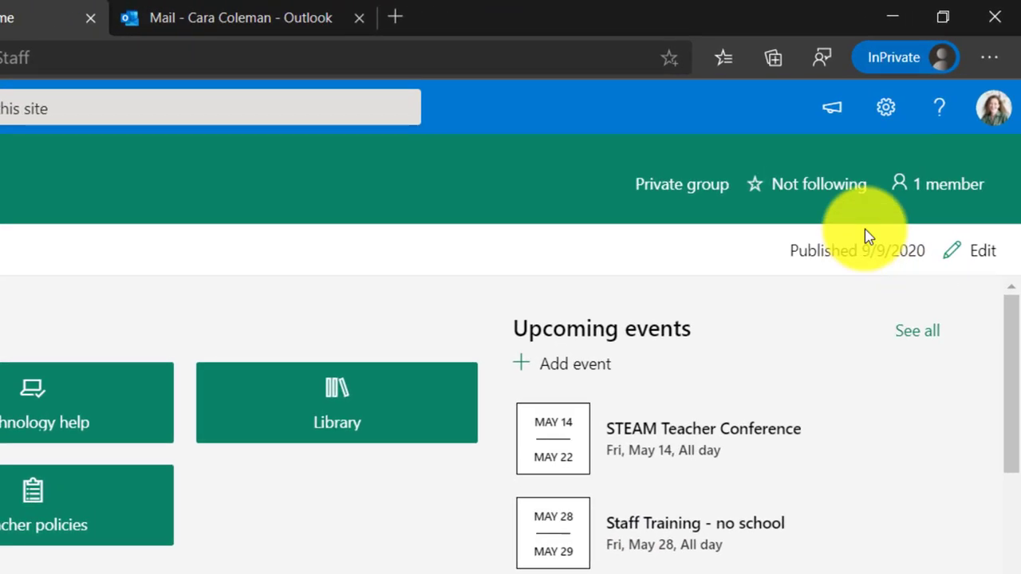
mouse_move(885, 108)
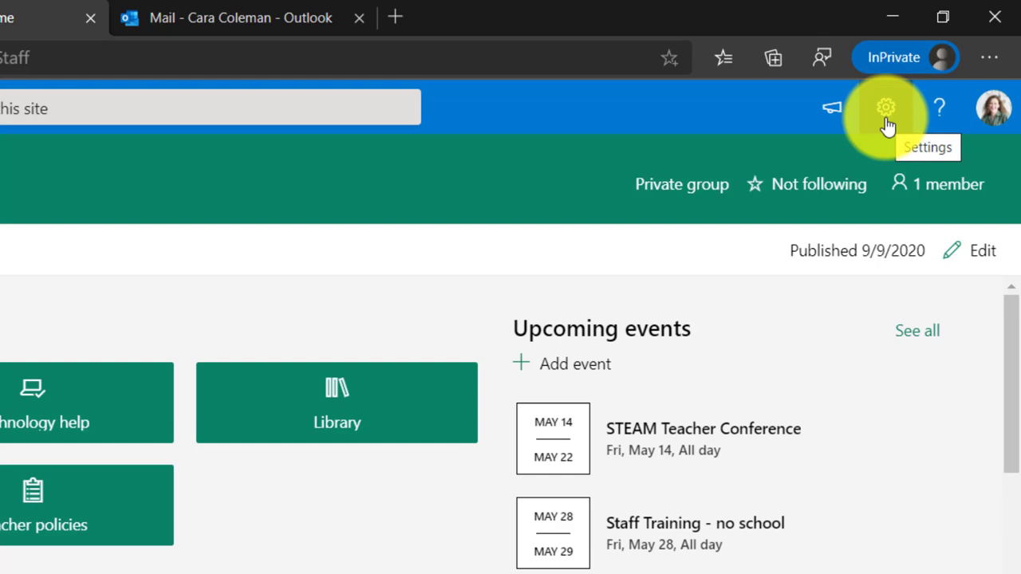
mouse_move(887, 125)
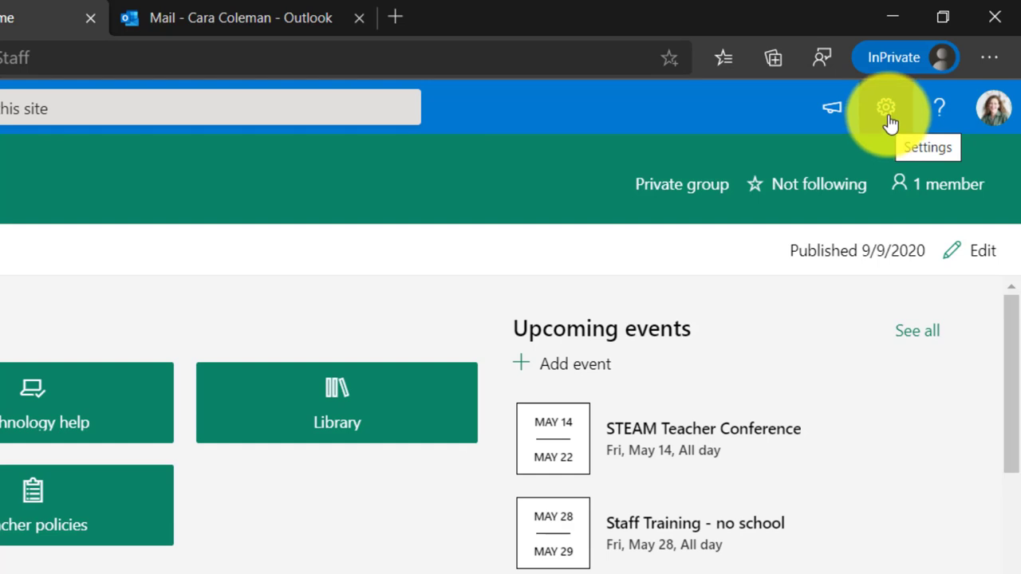
- Reach the Change the look panel from the Pinecrest Staff site settings
left_click(885, 108)
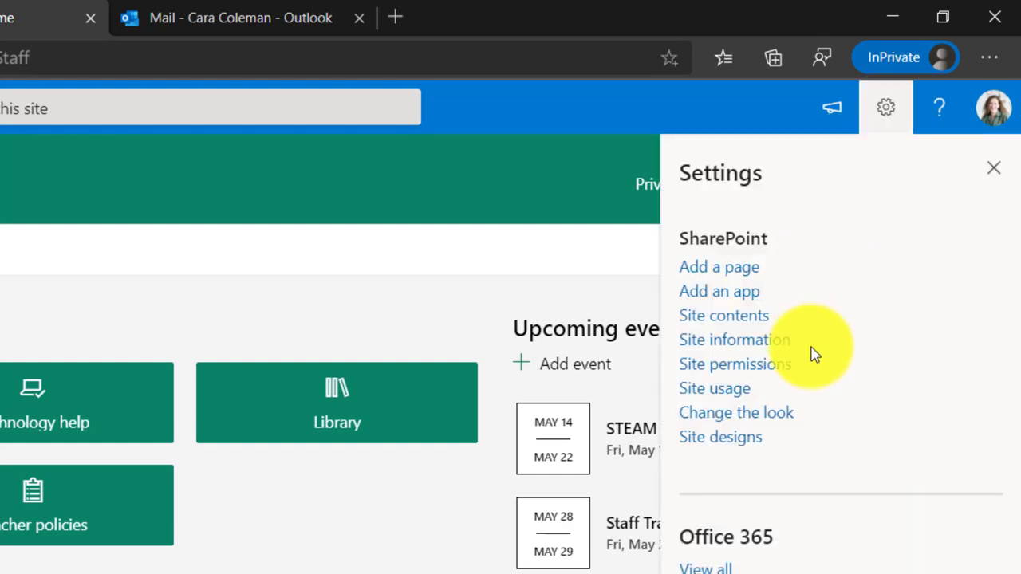
left_click(736, 412)
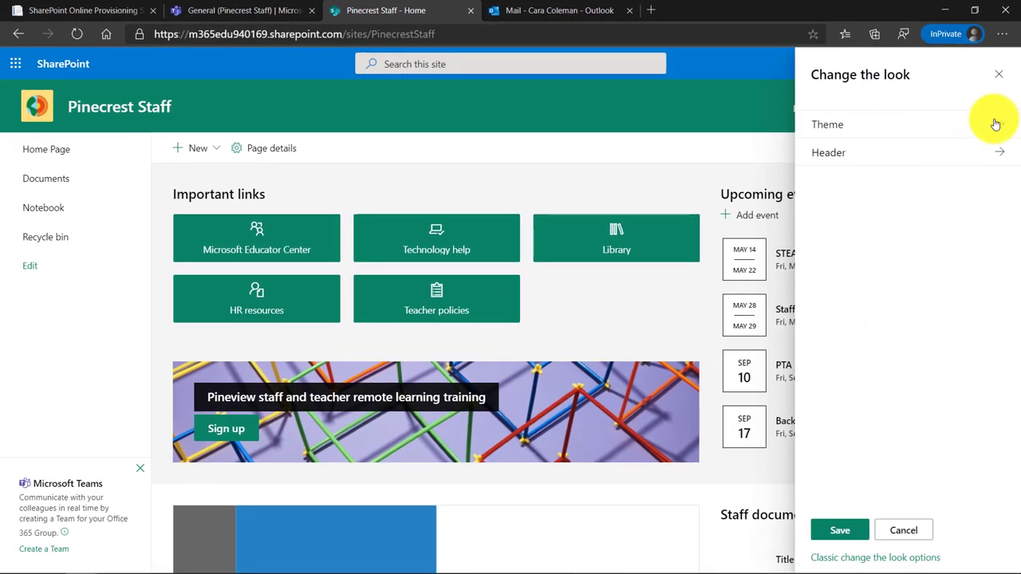
- Preview the Red and Dark Yellow themes, then save Blue as the site theme
left_click(827, 125)
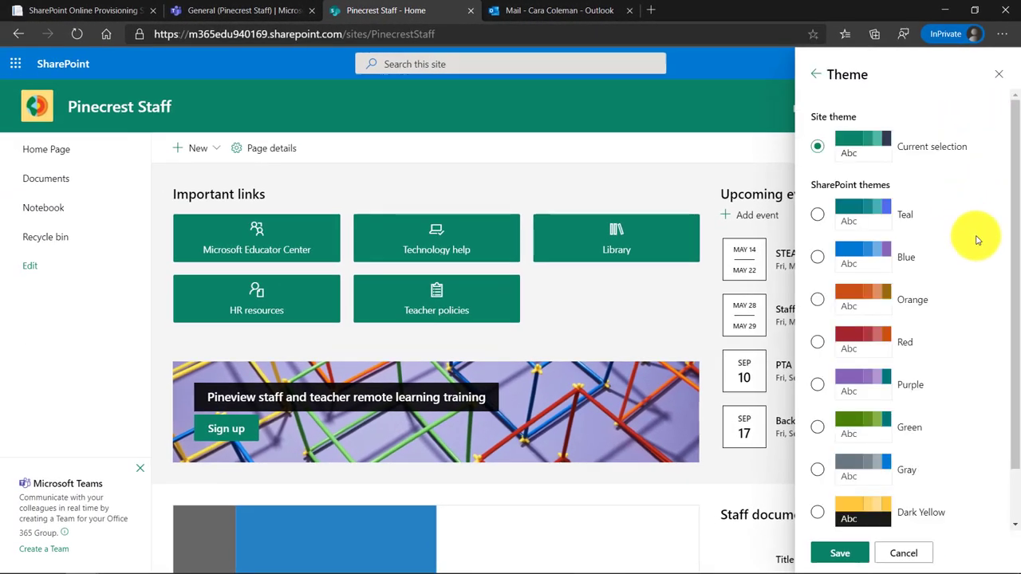
left_click(817, 342)
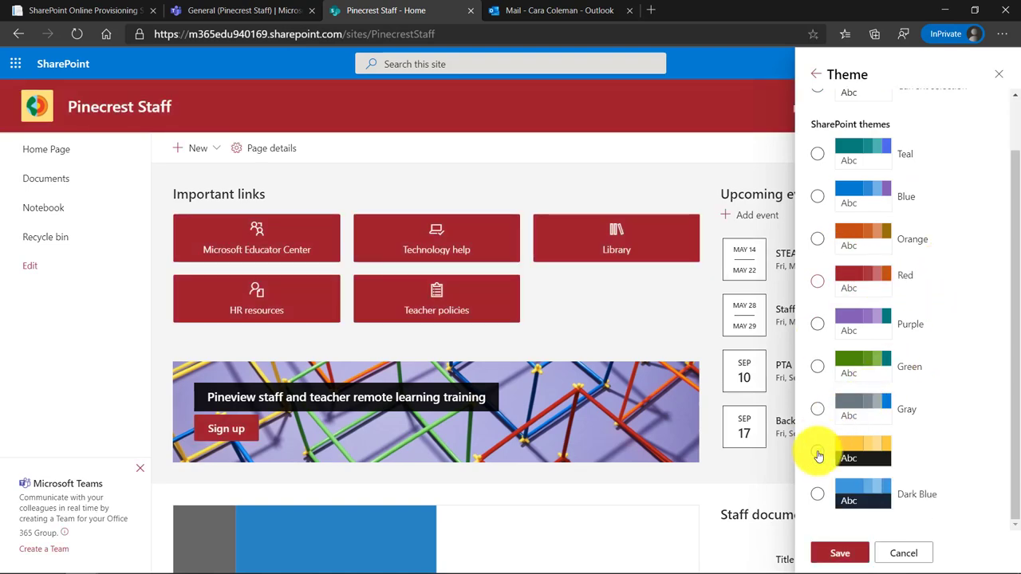
left_click(817, 449)
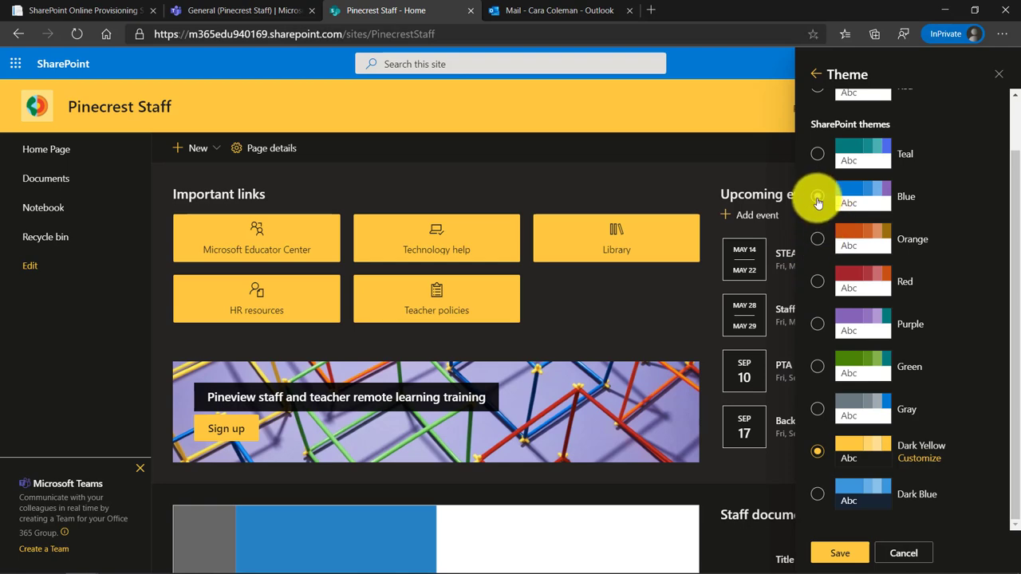
left_click(817, 196)
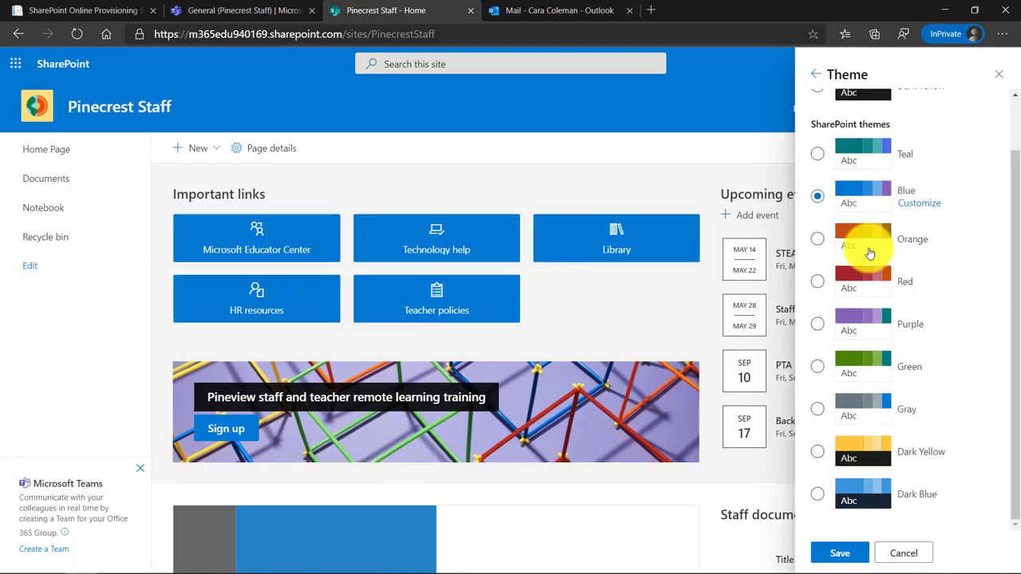
left_click(816, 451)
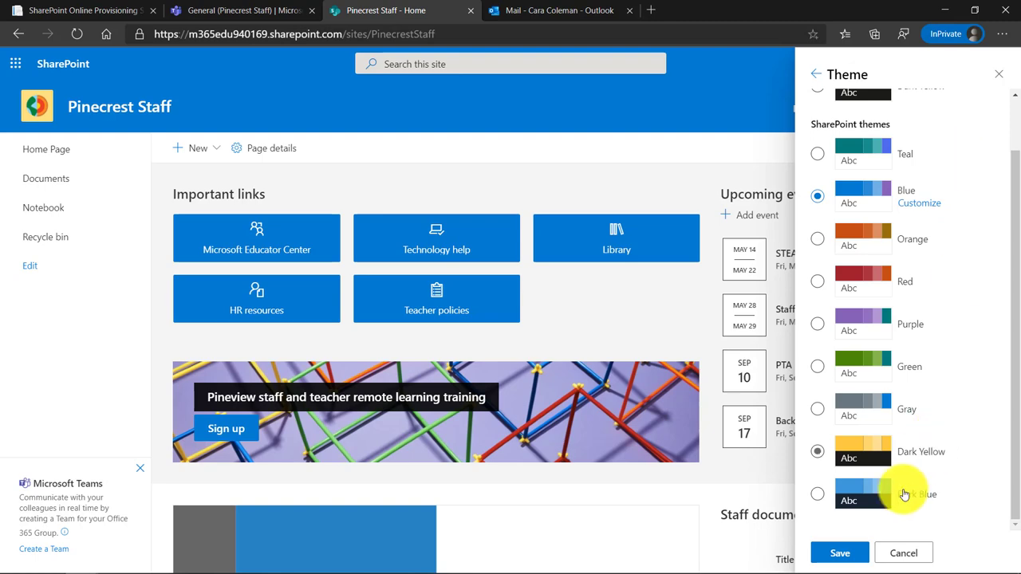
left_click(947, 64)
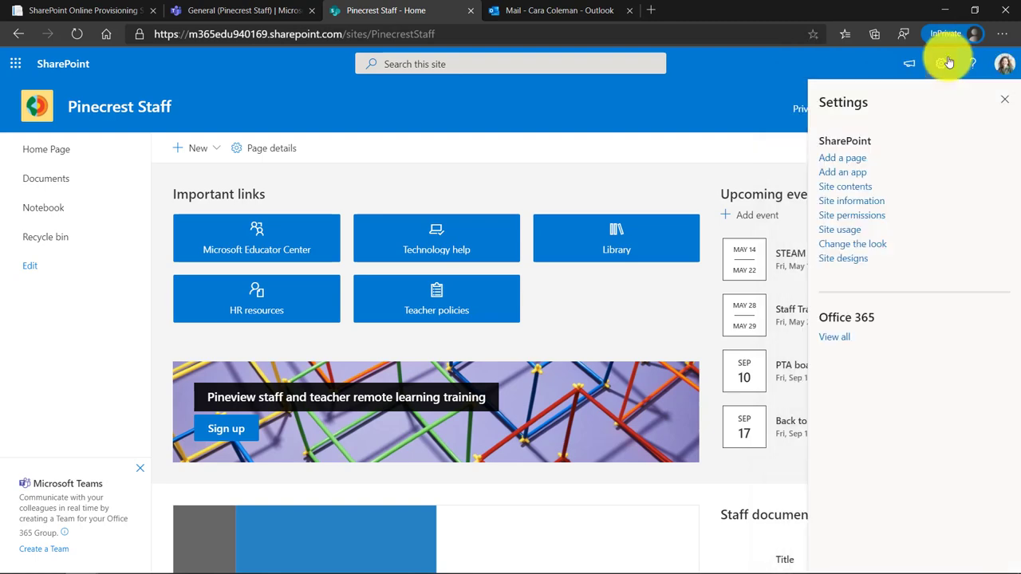
- Dismiss the settings pane and start editing the home page
left_click(1005, 99)
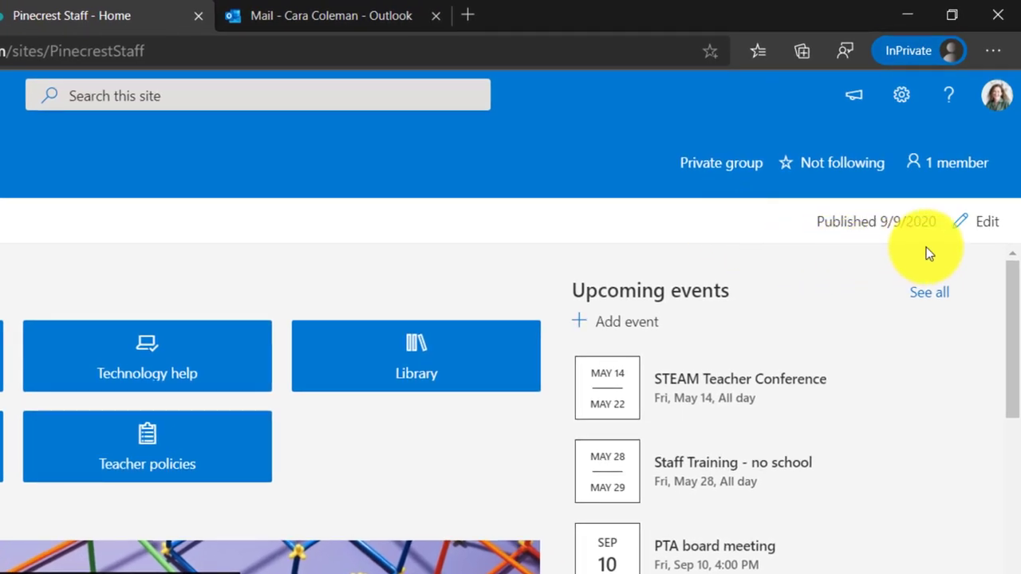
left_click(985, 220)
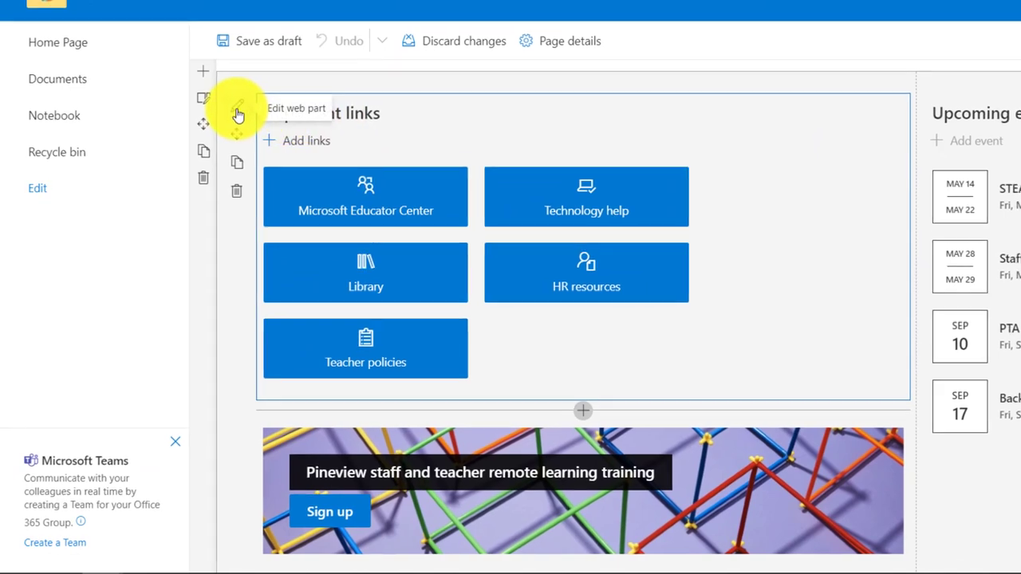
- Try Compact and Button layouts, then show the Important links as Tiles with Large icons
left_click(238, 112)
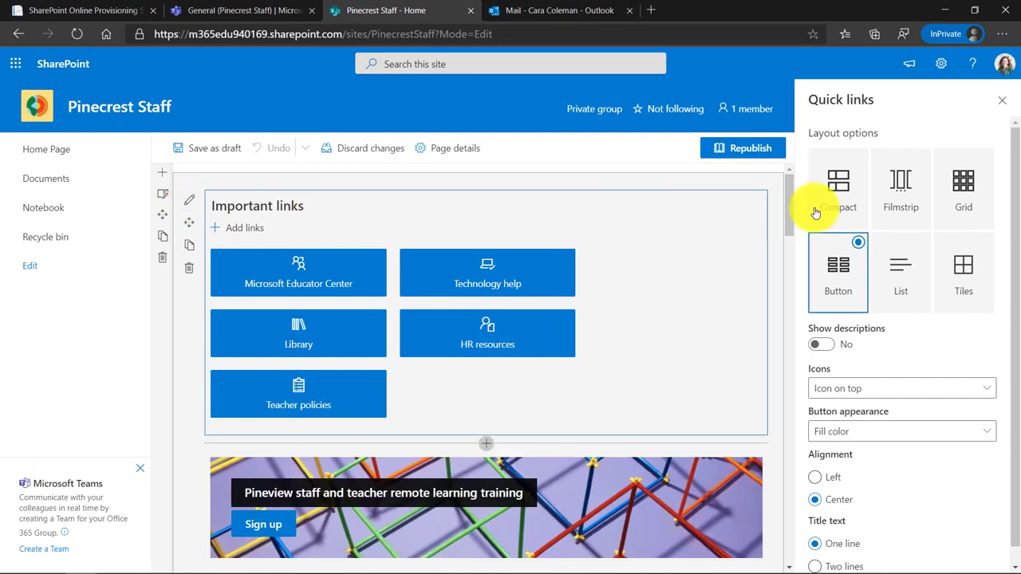
left_click(839, 188)
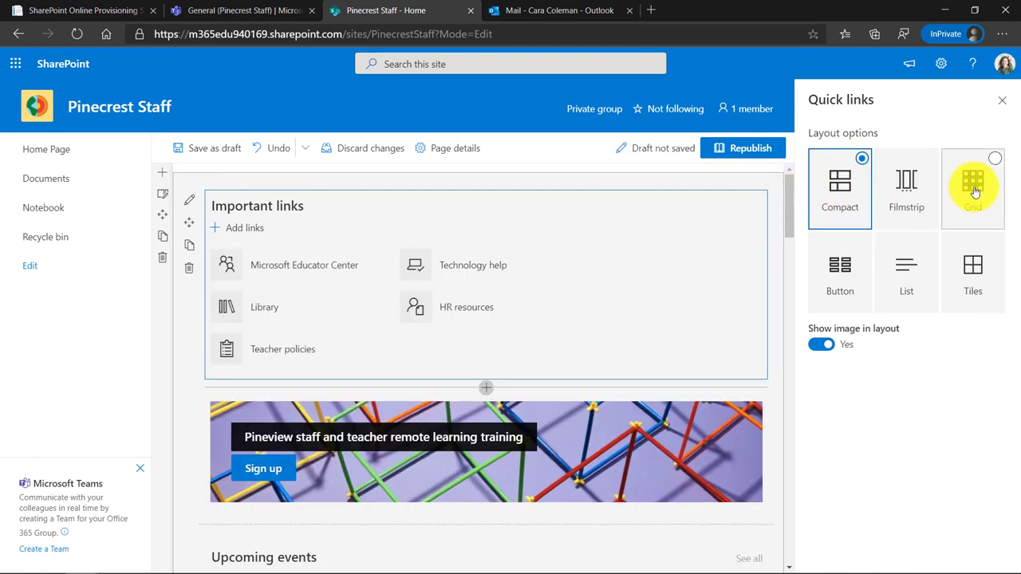
left_click(837, 272)
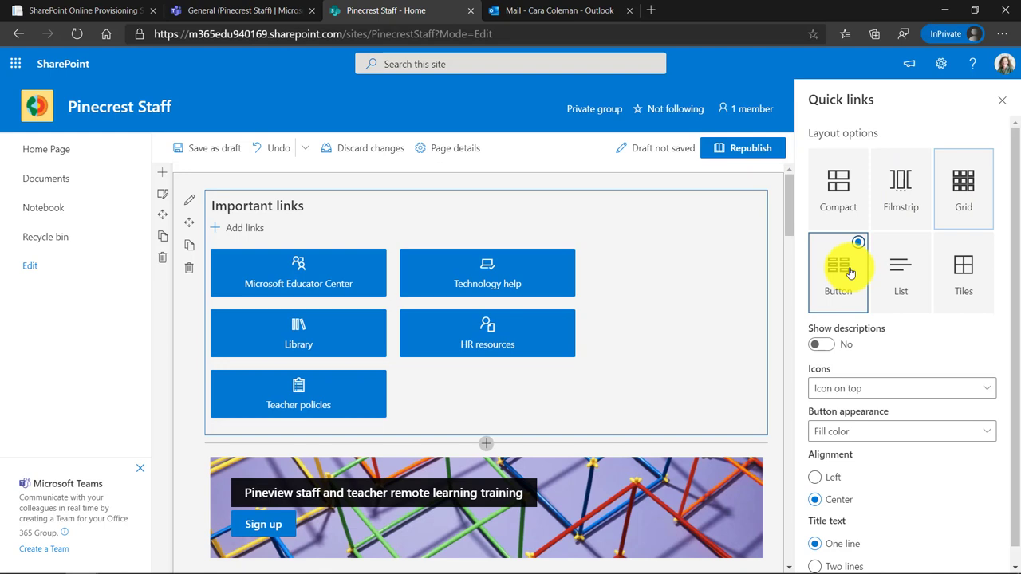
left_click(964, 271)
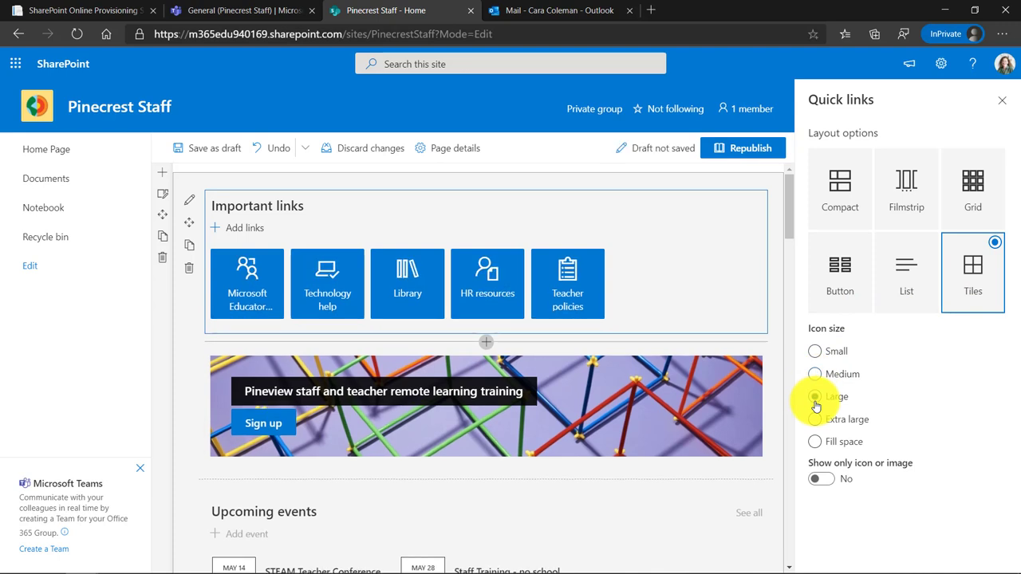
left_click(814, 395)
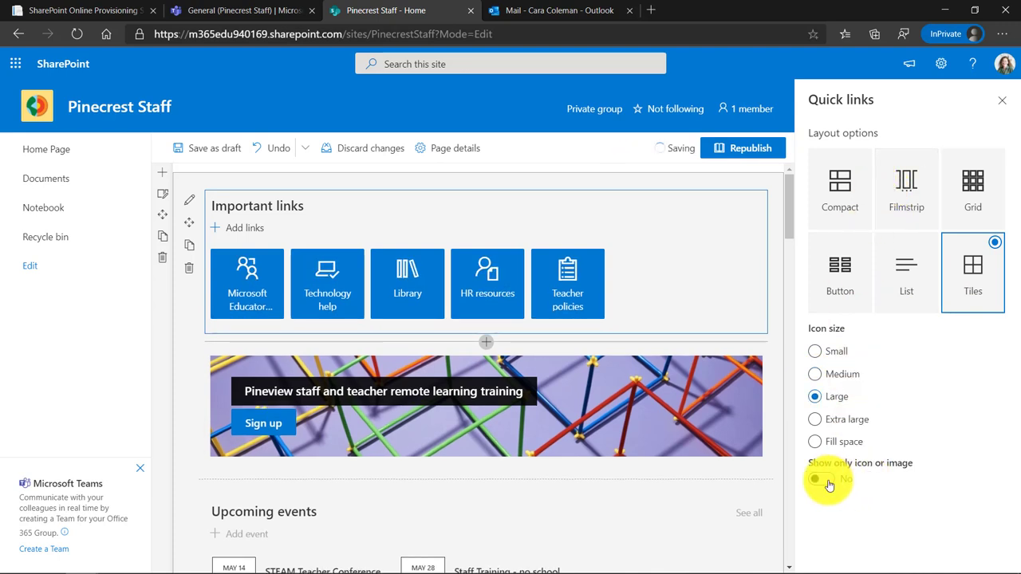
left_click(813, 478)
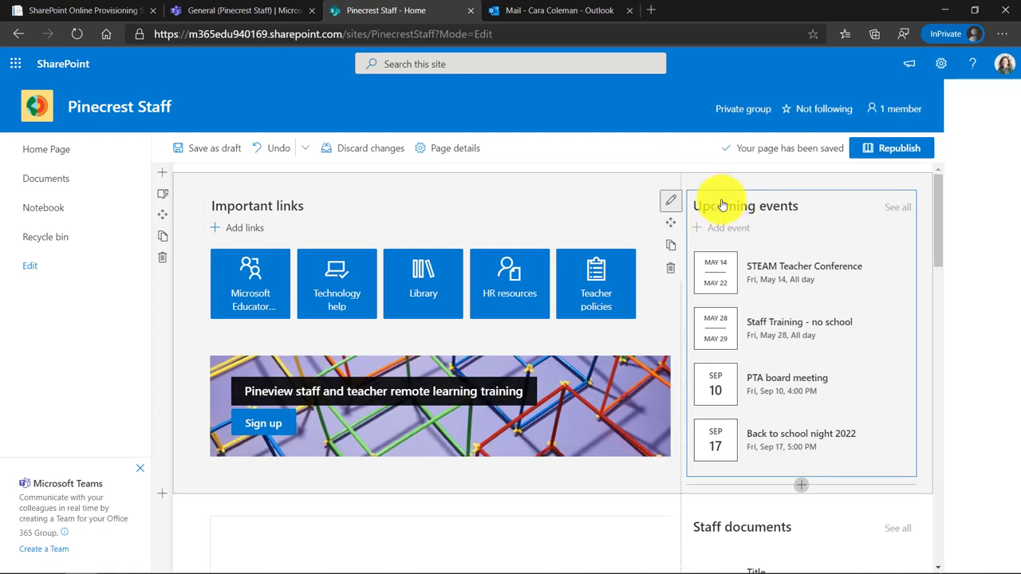
- Switch the Upcoming events web part to the Compact layout
left_click(670, 201)
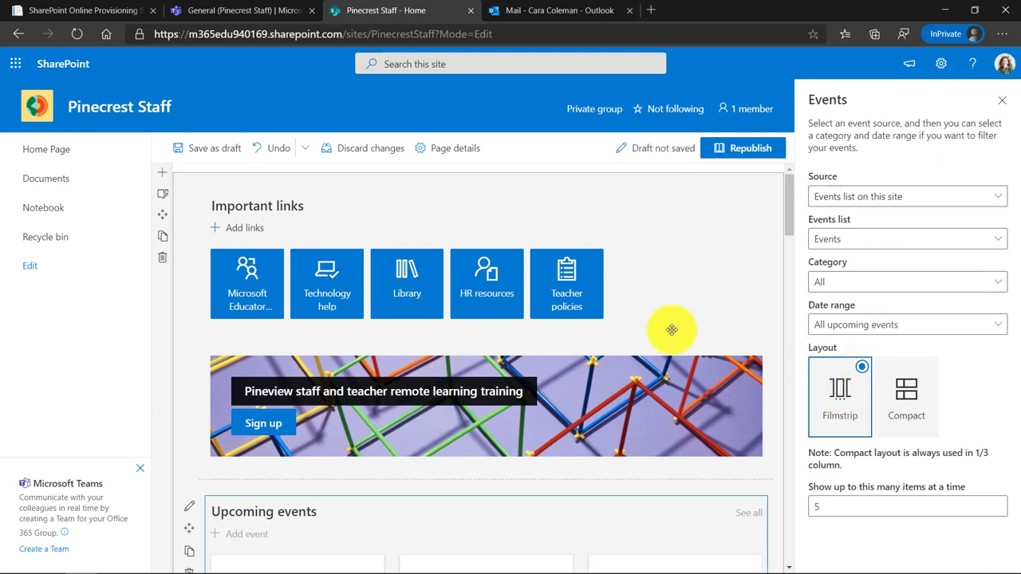
scroll("down", 3)
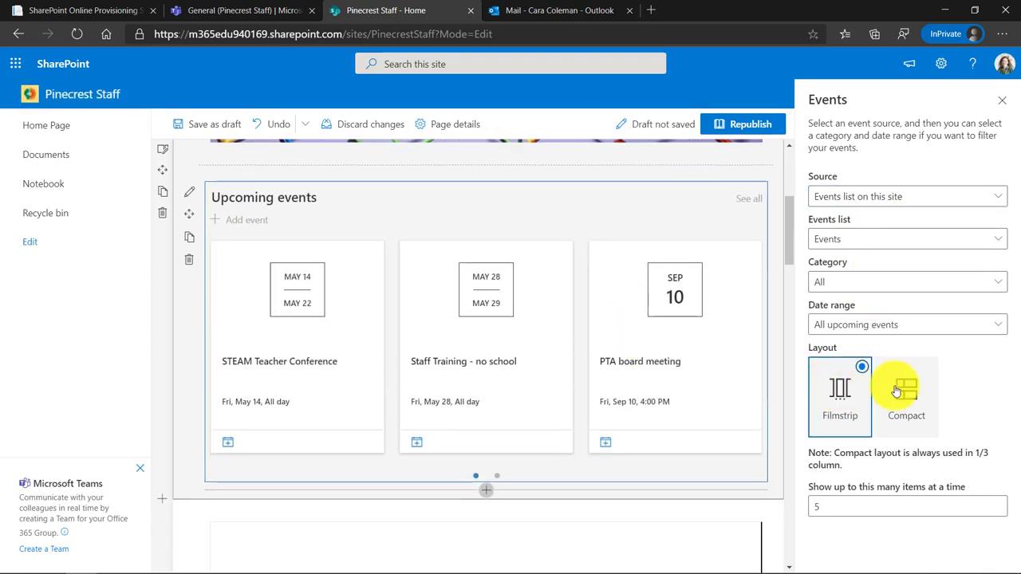
left_click(906, 391)
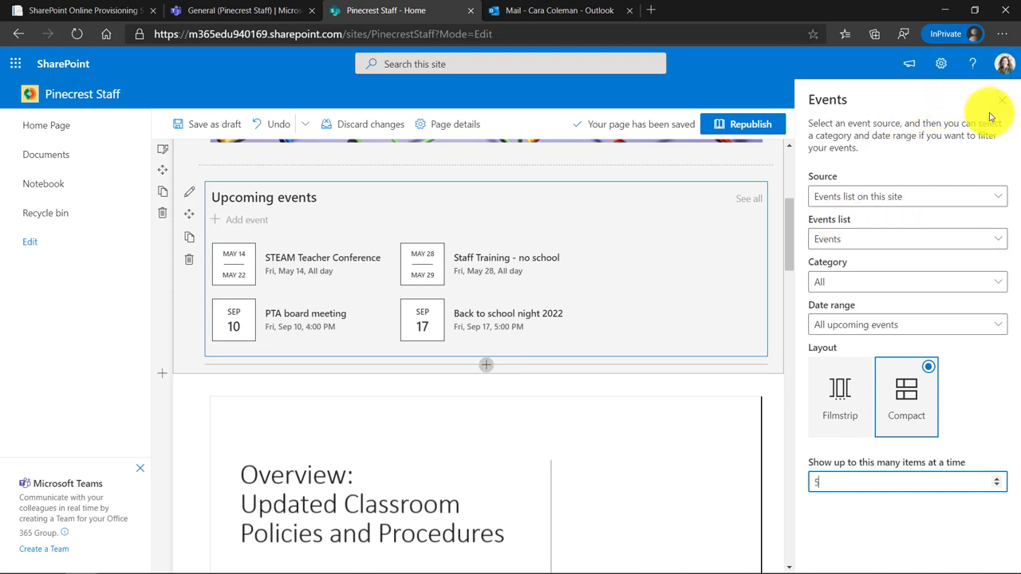
left_click(1002, 102)
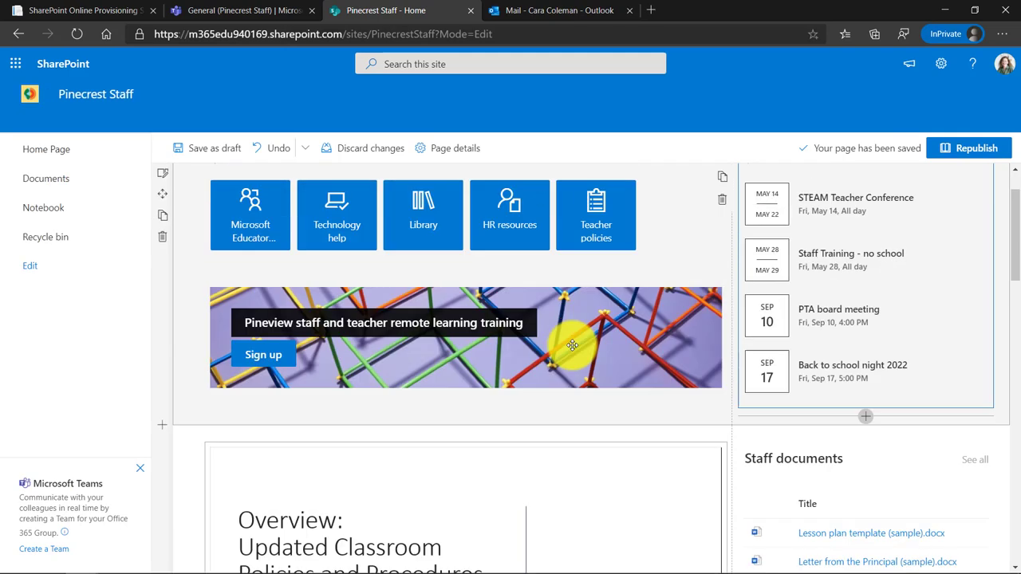
scroll("up", 3)
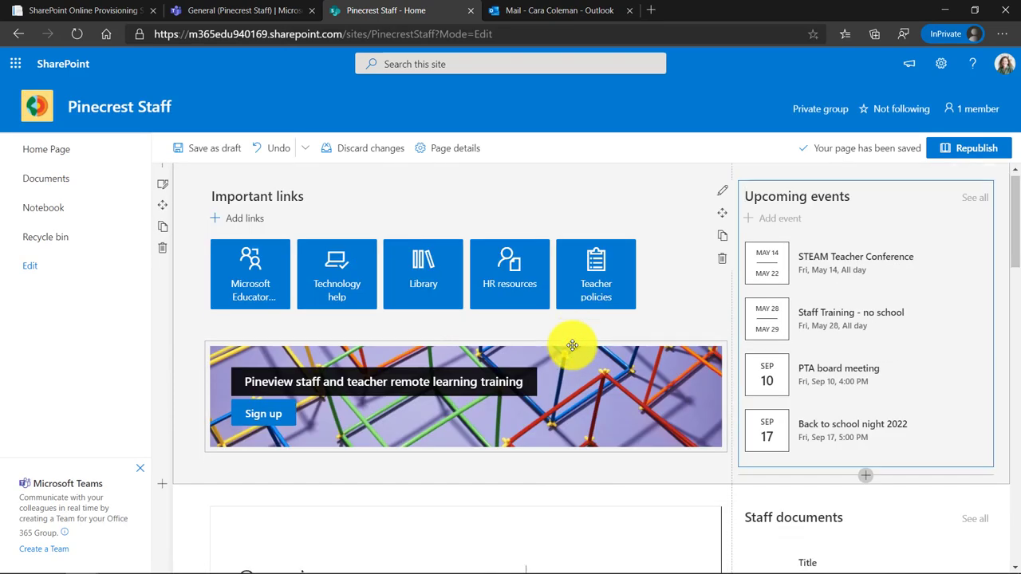
scroll("down", 3)
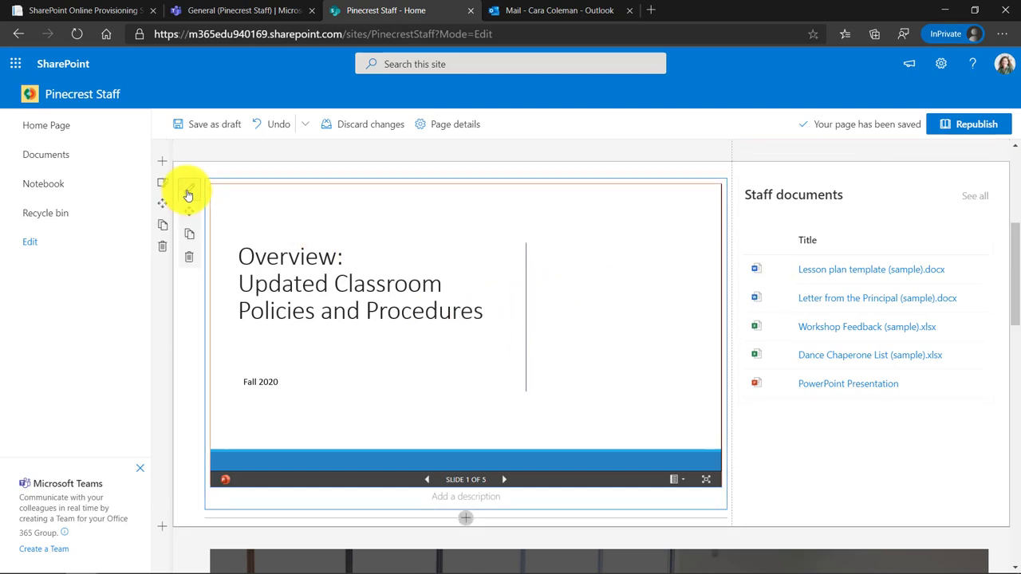
left_click(188, 190)
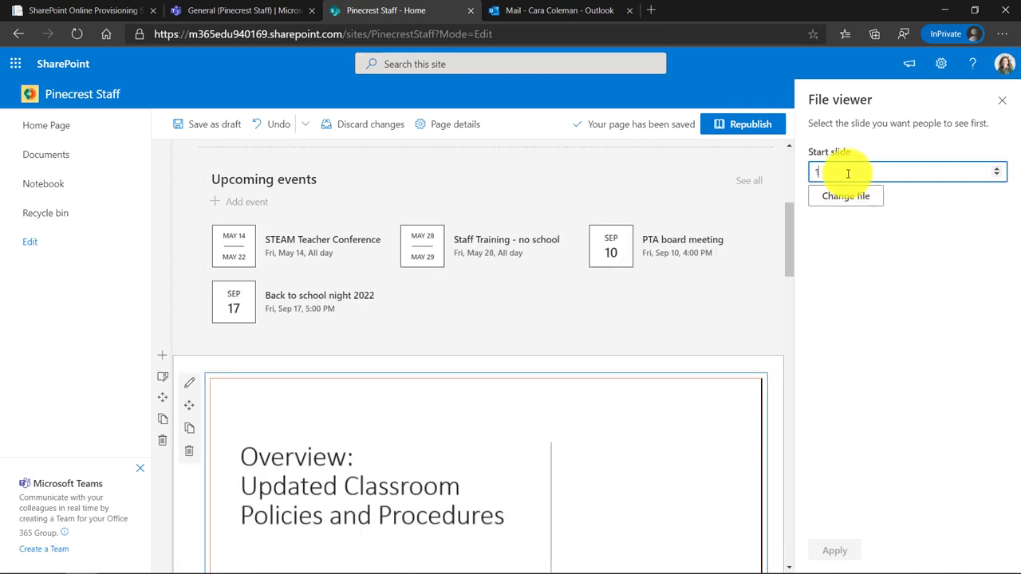
mouse_move(862, 159)
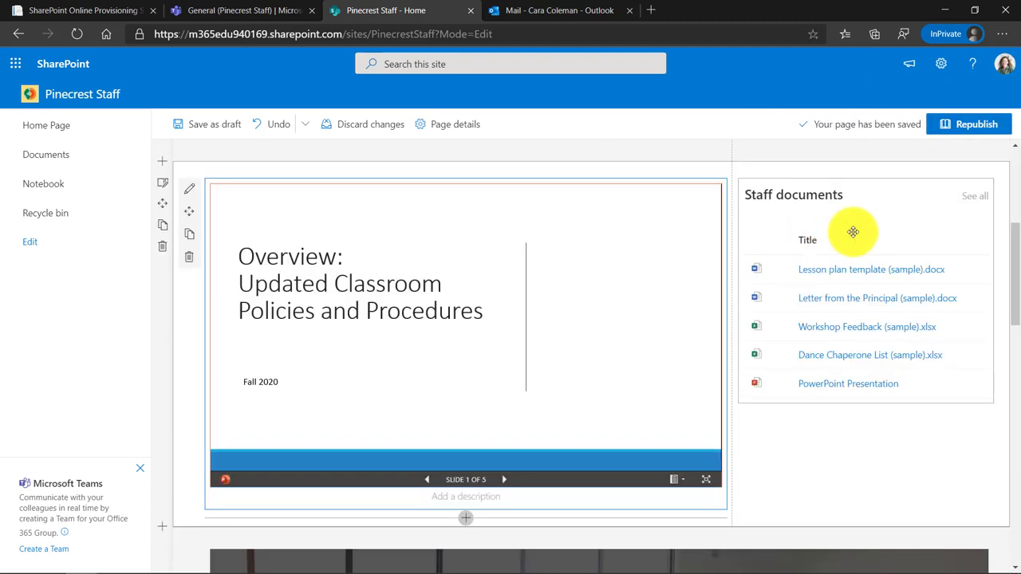
mouse_move(833, 370)
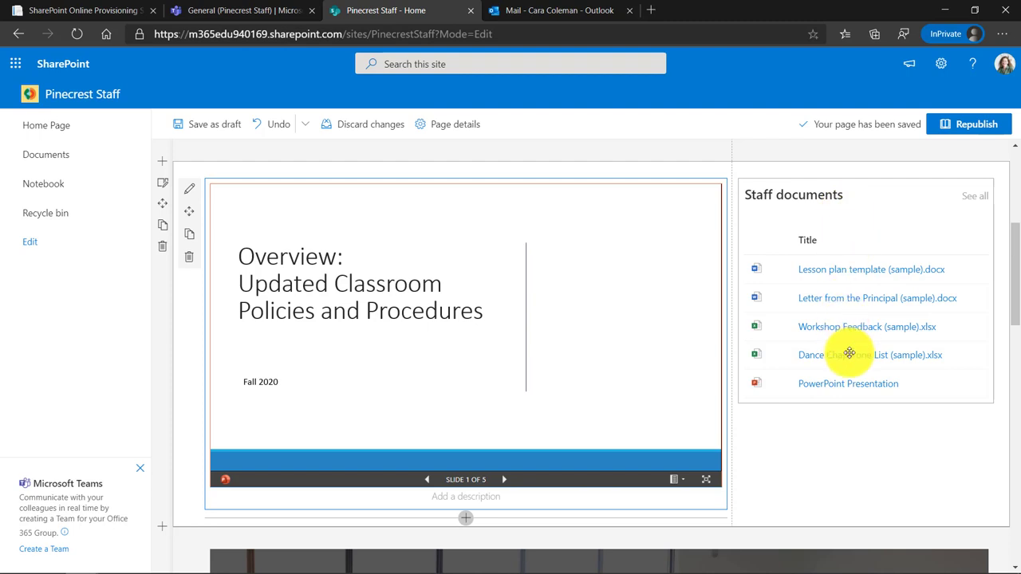
mouse_move(800, 377)
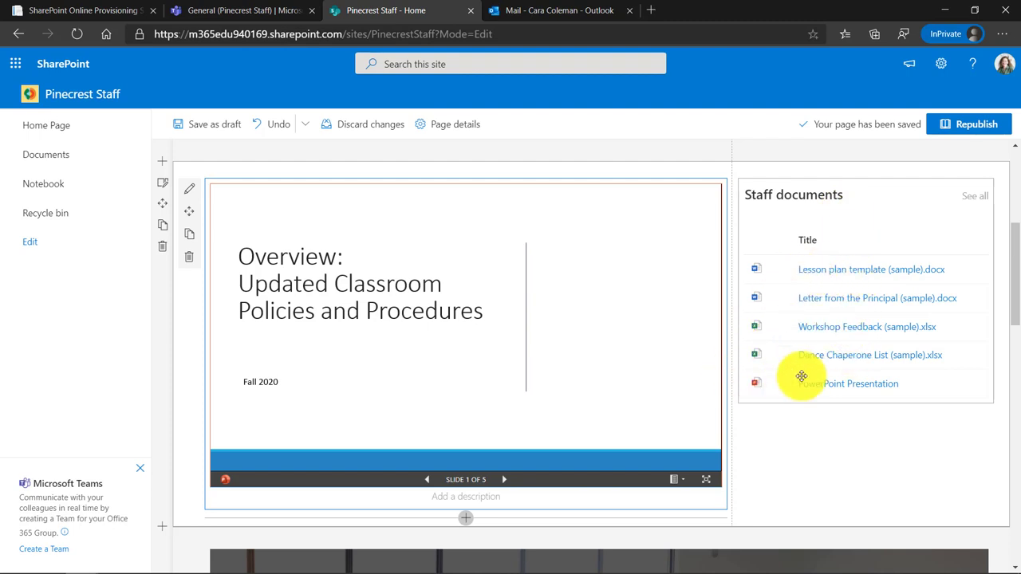
- Pick an earlier conference date so the countdown shows 202 days remaining
scroll("down", 3)
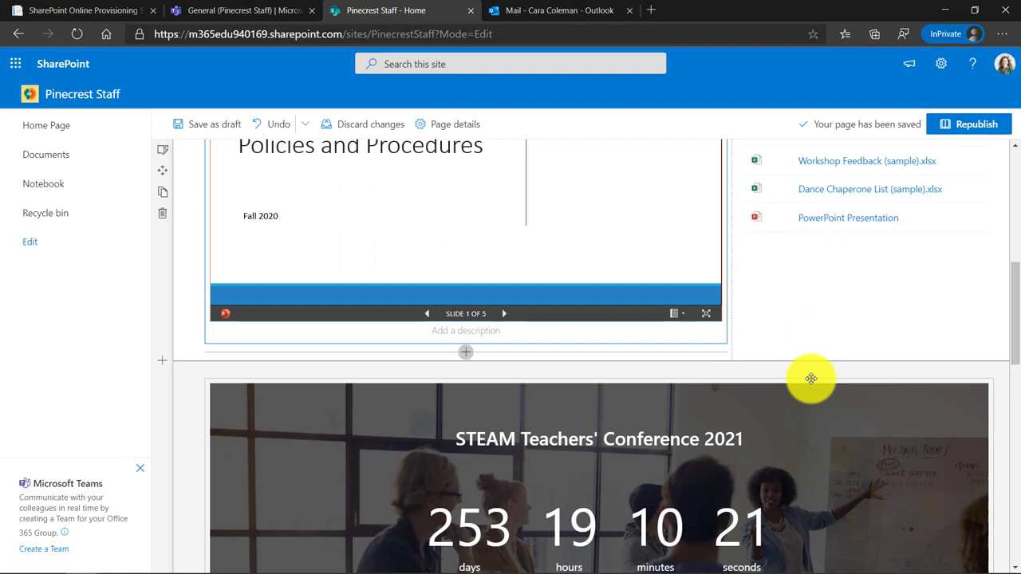
scroll("down", 3)
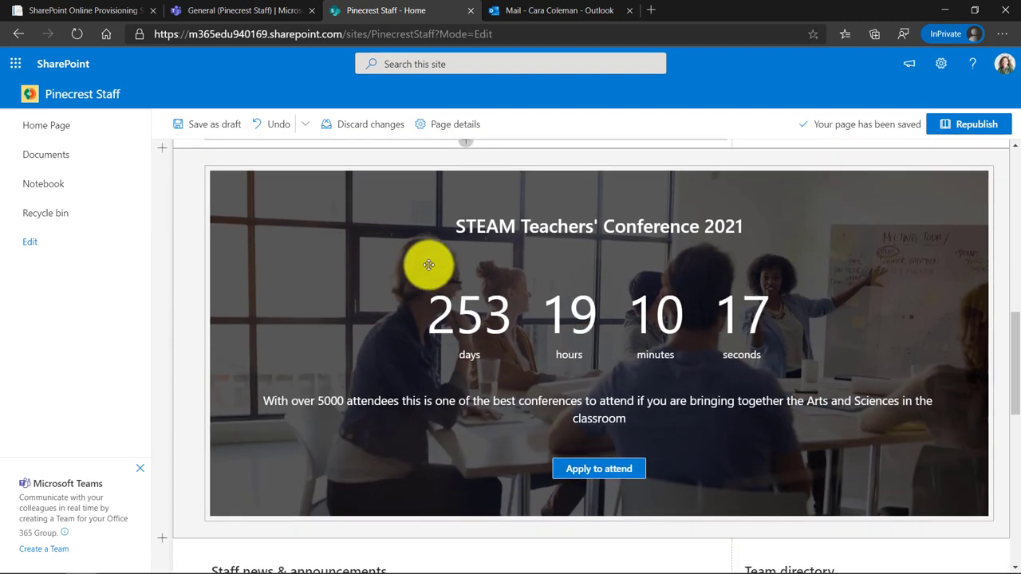
mouse_move(386, 259)
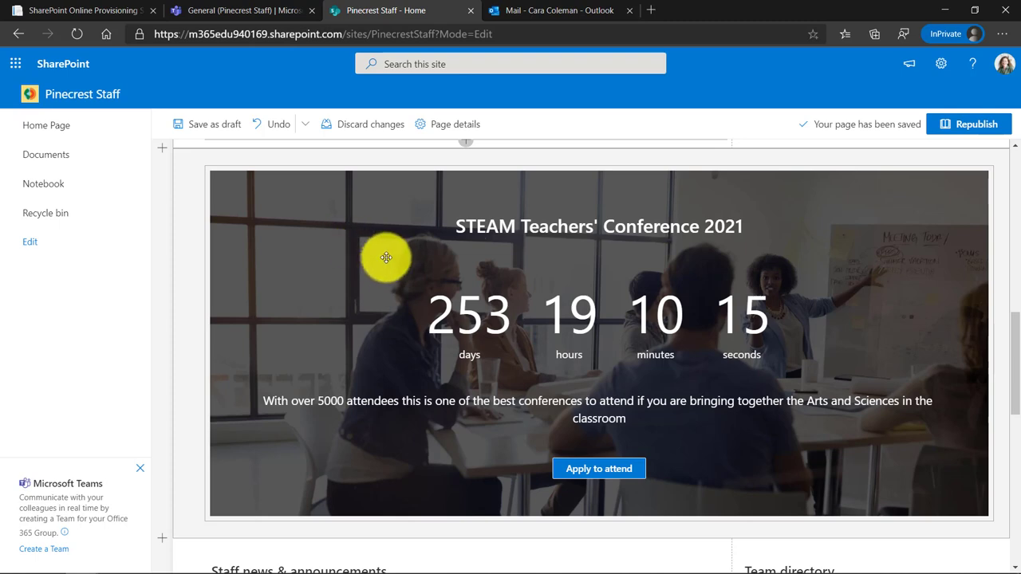
mouse_move(341, 245)
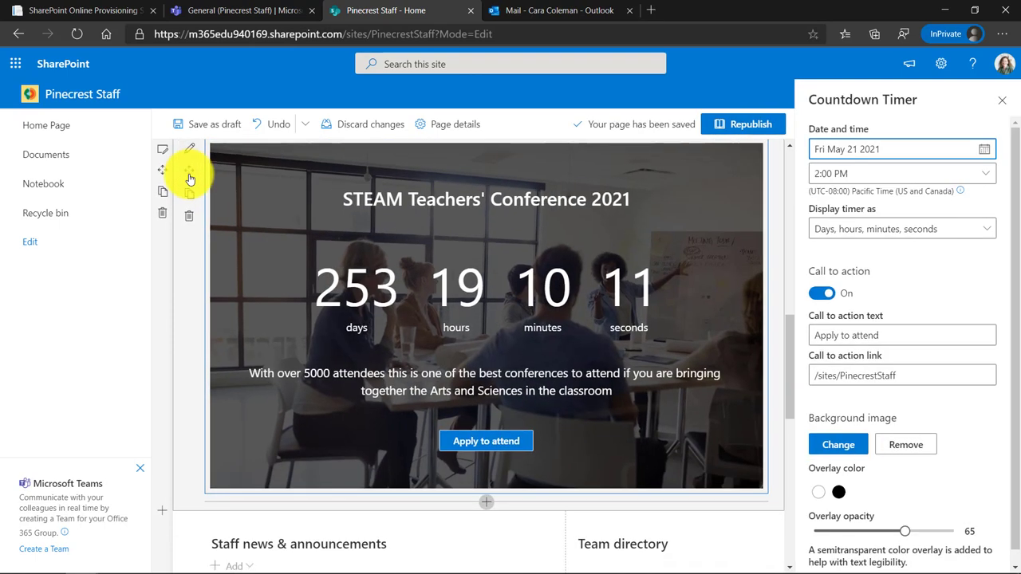
scroll("down", 3)
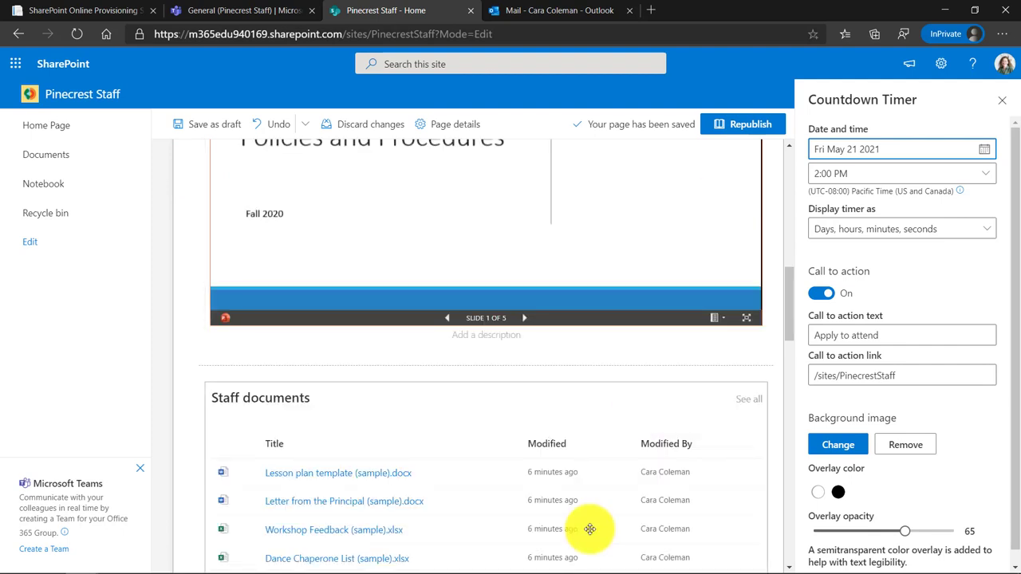
left_click(902, 374)
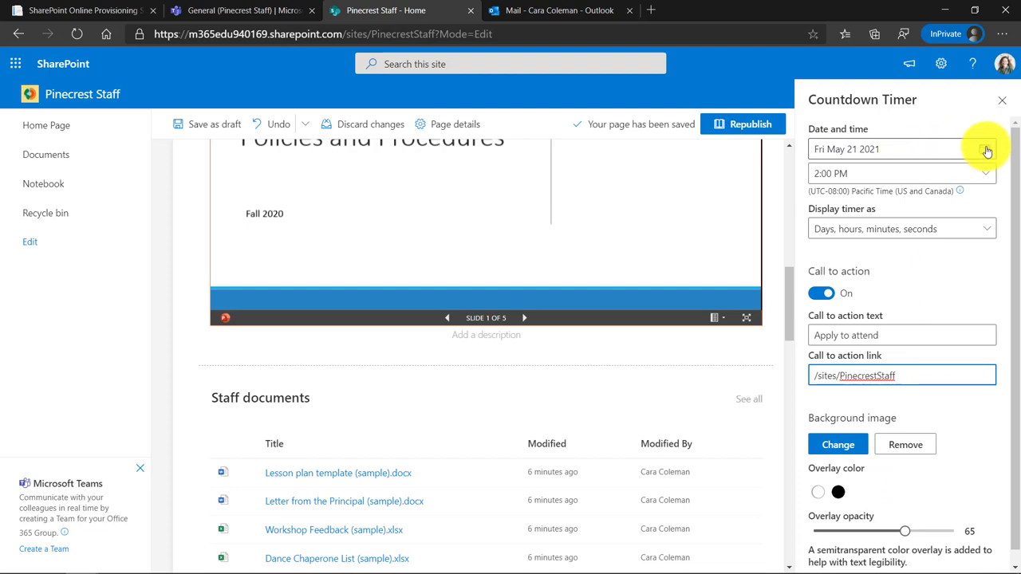
left_click(986, 150)
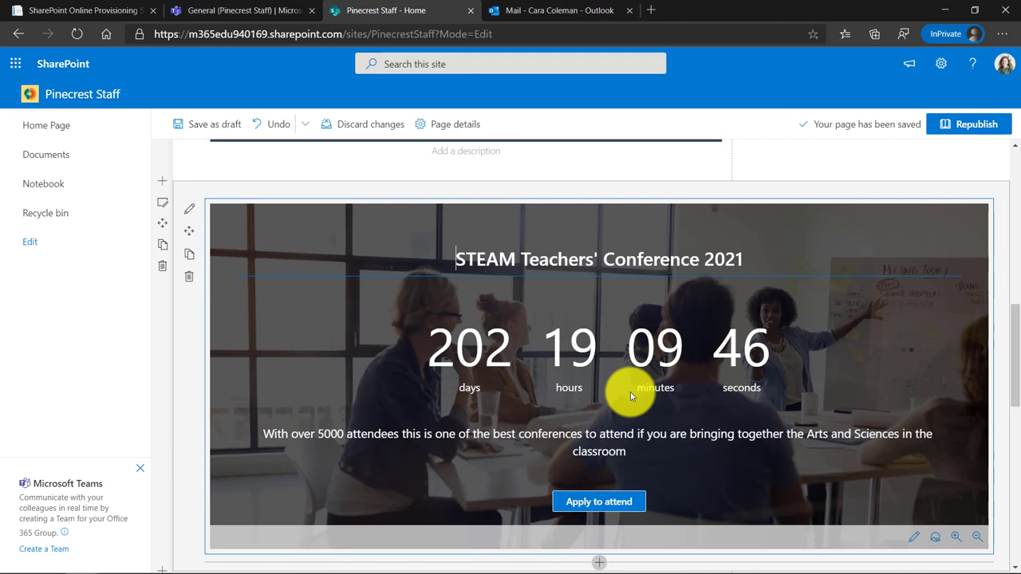
- Switch the Staff news web part to the Top story layout after trying side-by-side
scroll("down", 3)
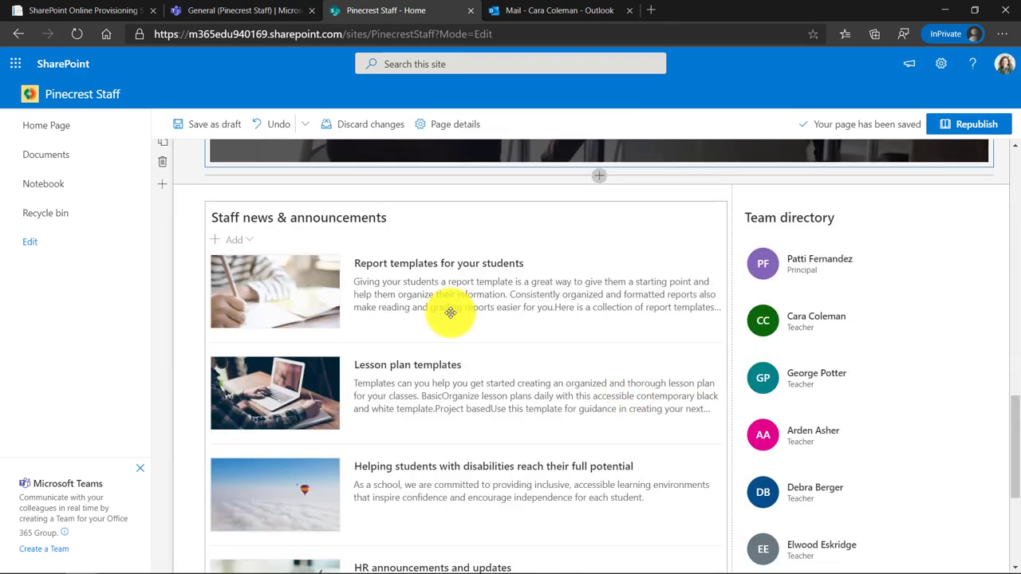
mouse_move(495, 273)
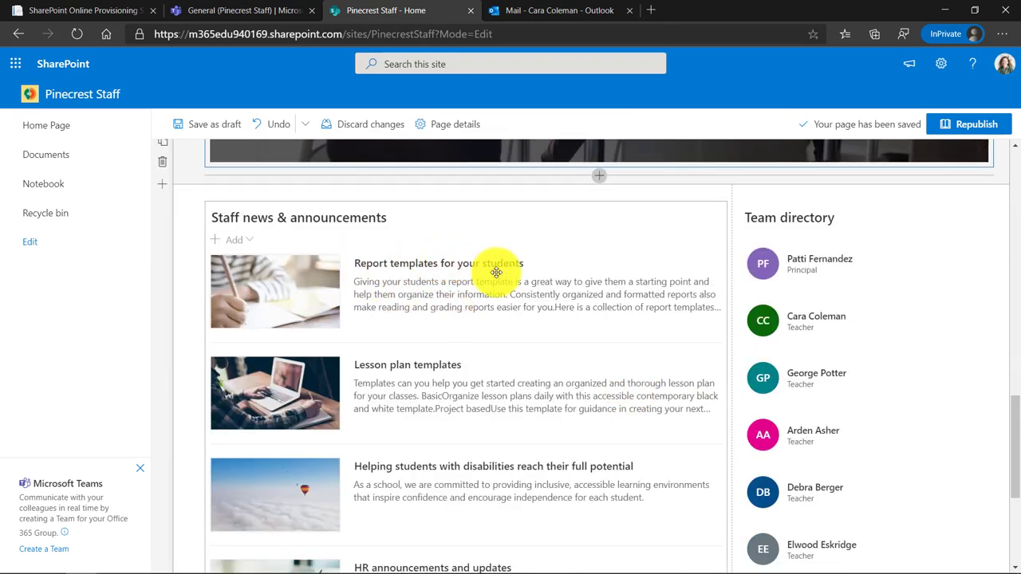
scroll("down", 3)
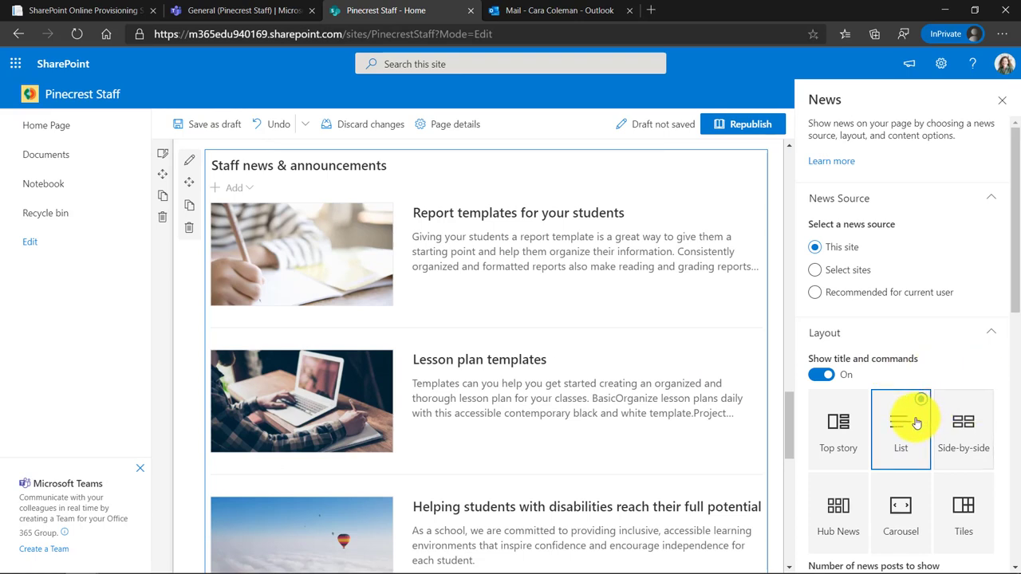
left_click(964, 423)
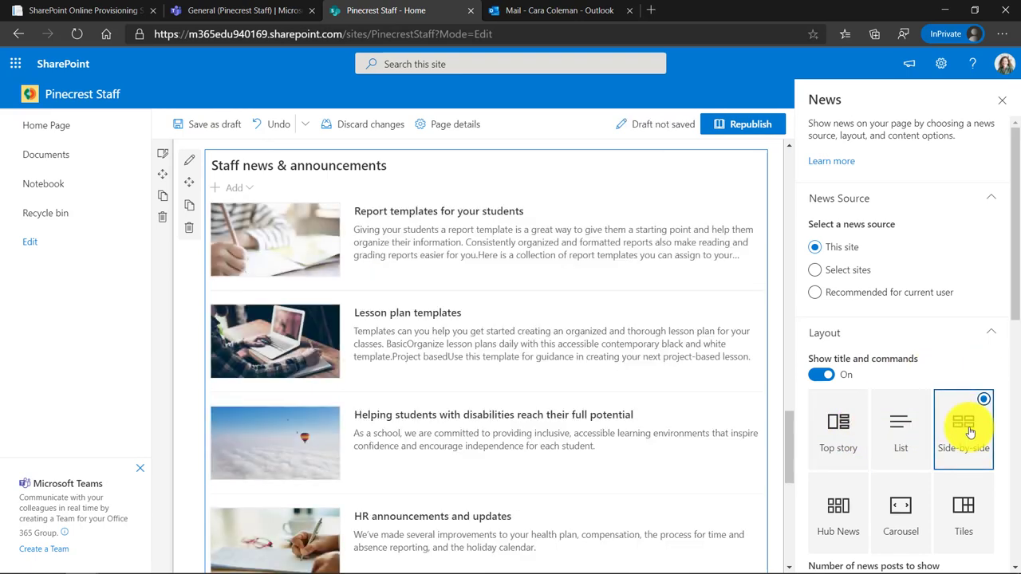
left_click(837, 427)
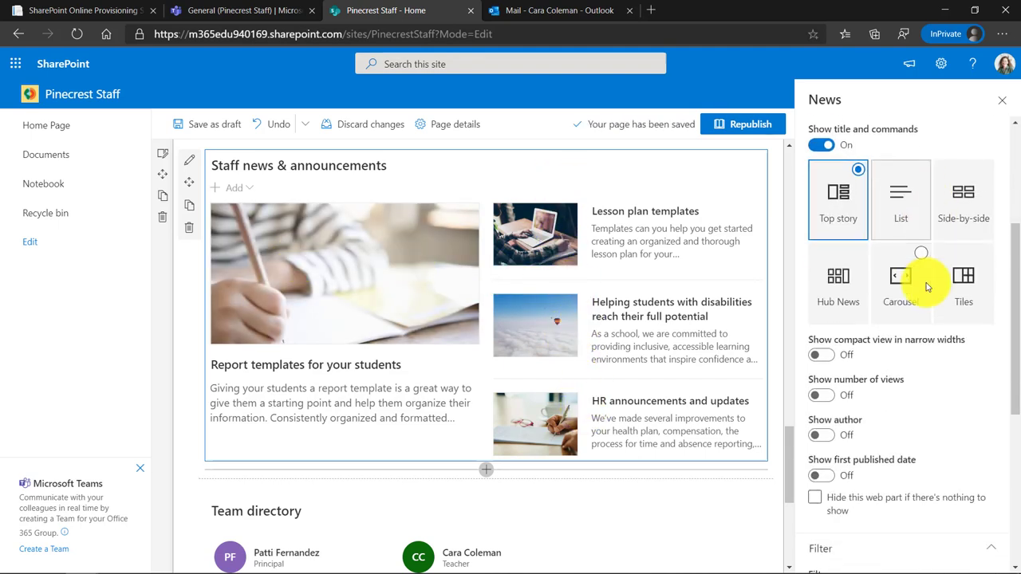
- Turn on Show number of views, Show author and Show compact view in narrow widths
left_click(820, 396)
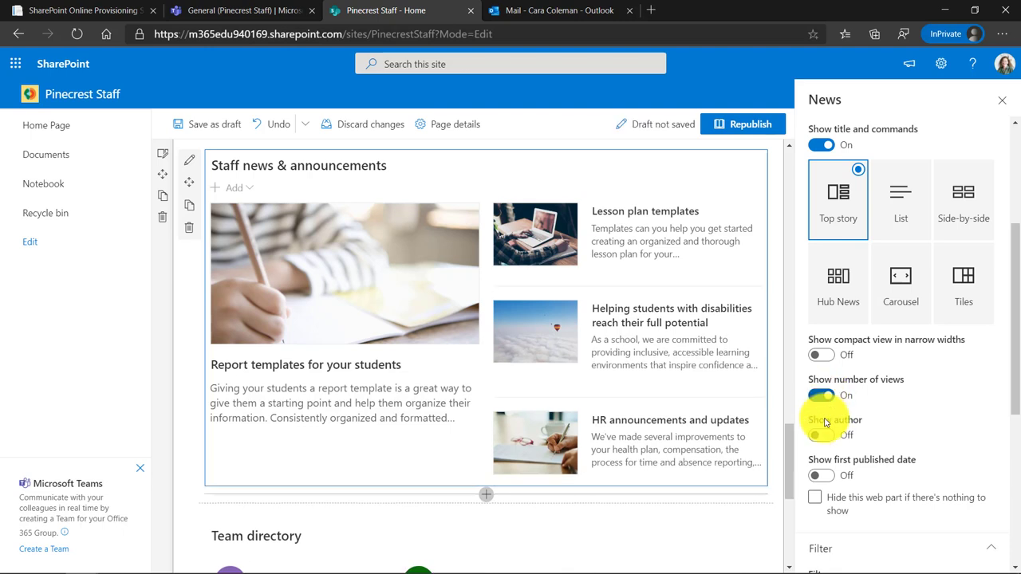
left_click(819, 433)
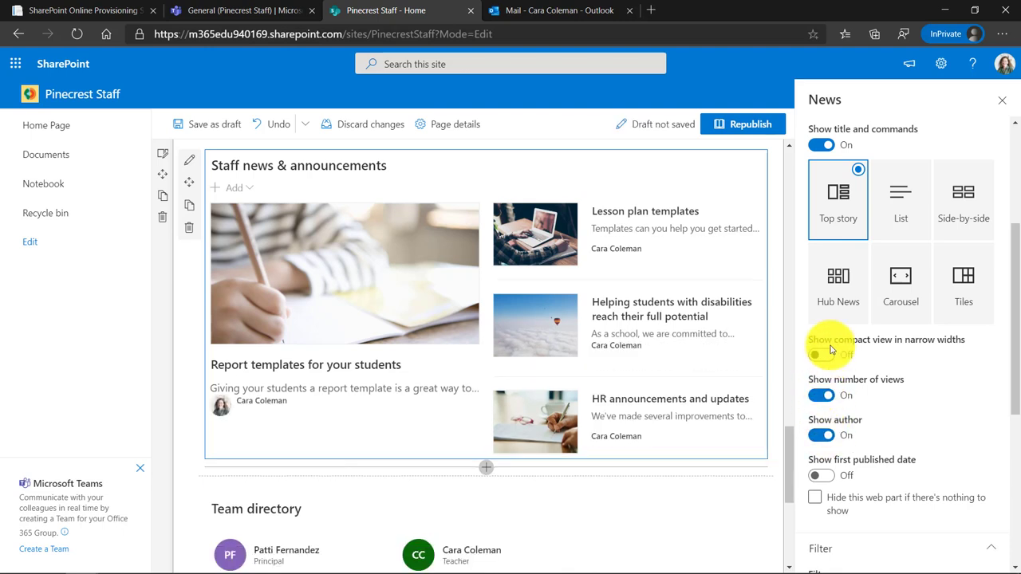
left_click(820, 354)
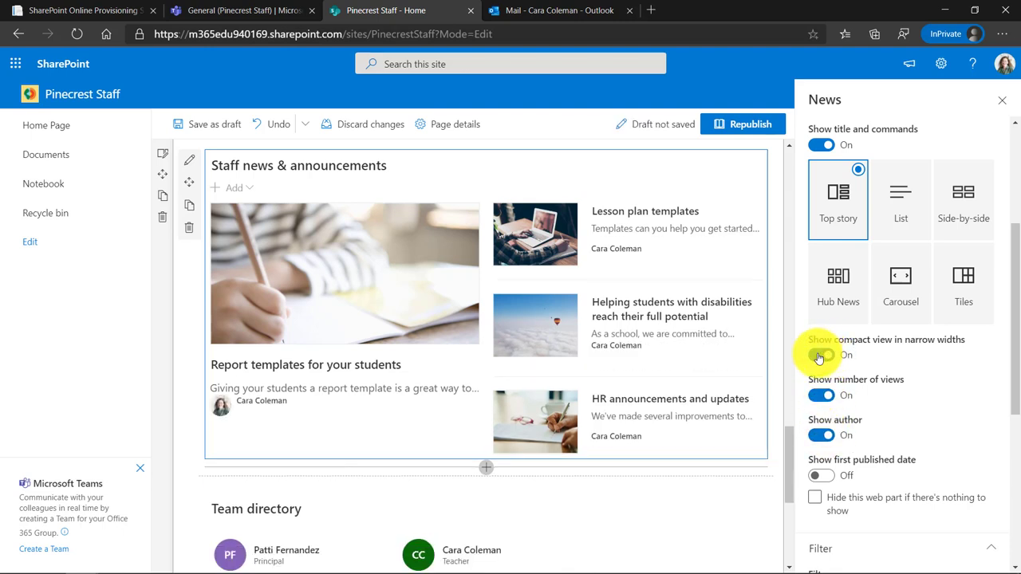
scroll("up", 3)
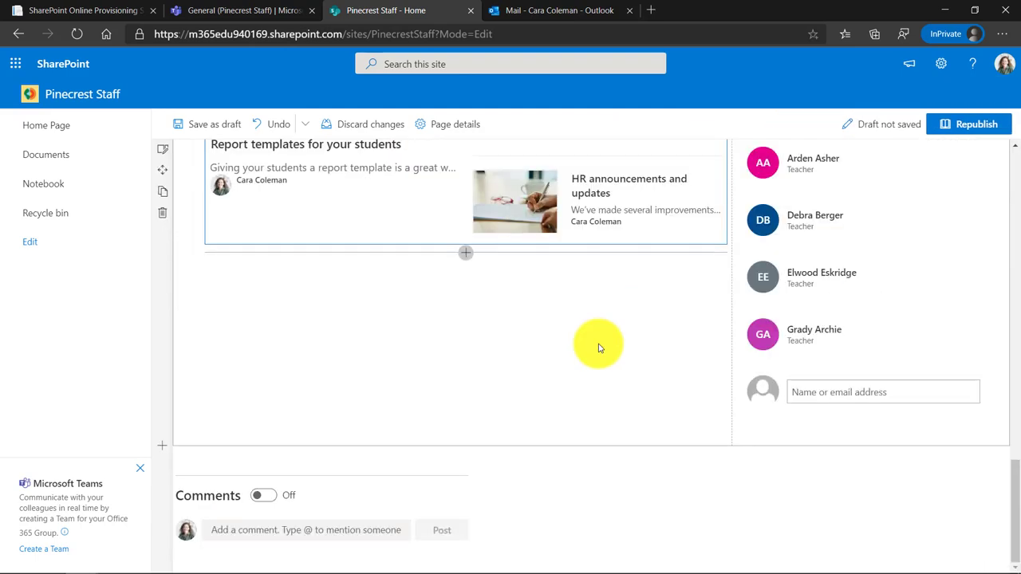
scroll("up", 3)
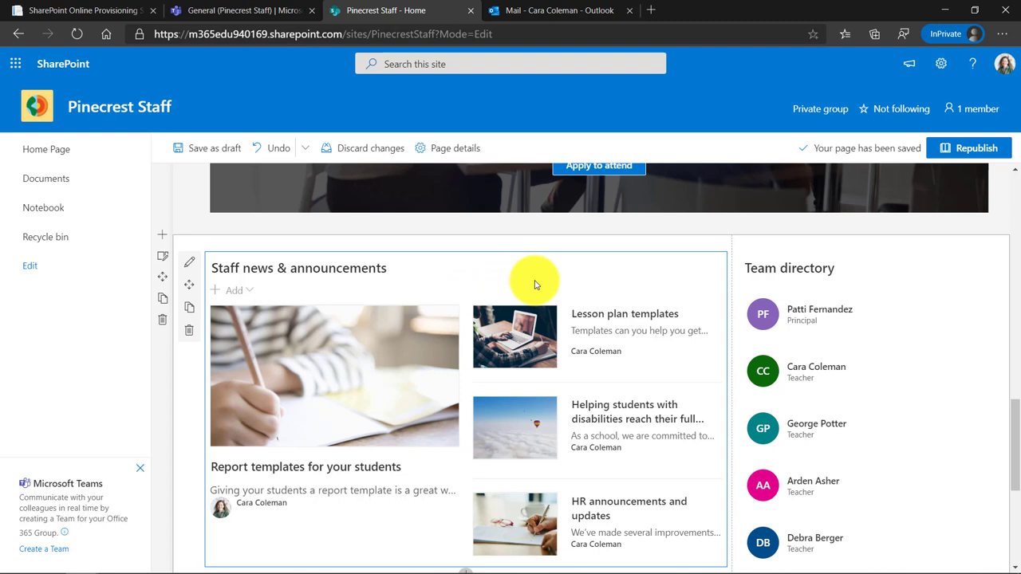
mouse_move(457, 252)
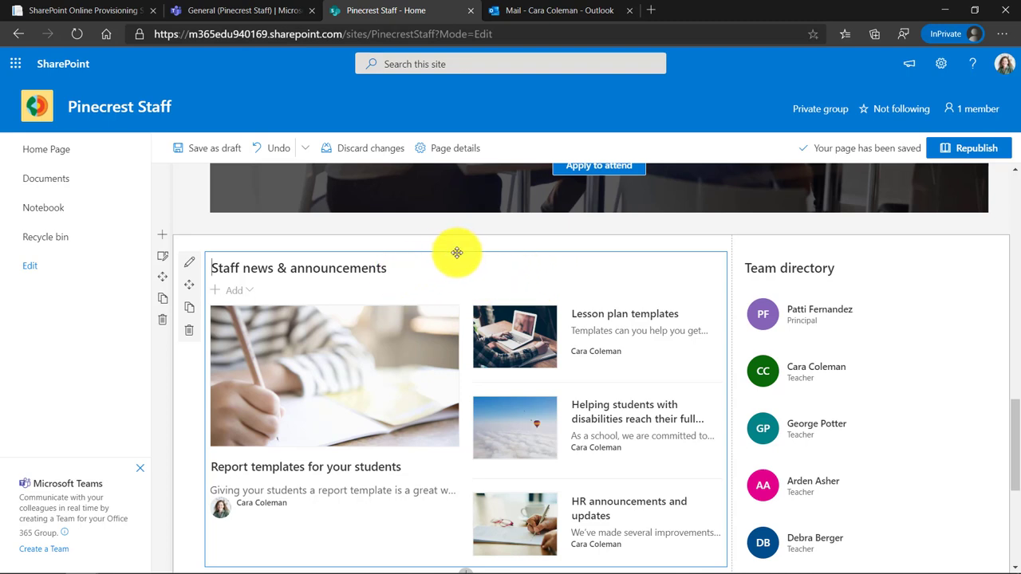
scroll("up", 3)
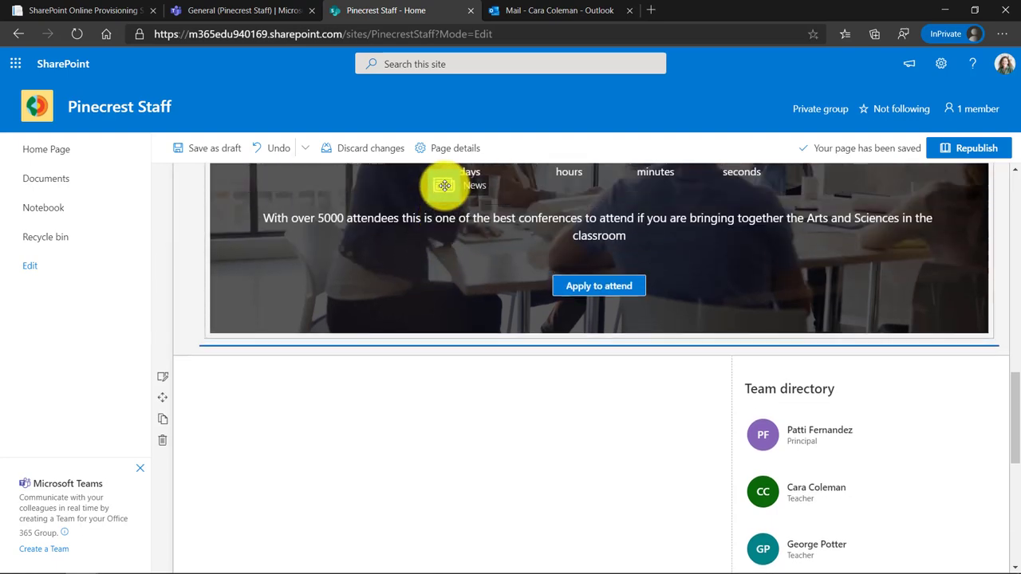
scroll("down", 3)
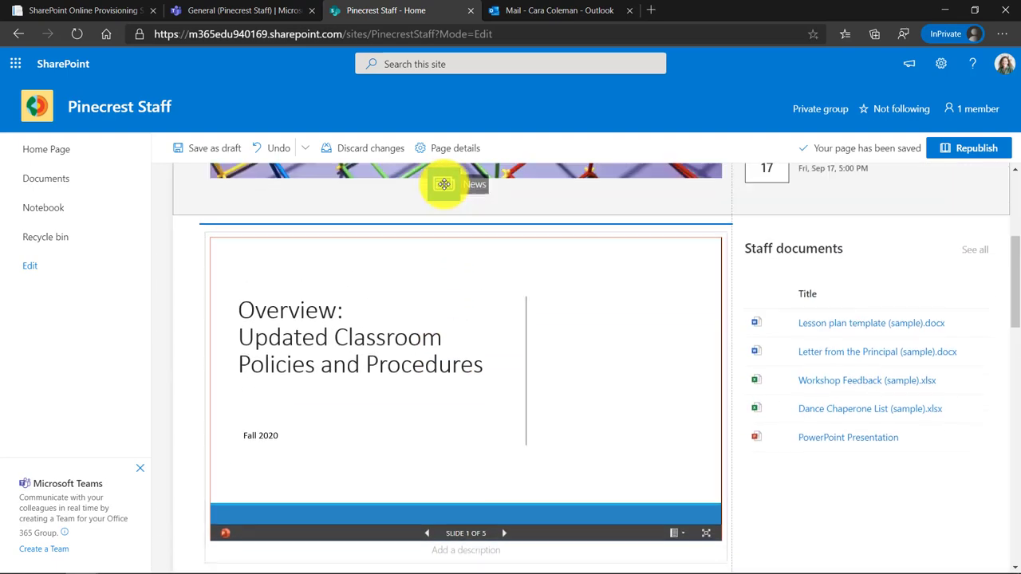
scroll("up", 3)
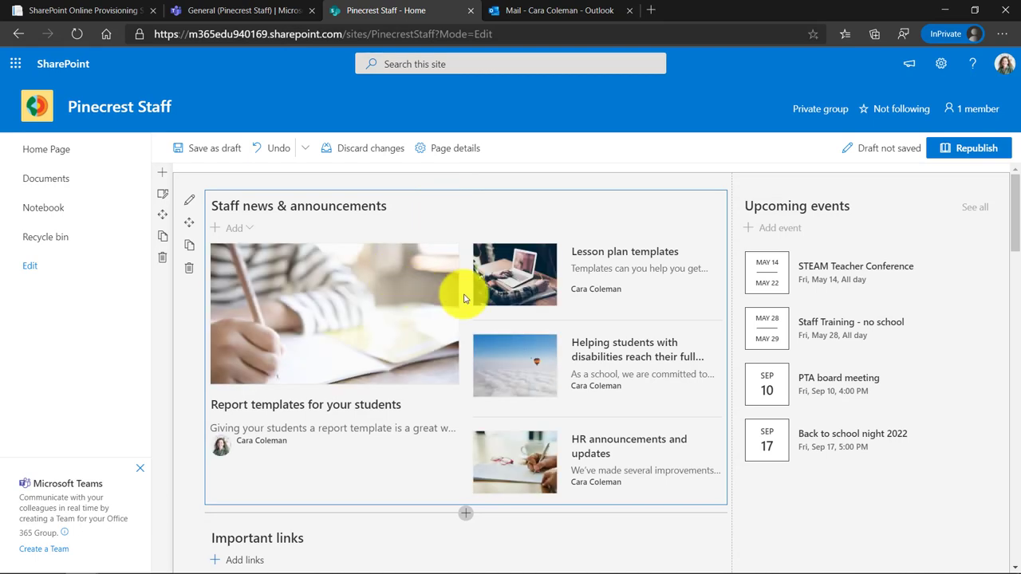
left_click(214, 147)
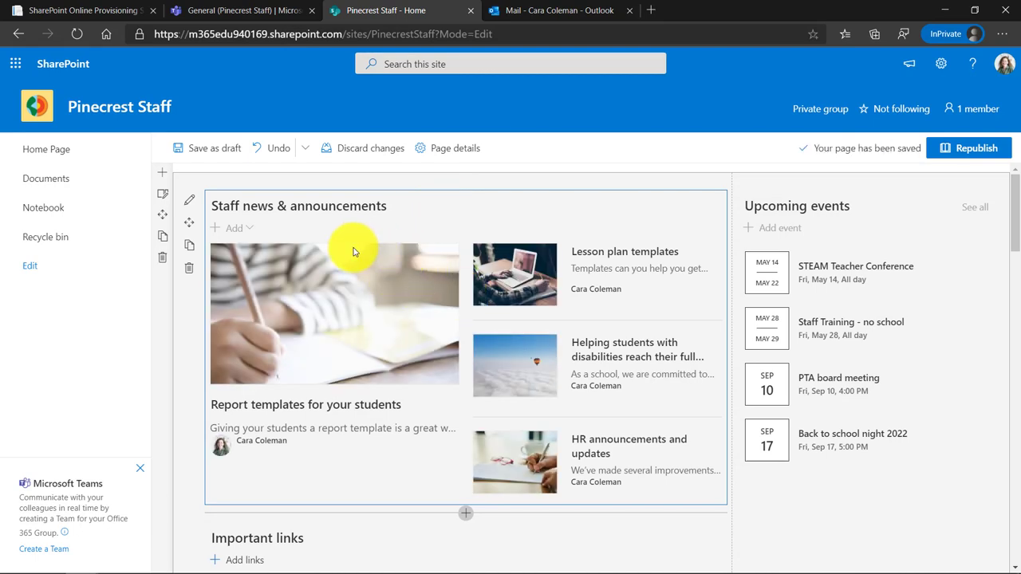
mouse_move(273, 239)
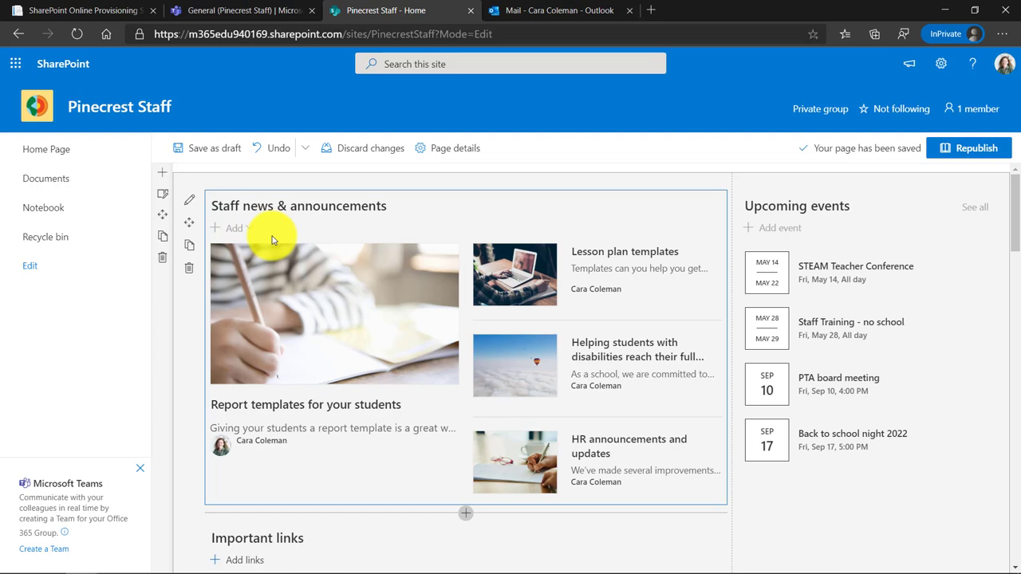
mouse_move(497, 316)
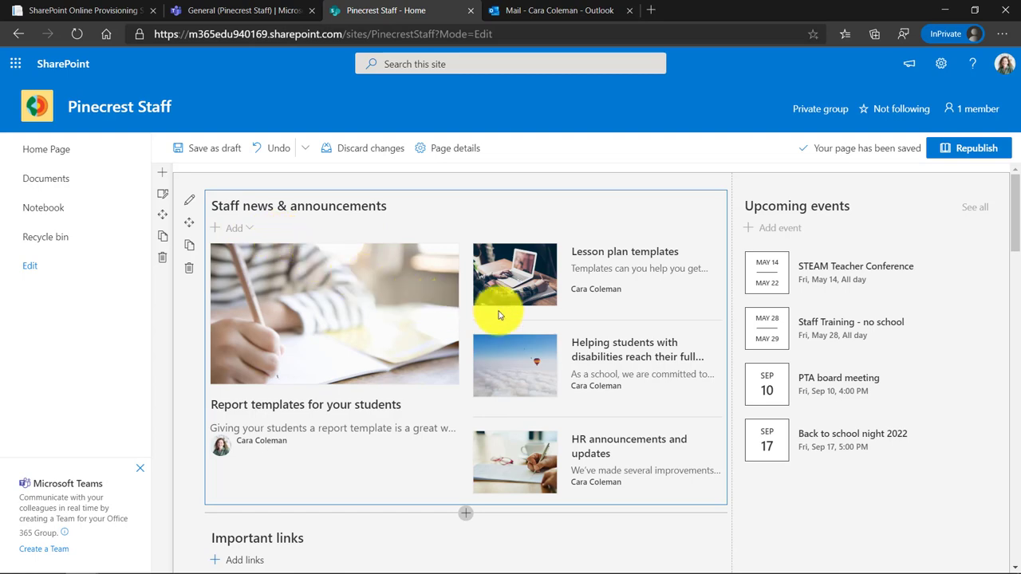
scroll("down", 3)
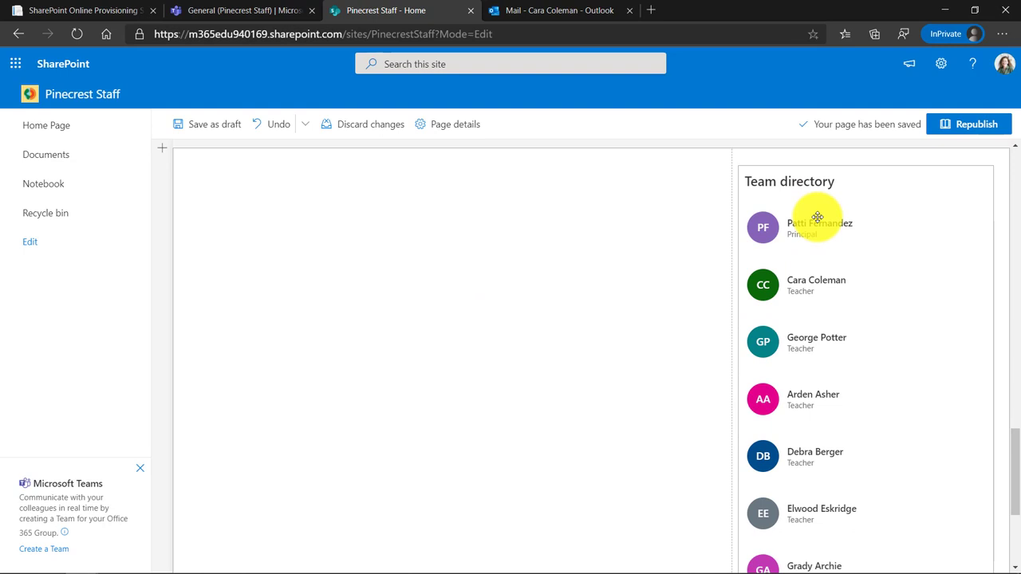
scroll("up", 3)
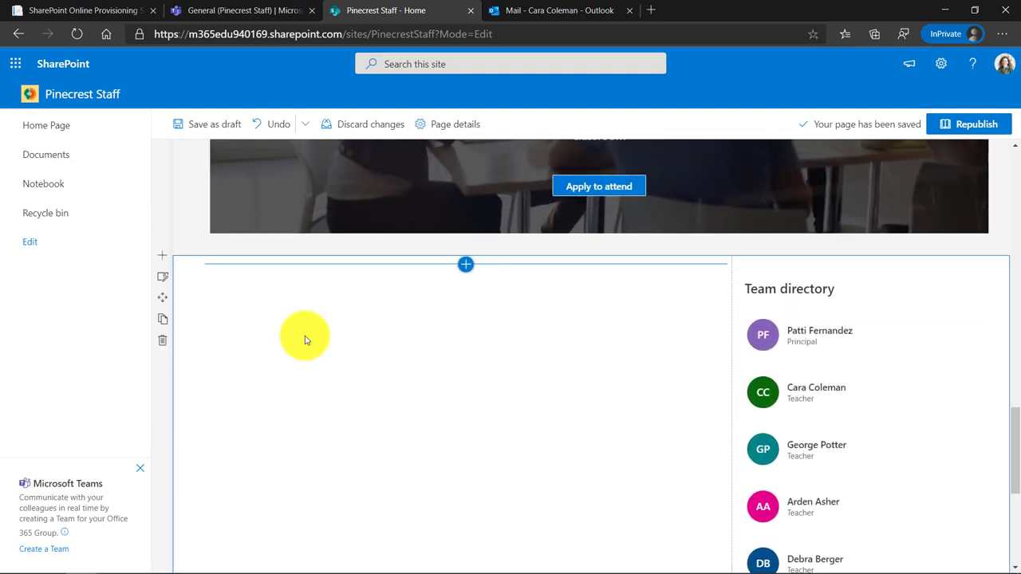
- Search the web part list for 'Stream' and add the Stream web part to the empty section
left_click(466, 265)
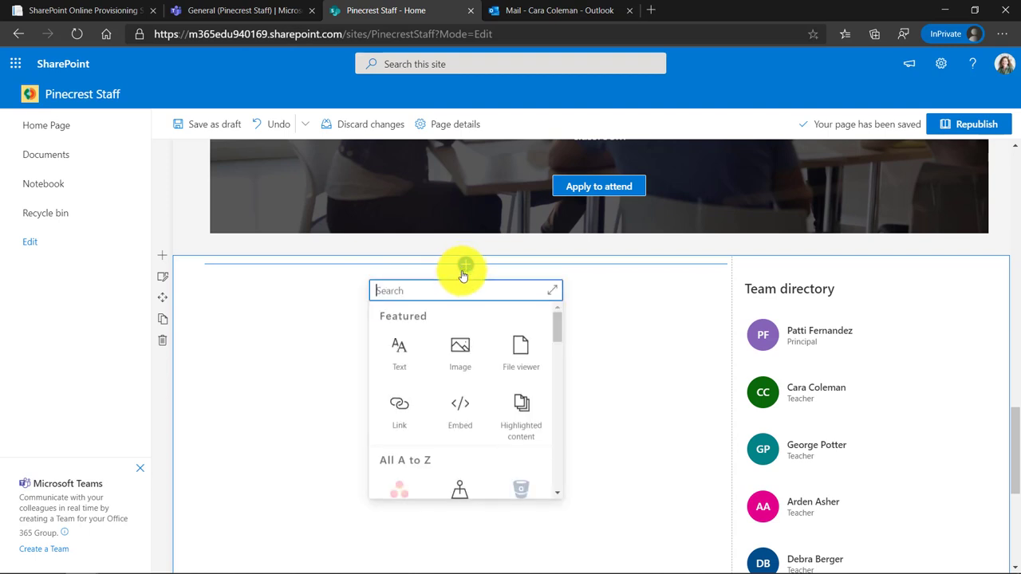
scroll("down", 3)
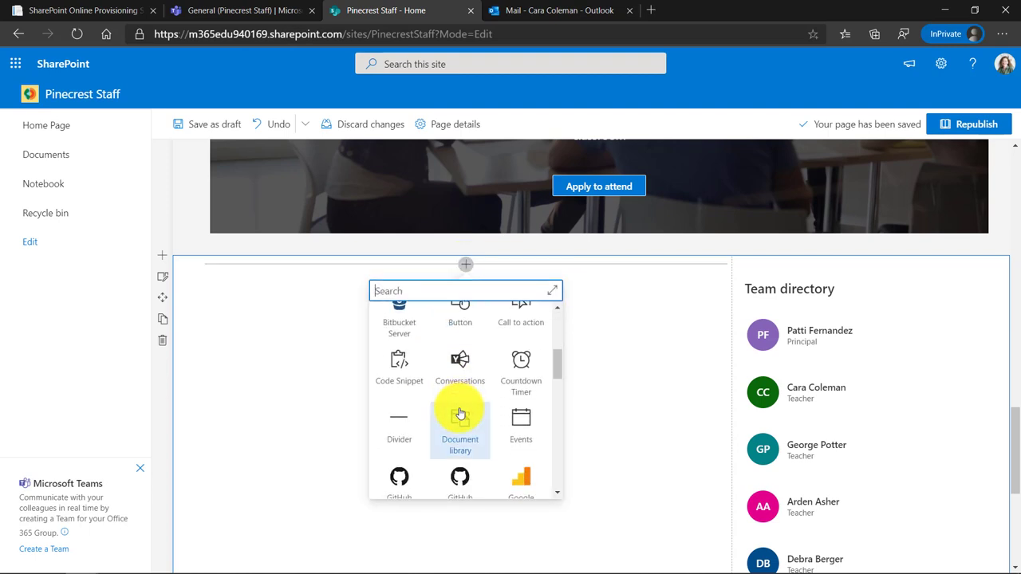
scroll("down", 3)
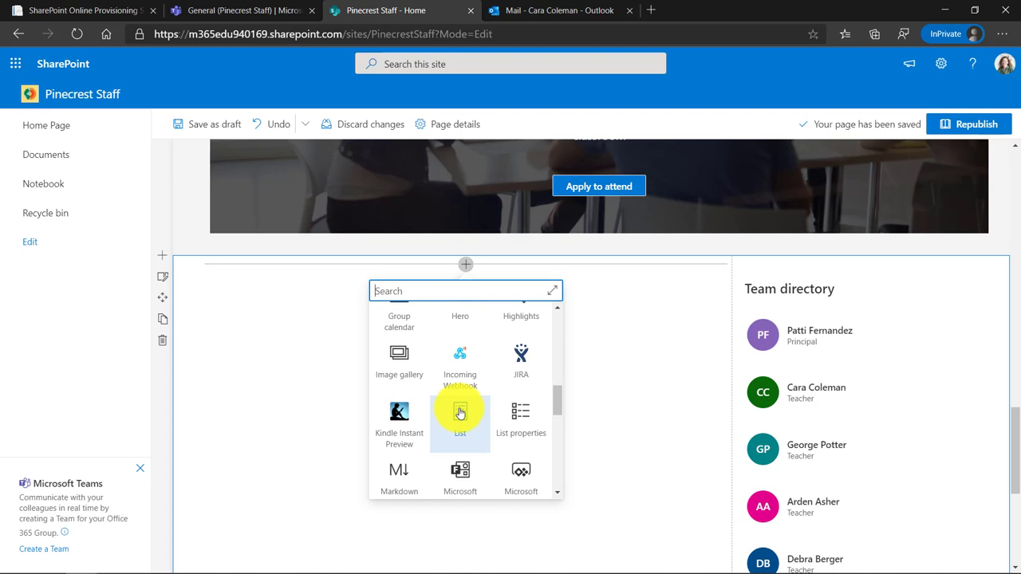
type("St")
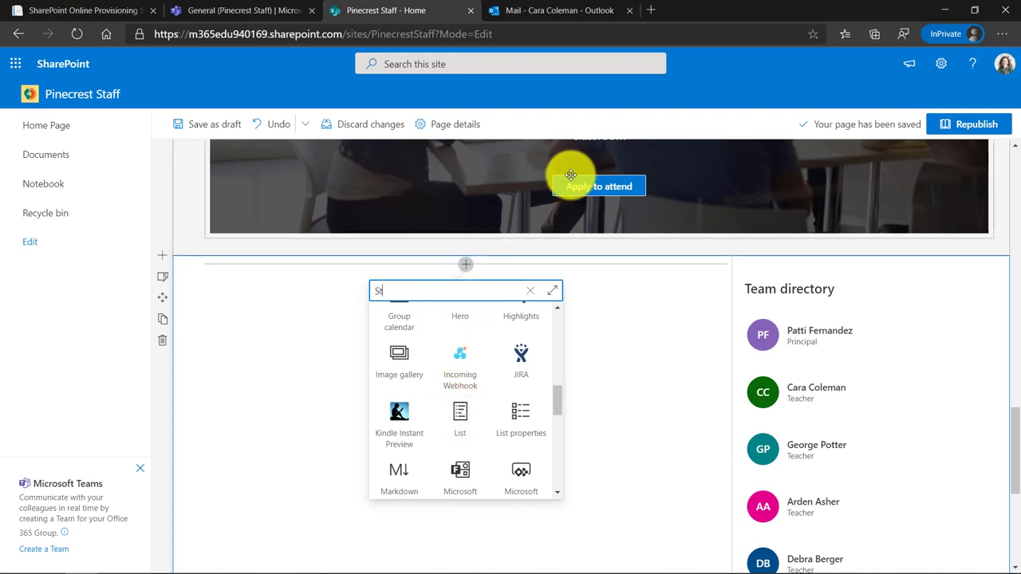
type("Stream")
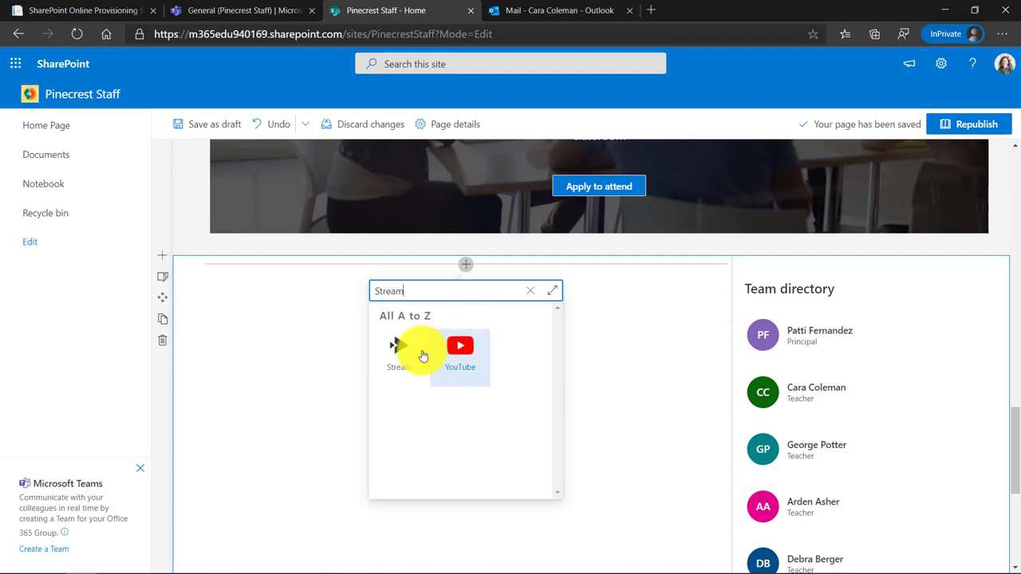
left_click(397, 351)
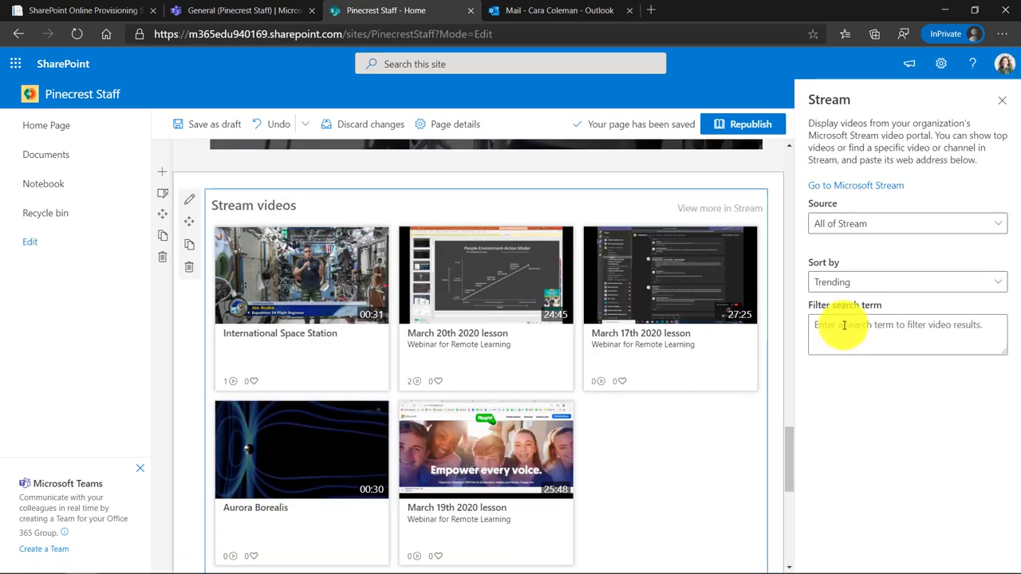
- Set the Stream source to Channel, then Single video, ready for the video address
left_click(906, 224)
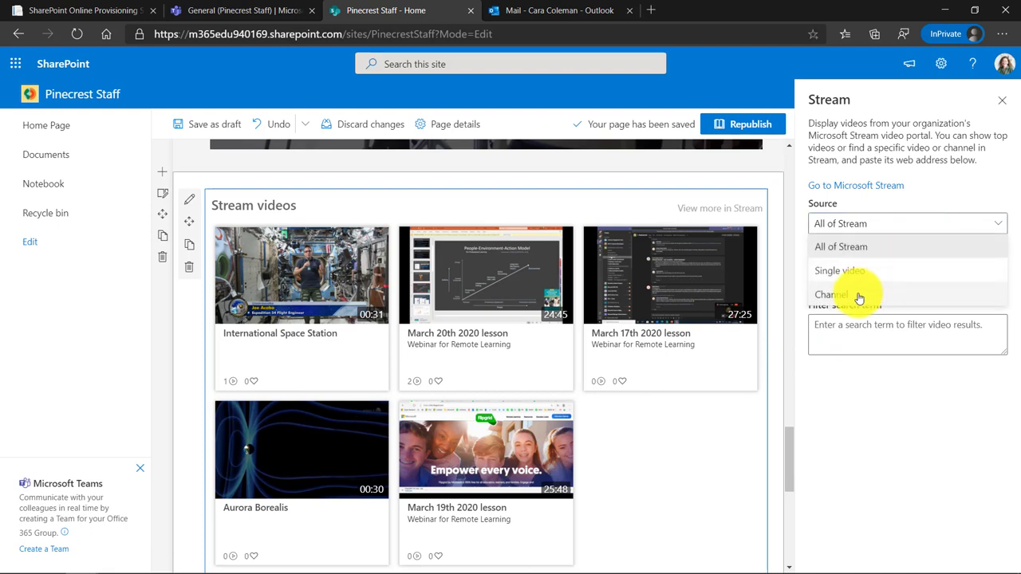
left_click(831, 294)
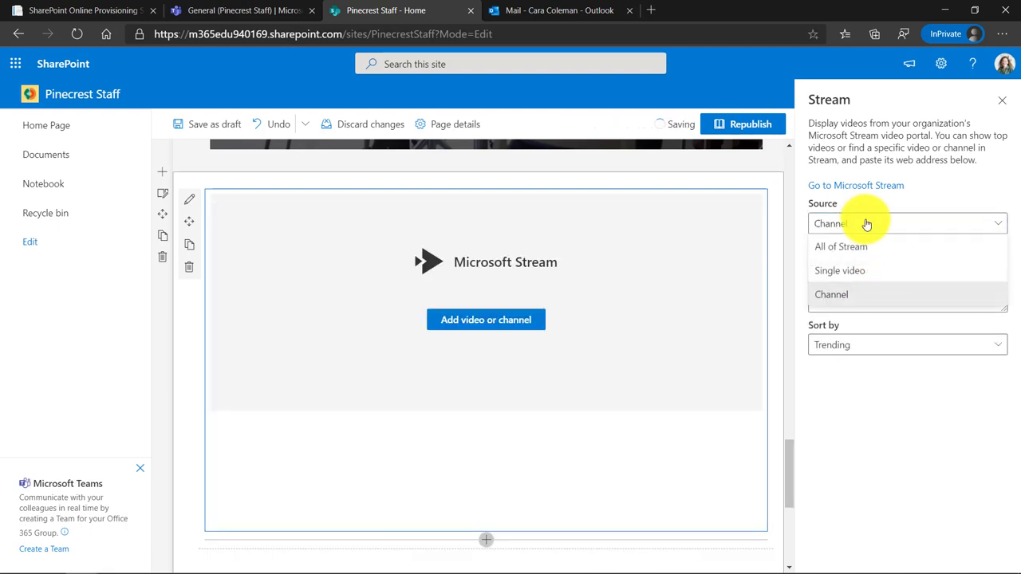
left_click(839, 272)
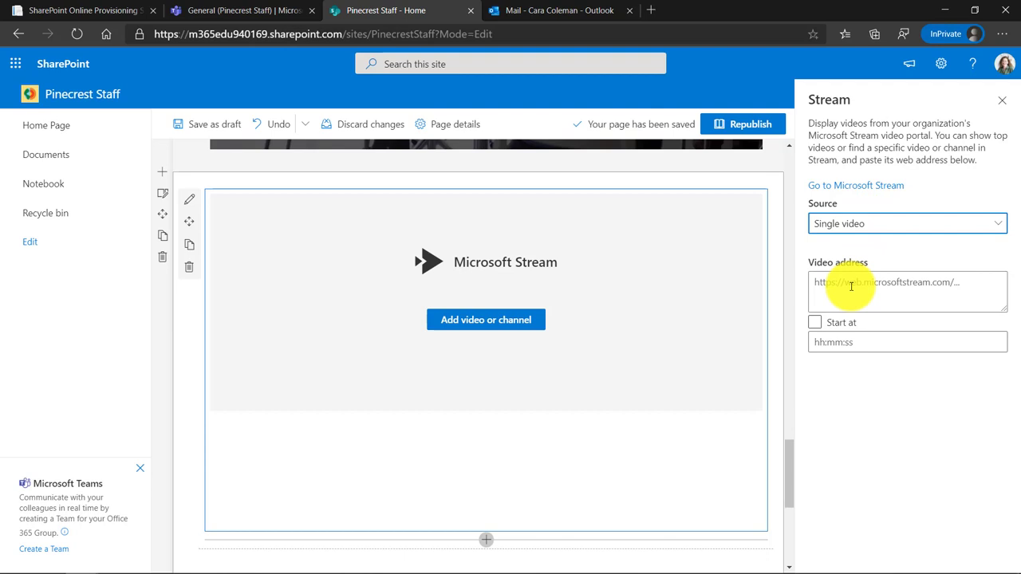
left_click(906, 224)
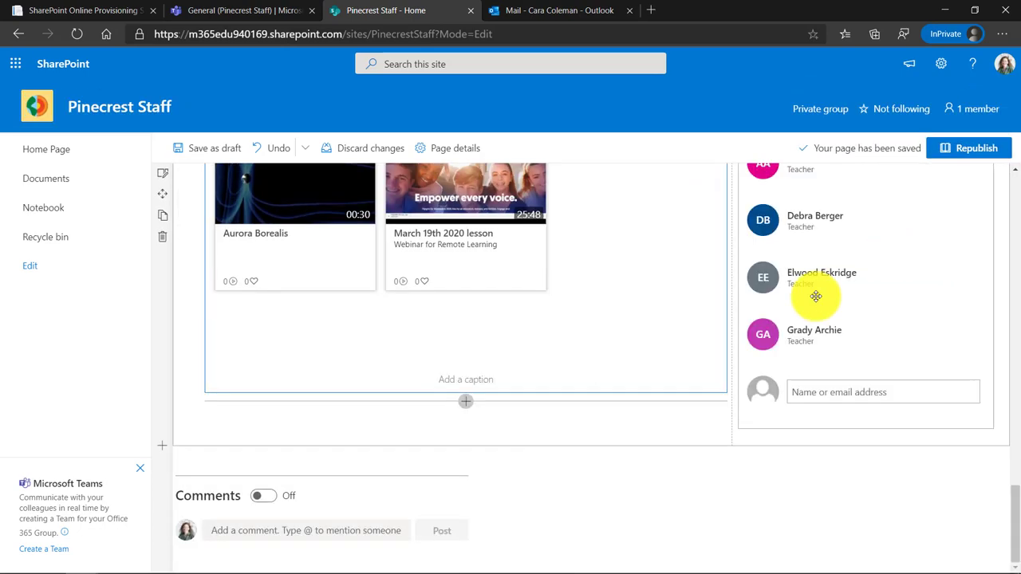
- Republish the edited Pinecrest Staff home page so the changes go live
scroll("up", 3)
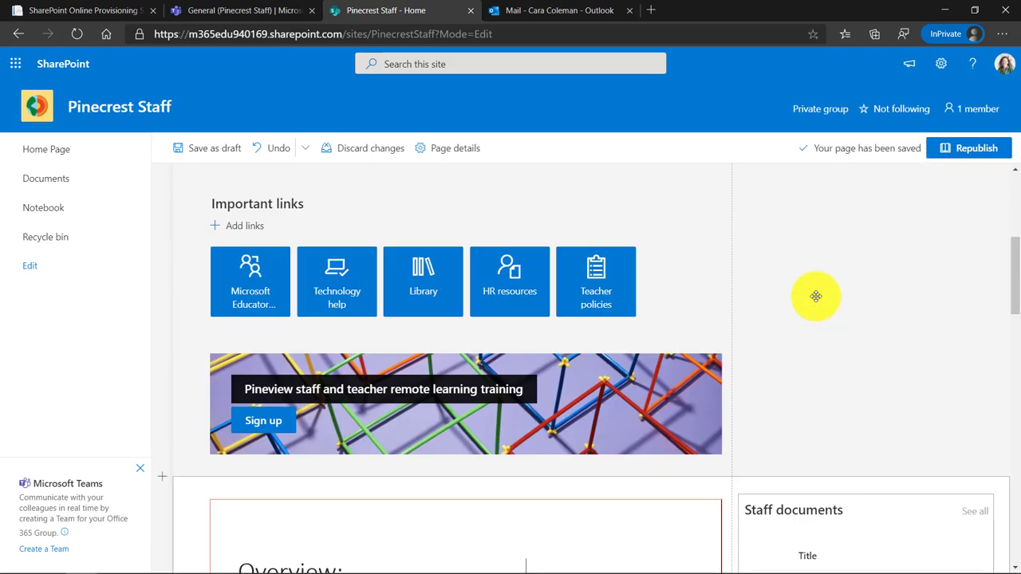
scroll("up", 3)
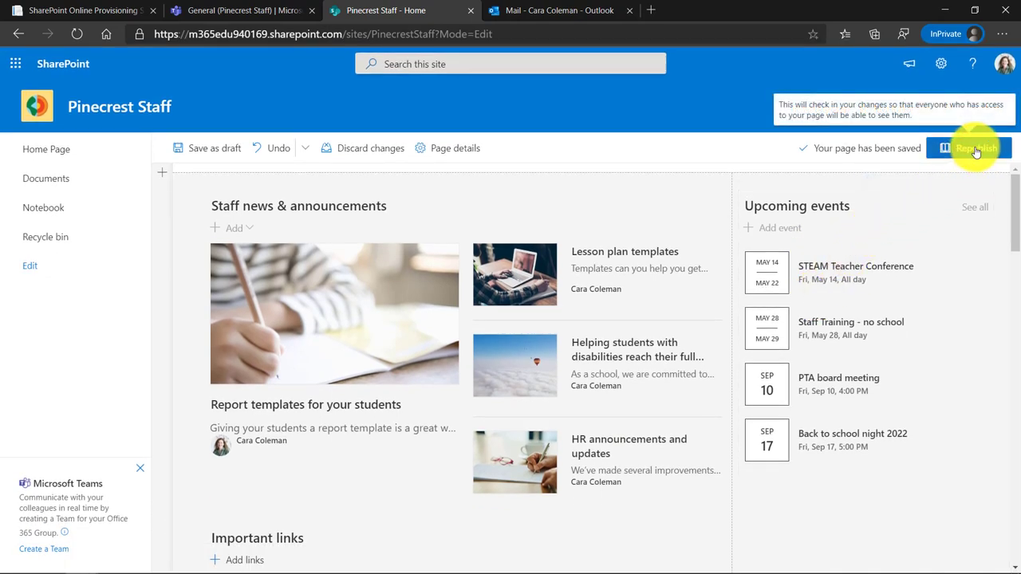
left_click(974, 147)
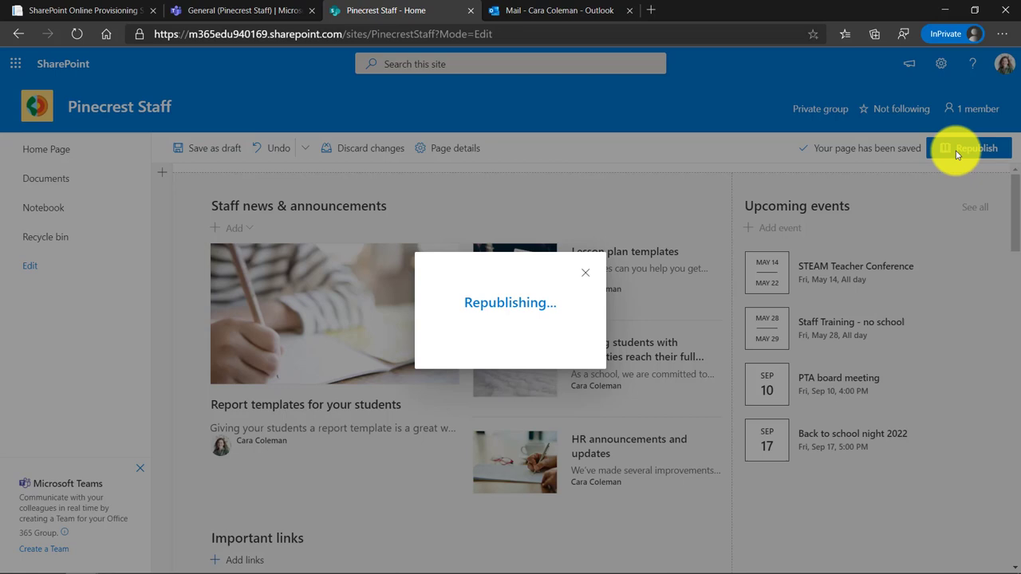
left_click(976, 149)
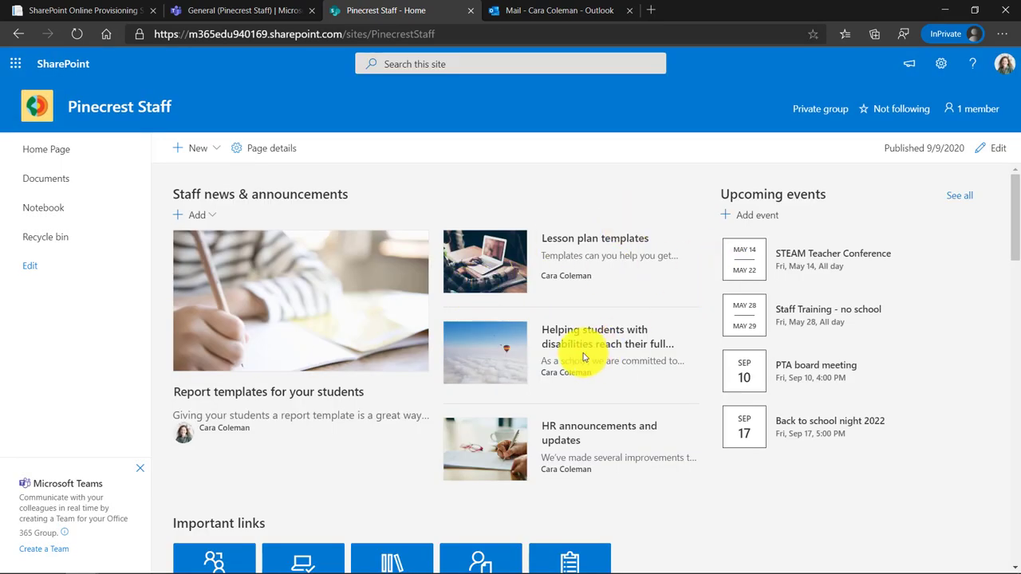
mouse_move(607, 425)
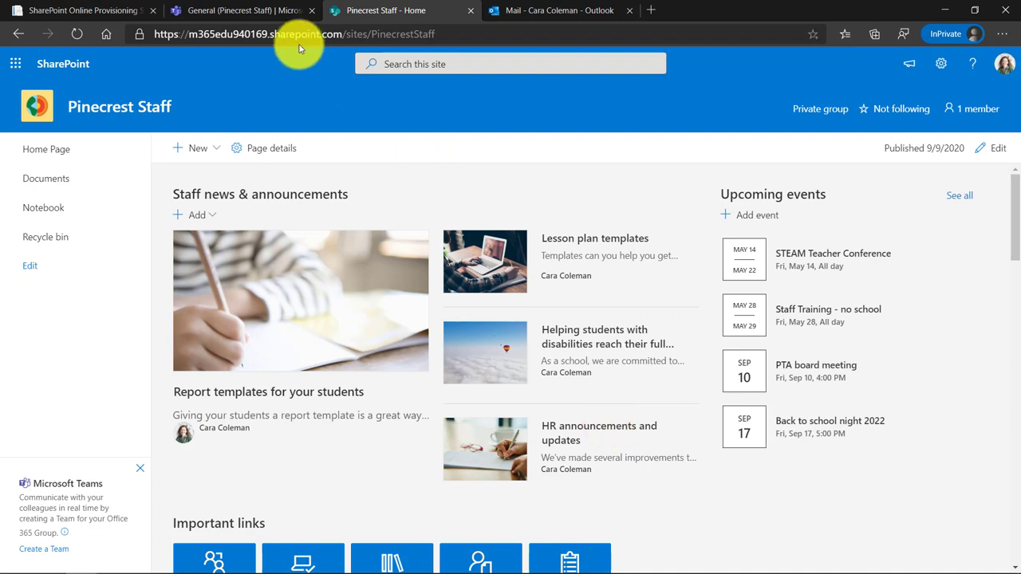
- Select the Pinecrest Staff site's web address in the address bar to copy it
left_click(300, 33)
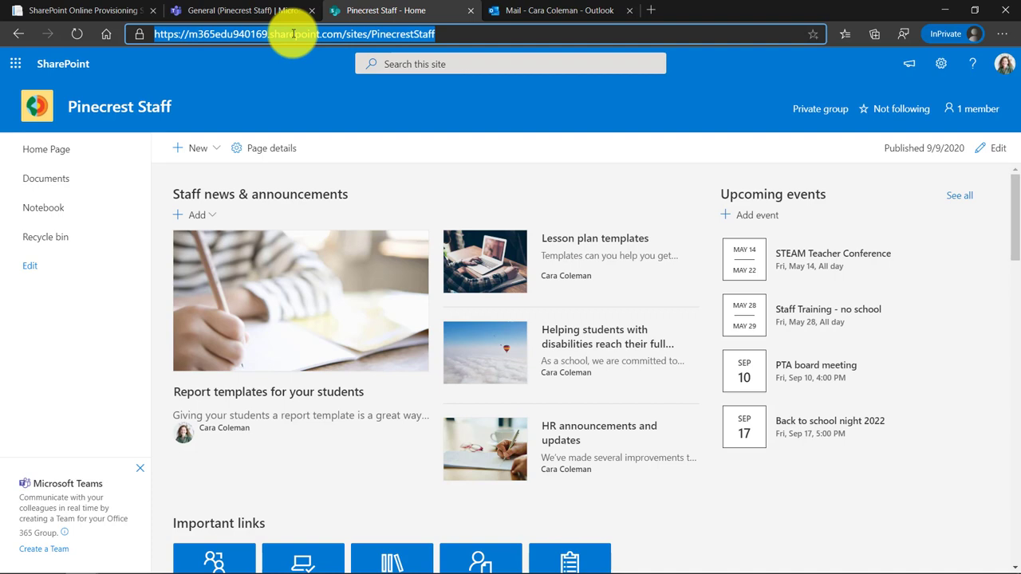
mouse_move(239, 10)
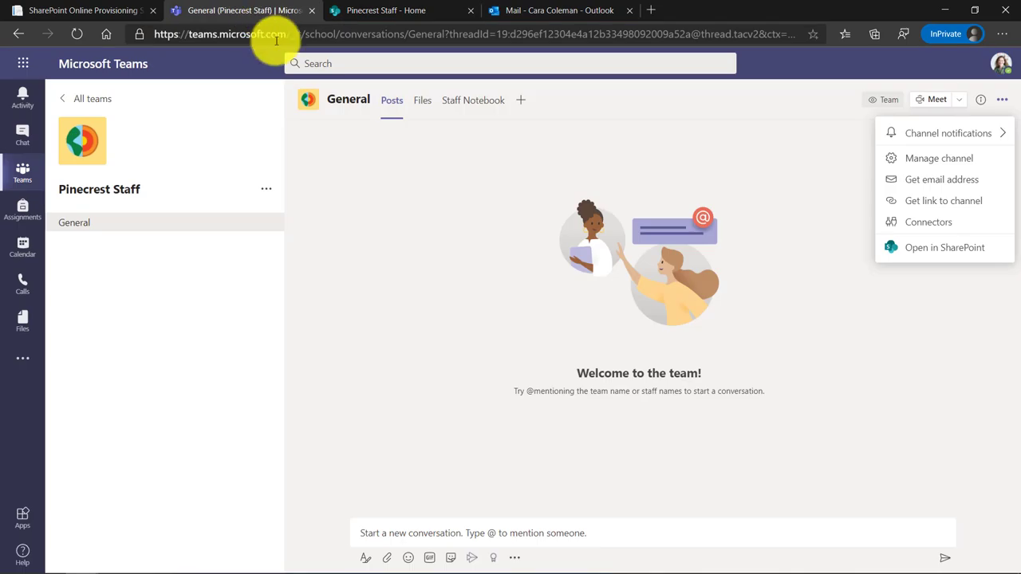
- Add a new Website tab to the General channel
left_click(521, 99)
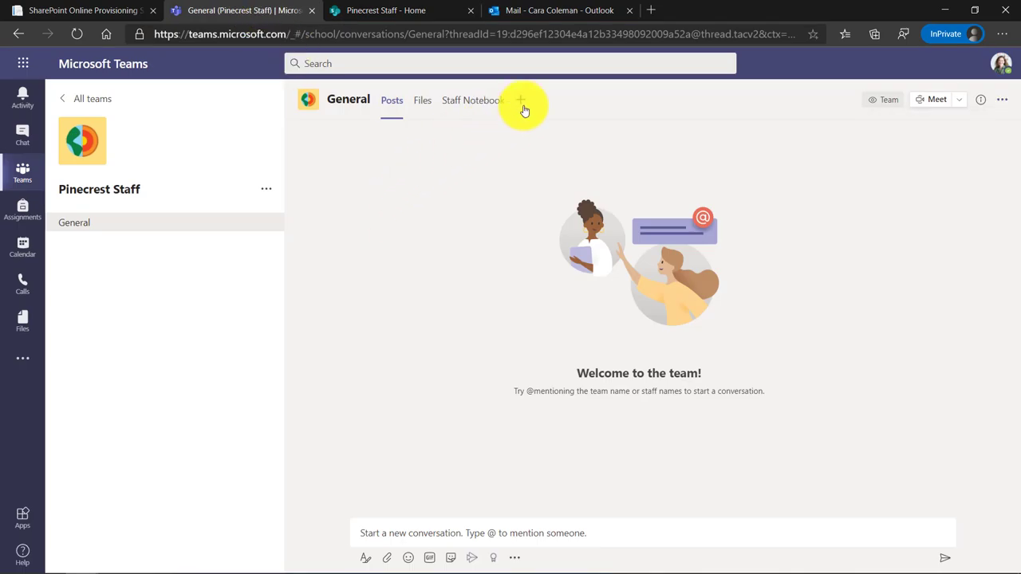
left_click(523, 104)
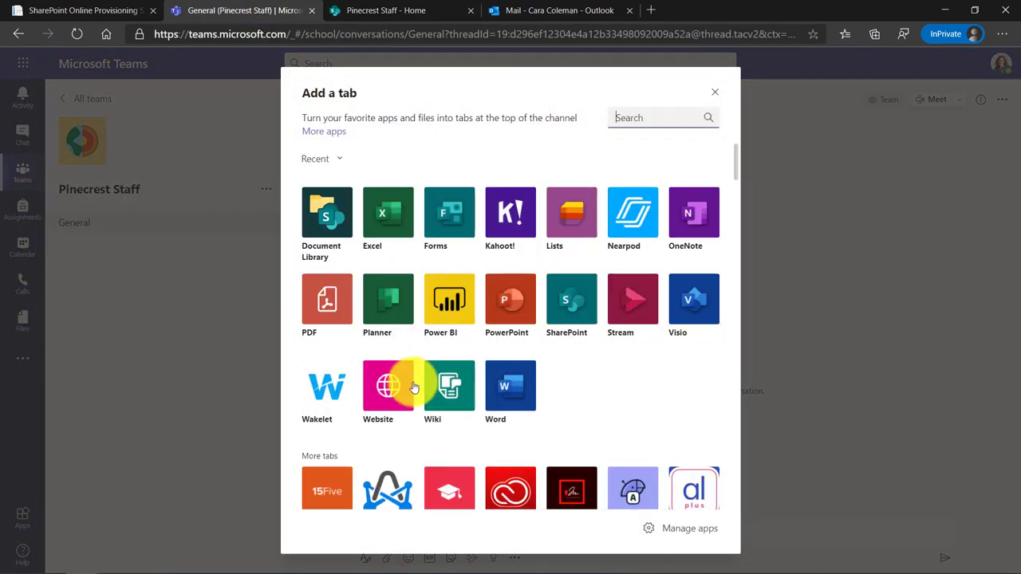
left_click(388, 384)
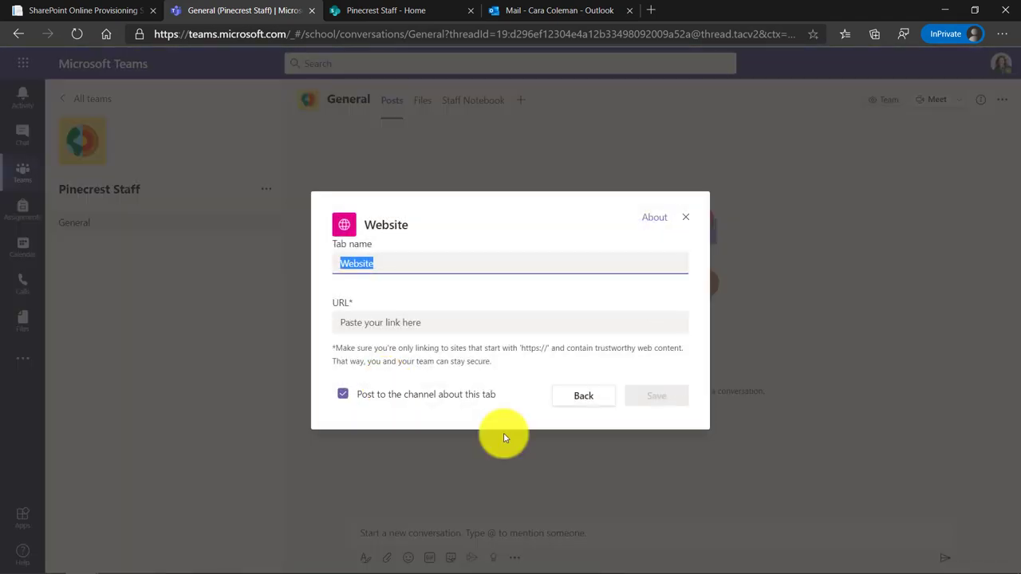
- Name the tab 'Staff Homepage', paste the site URL and save it
type("Staff Homepag")
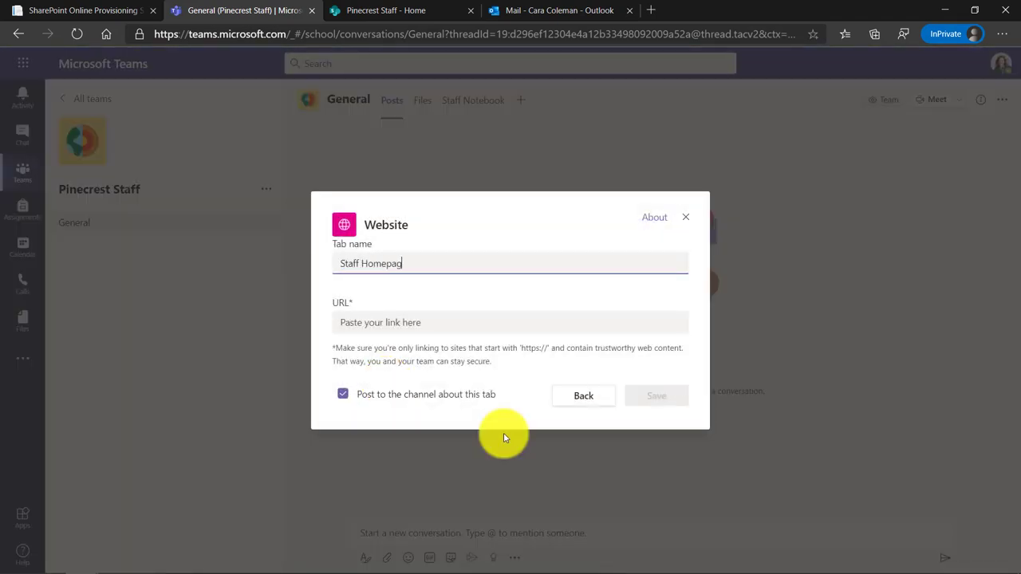
left_click(510, 322)
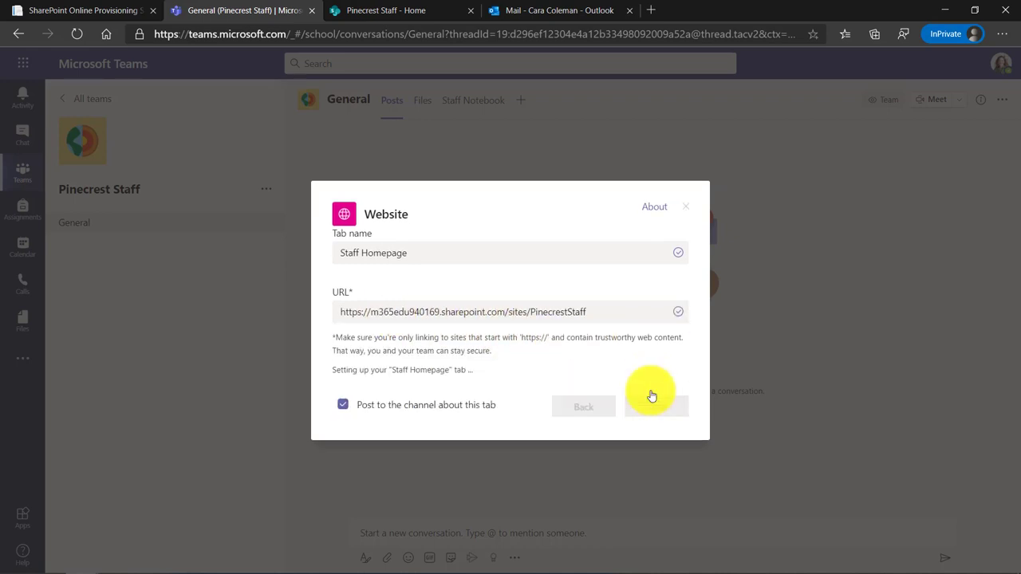
left_click(651, 396)
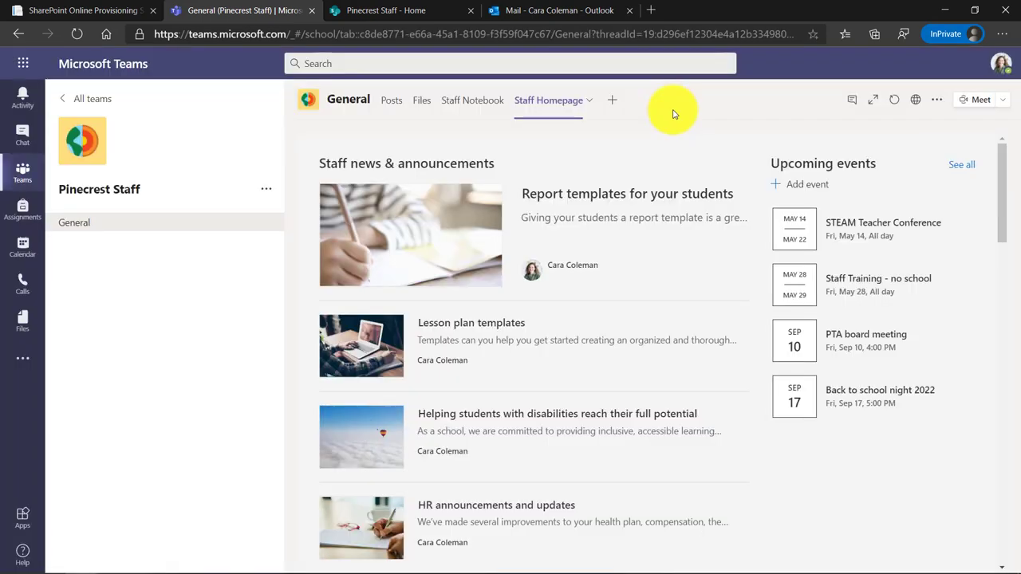
mouse_move(609, 331)
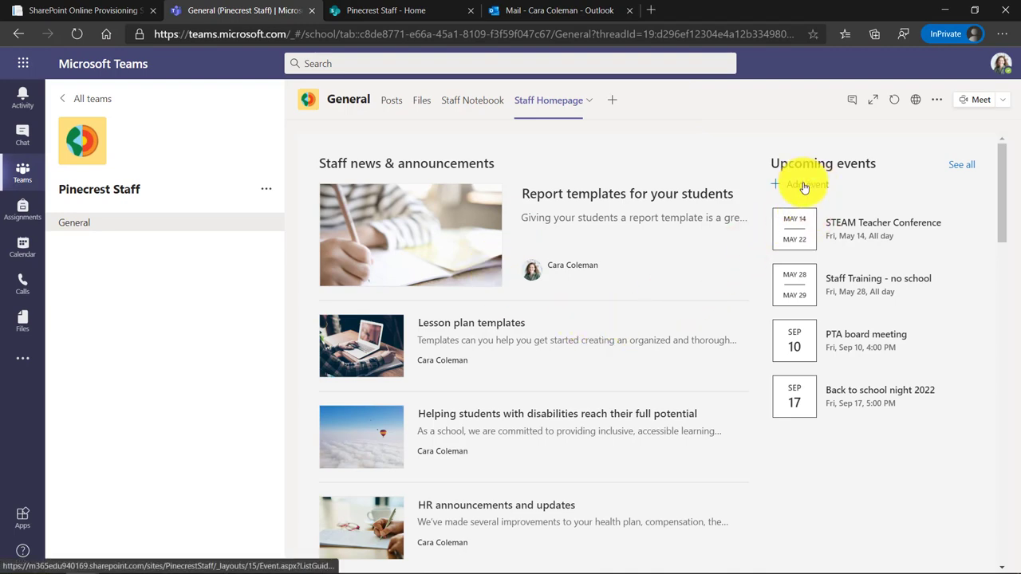
scroll("down", 3)
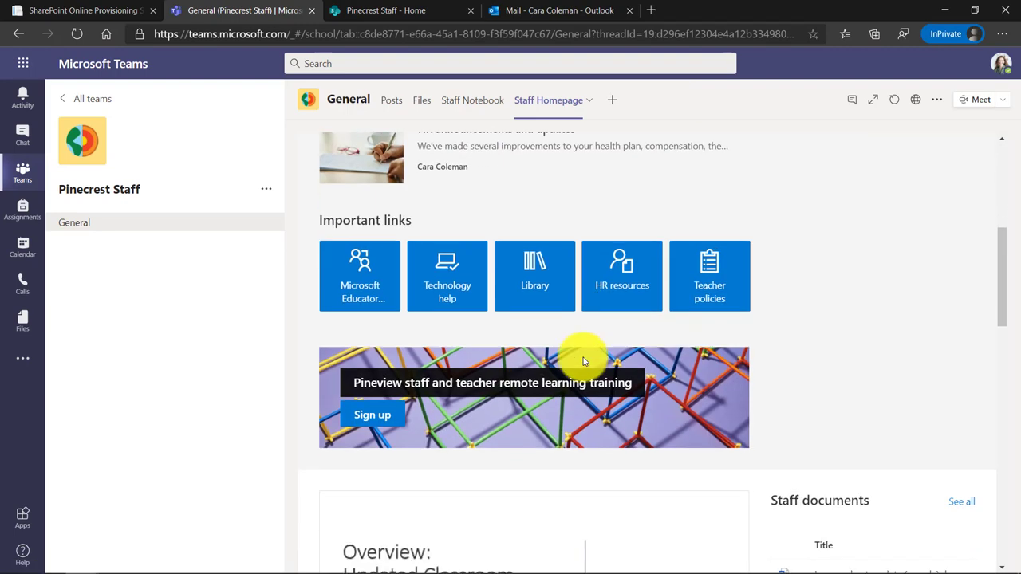
scroll("down", 3)
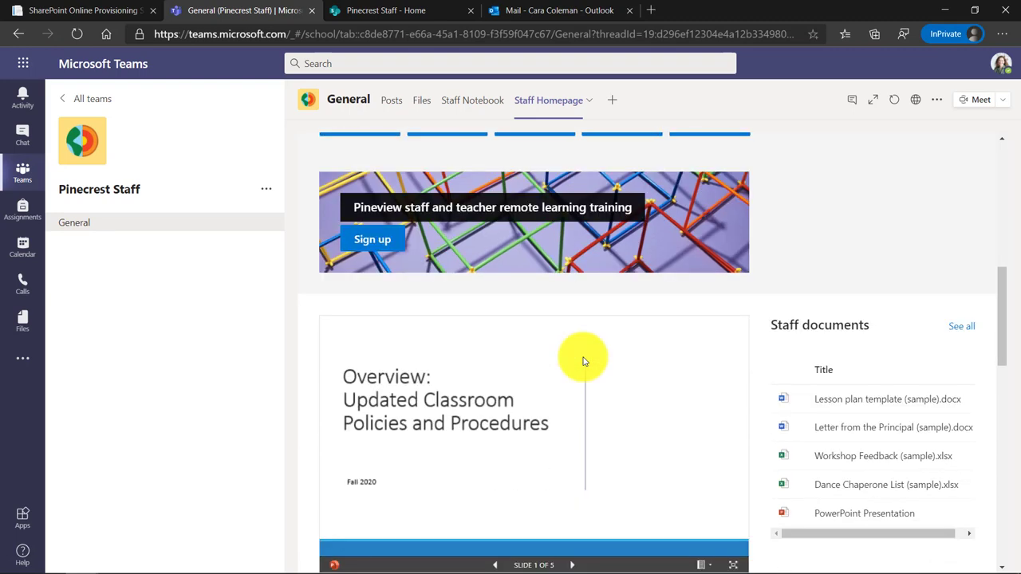
scroll("down", 3)
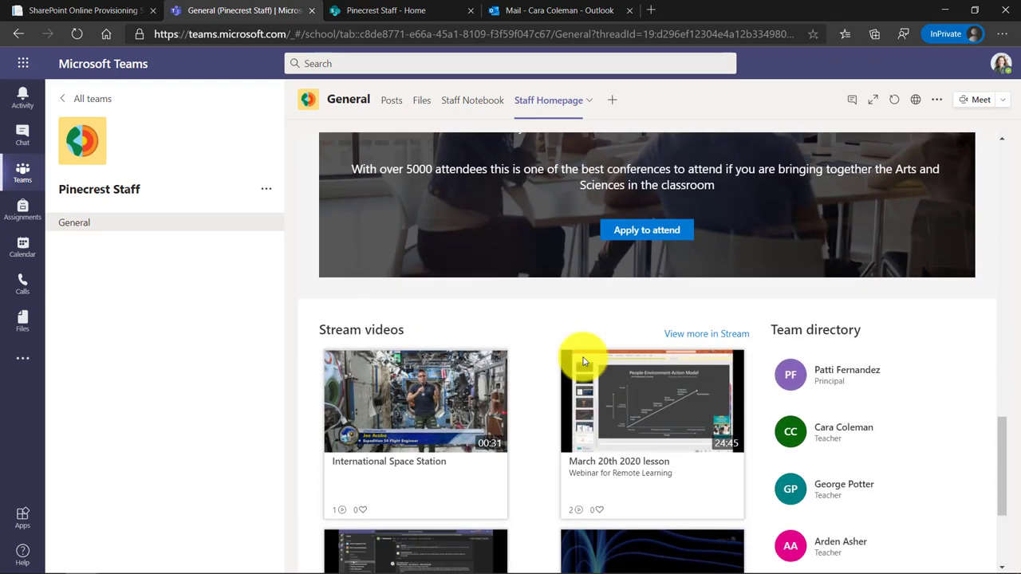
scroll("down", 3)
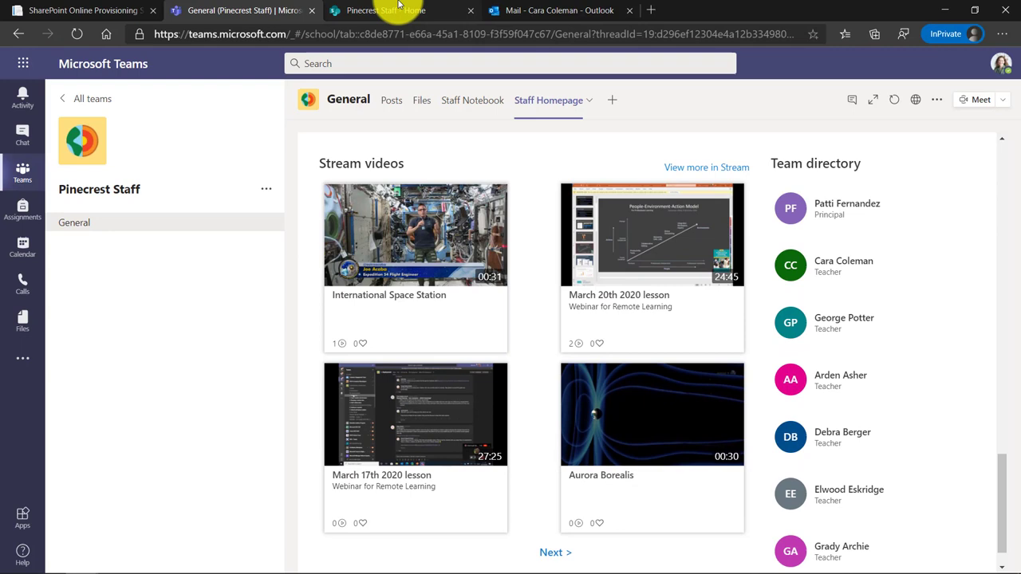
scroll("up", 3)
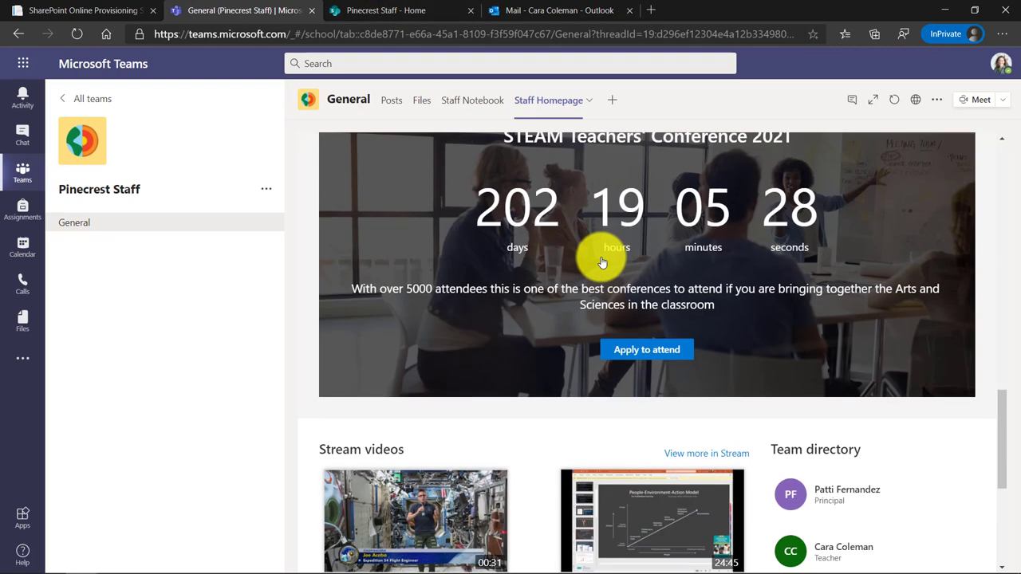
scroll("up", 3)
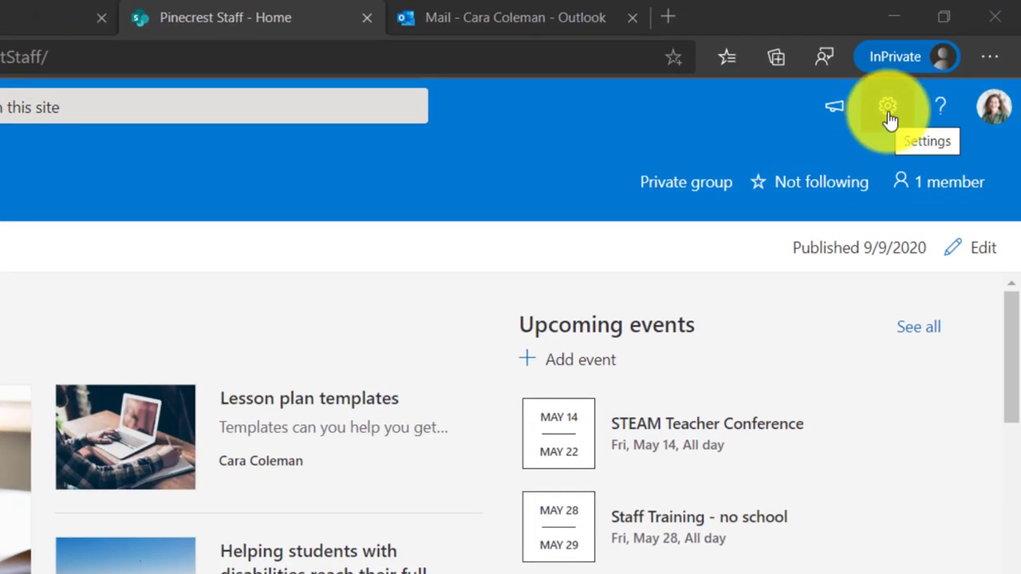
- Reach the Site Pages library through Settings > Site contents
left_click(887, 105)
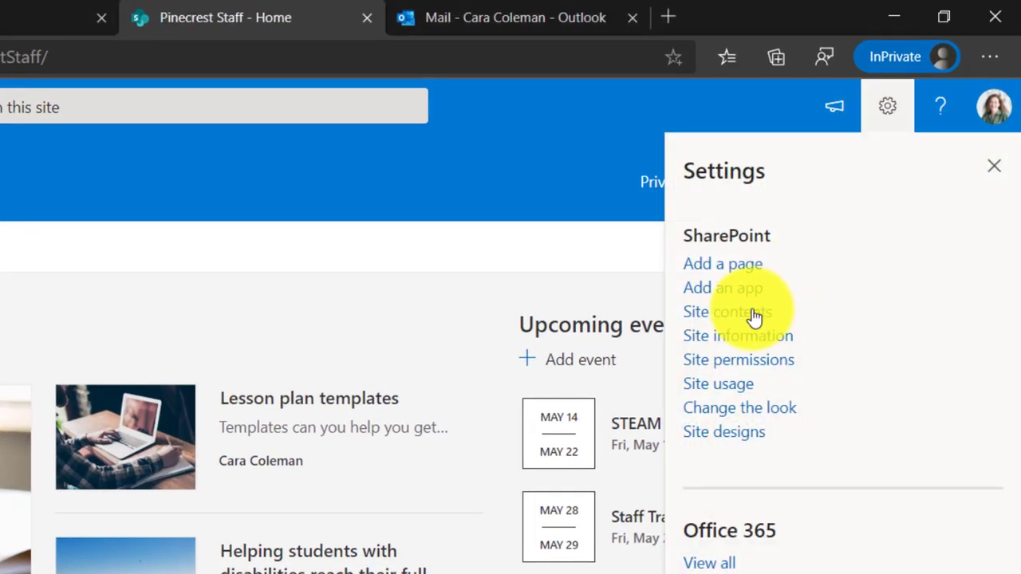
left_click(727, 311)
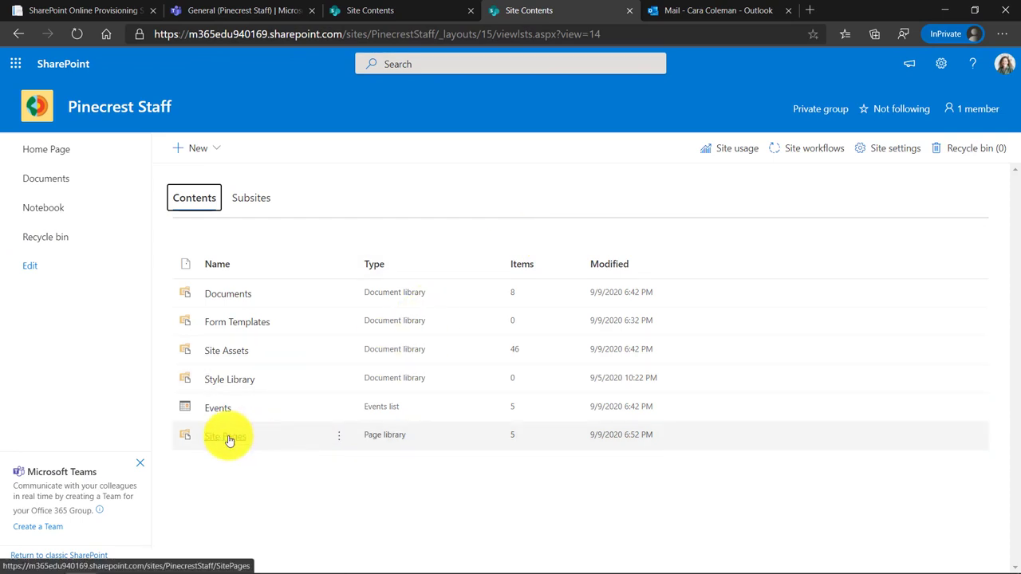
left_click(225, 434)
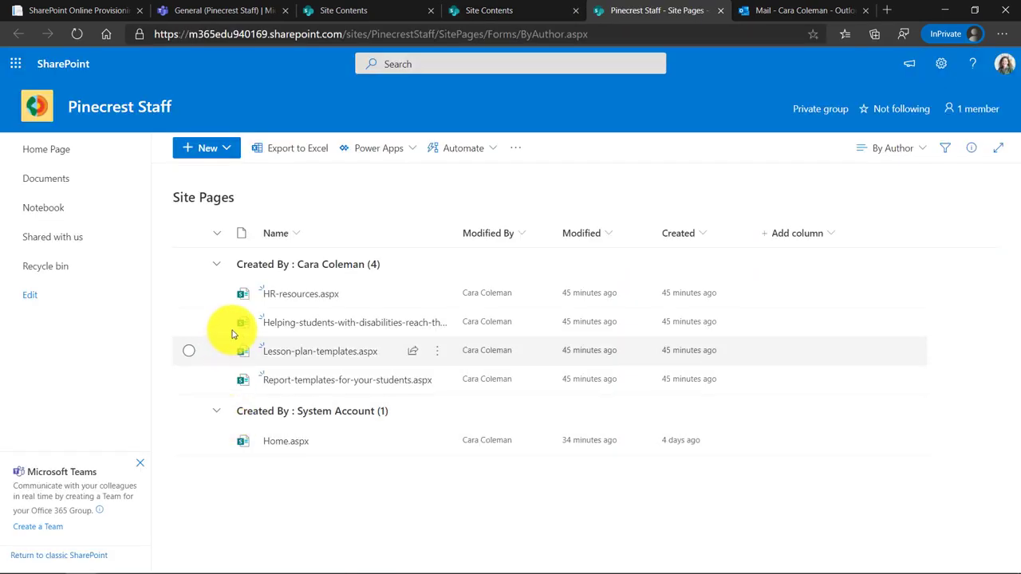
mouse_move(315, 359)
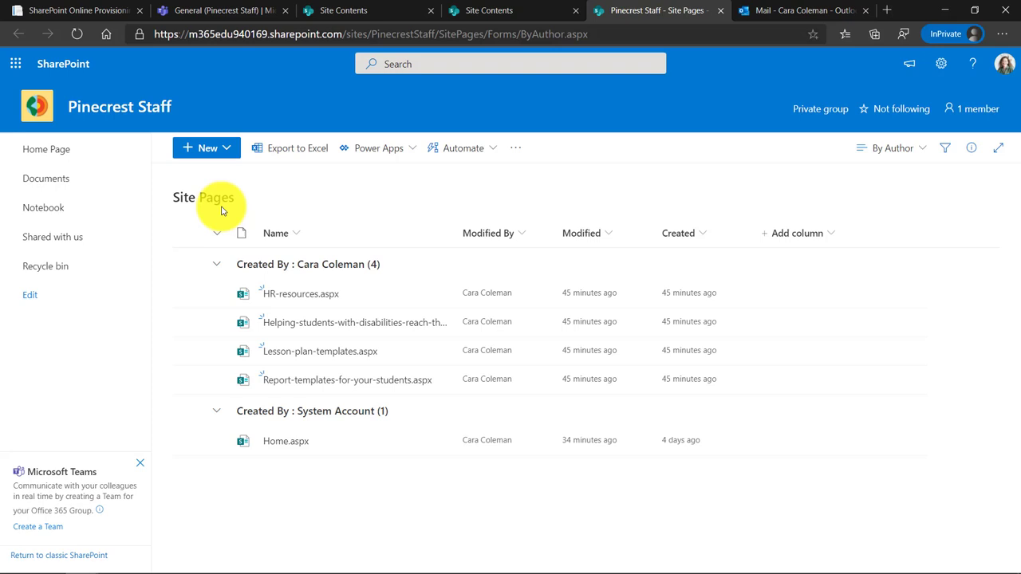
mouse_move(587, 195)
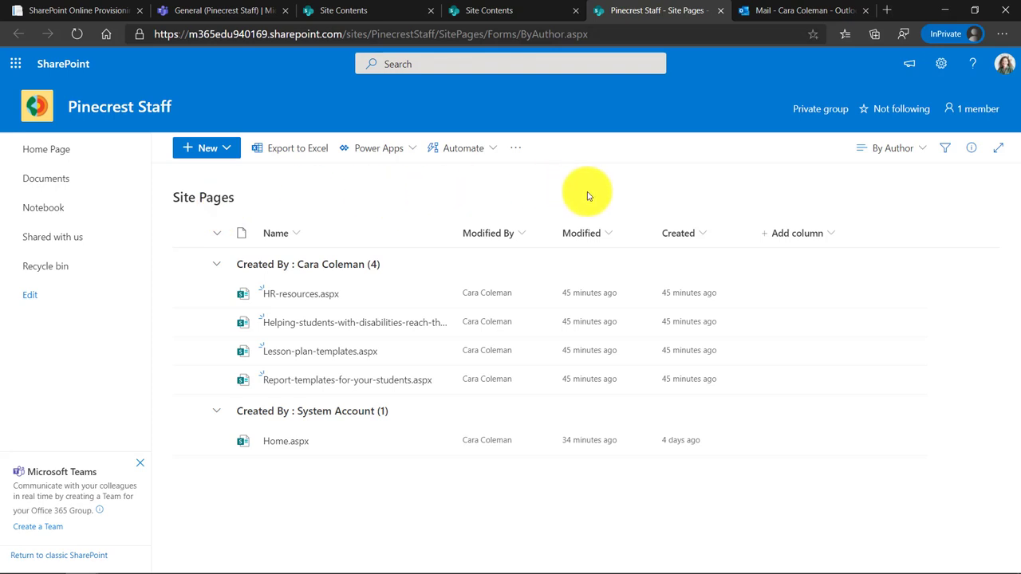